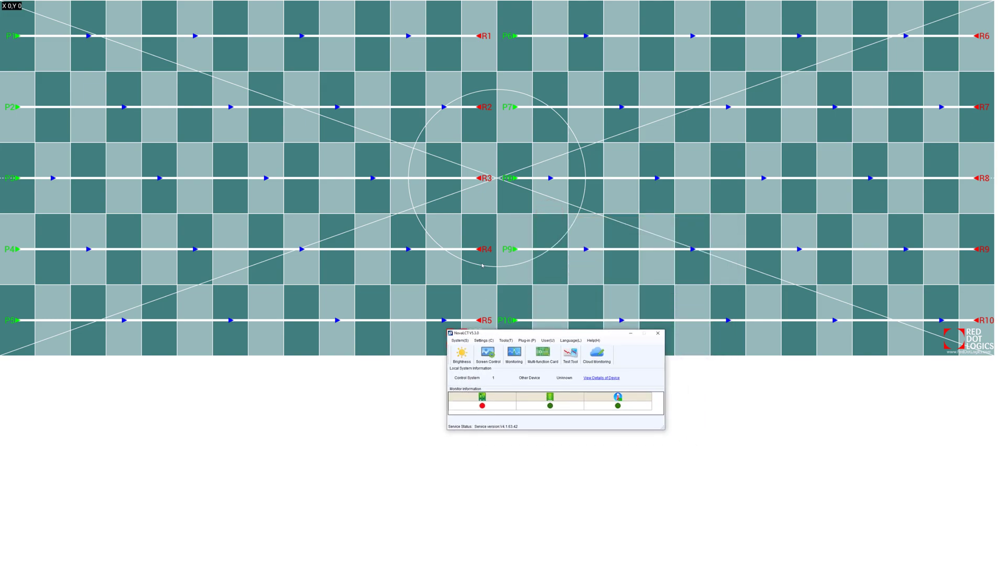
# Log in as the advanced synchronous system user and show details of the connected NovaPro UHD Jr
pyautogui.click(474, 89)
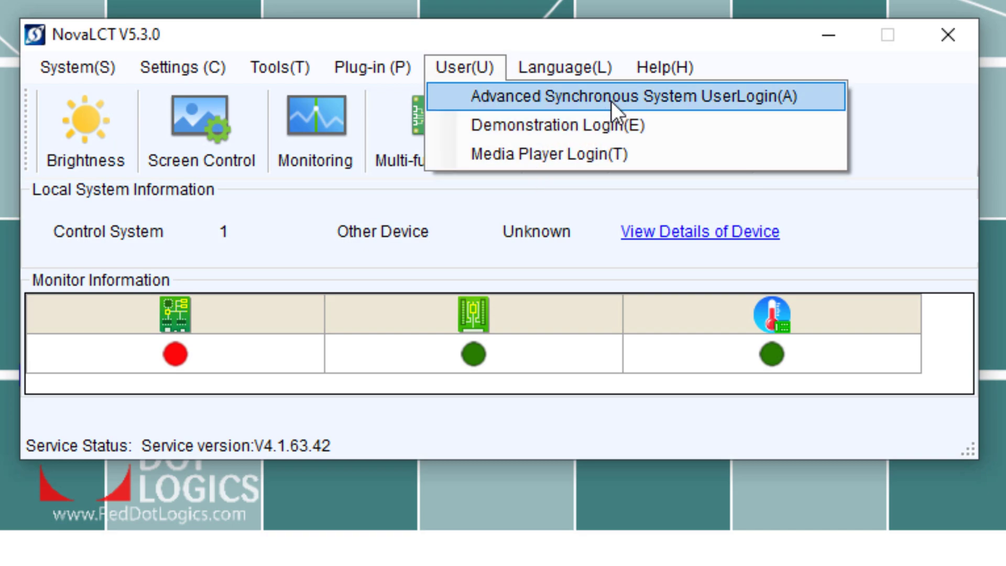
pyautogui.click(635, 98)
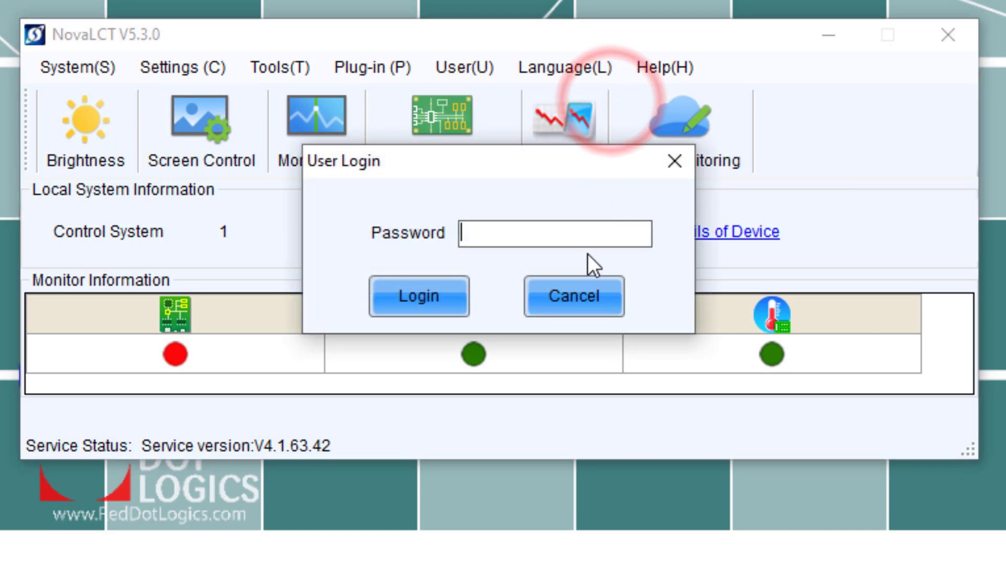
pyautogui.write('****')
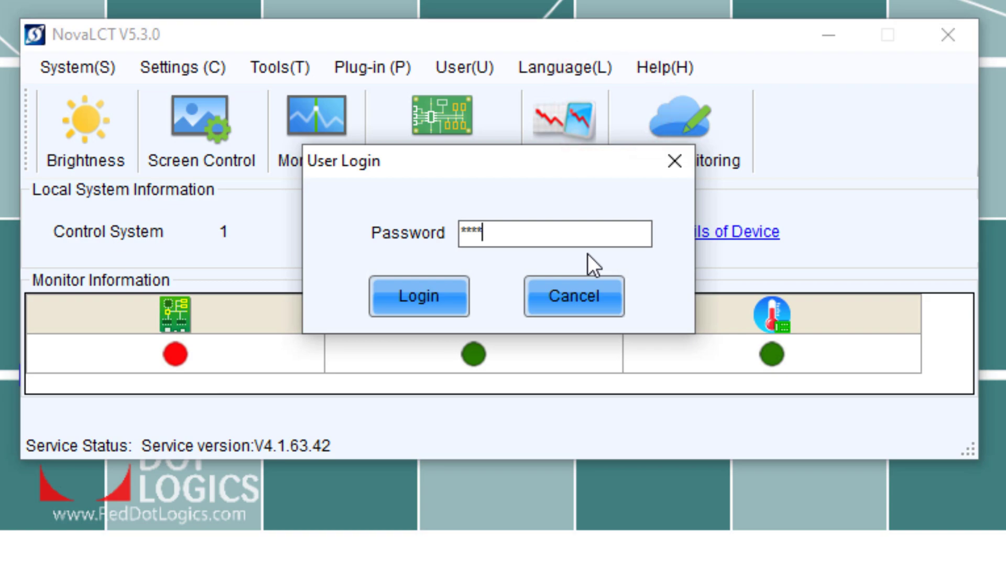
pyautogui.click(418, 295)
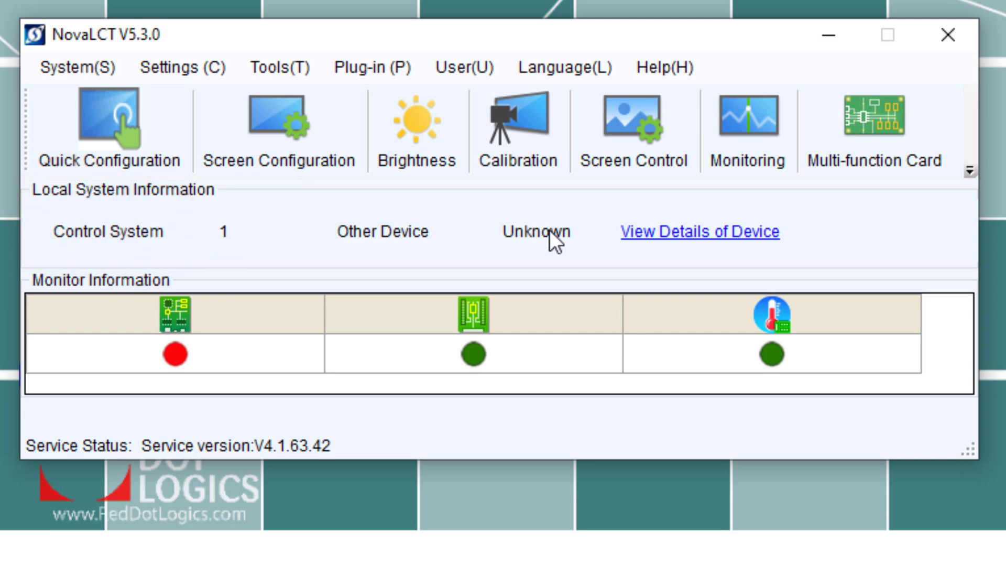
pyautogui.click(700, 231)
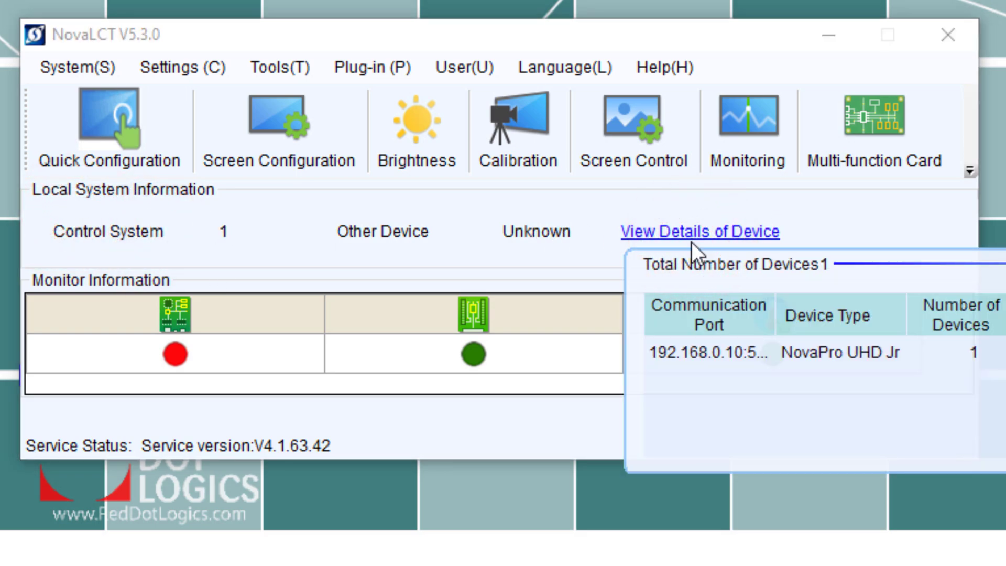
pyautogui.moveTo(704, 383)
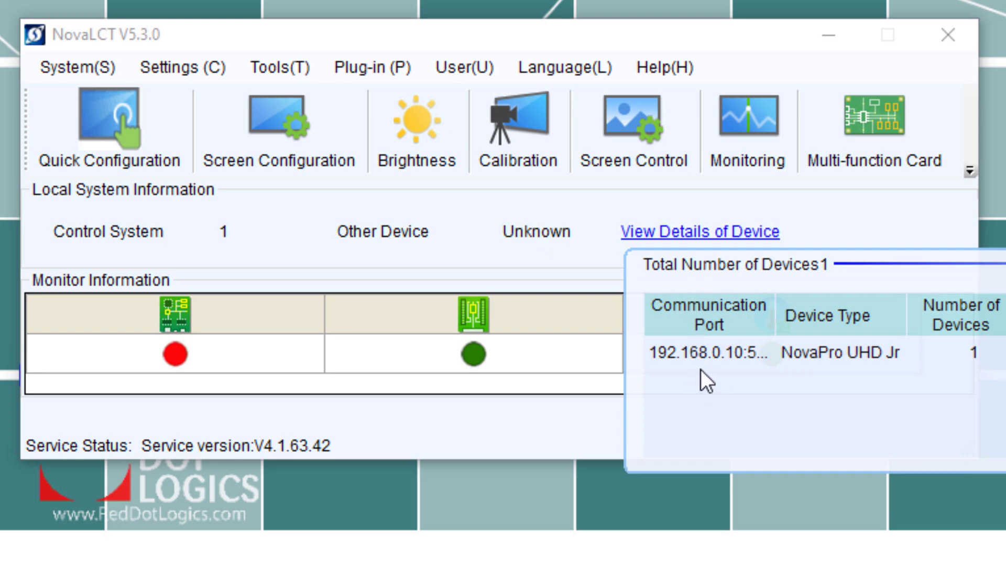
pyautogui.moveTo(726, 353)
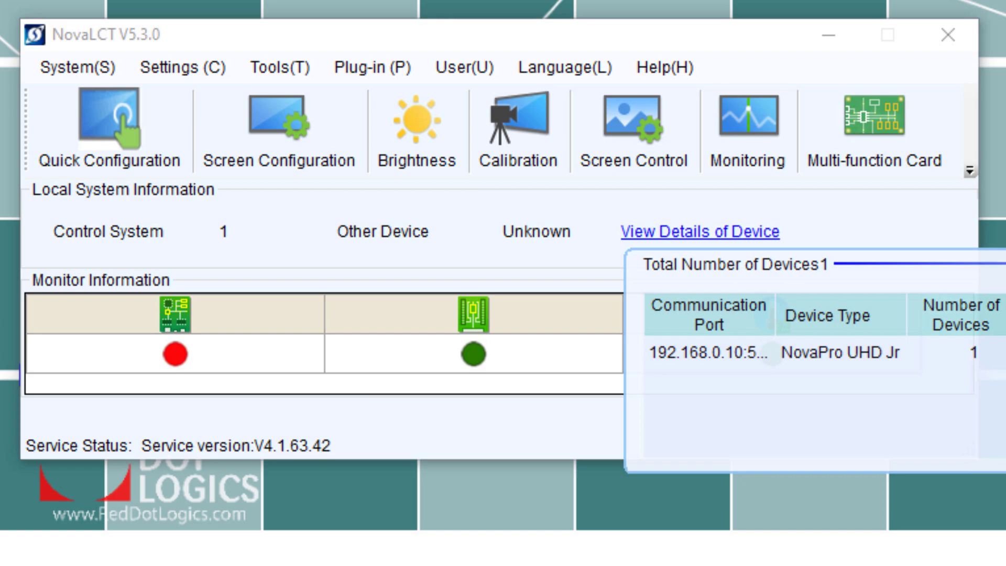
# Enter Screen Configuration and set this controller as the redundancy primary
pyautogui.click(279, 122)
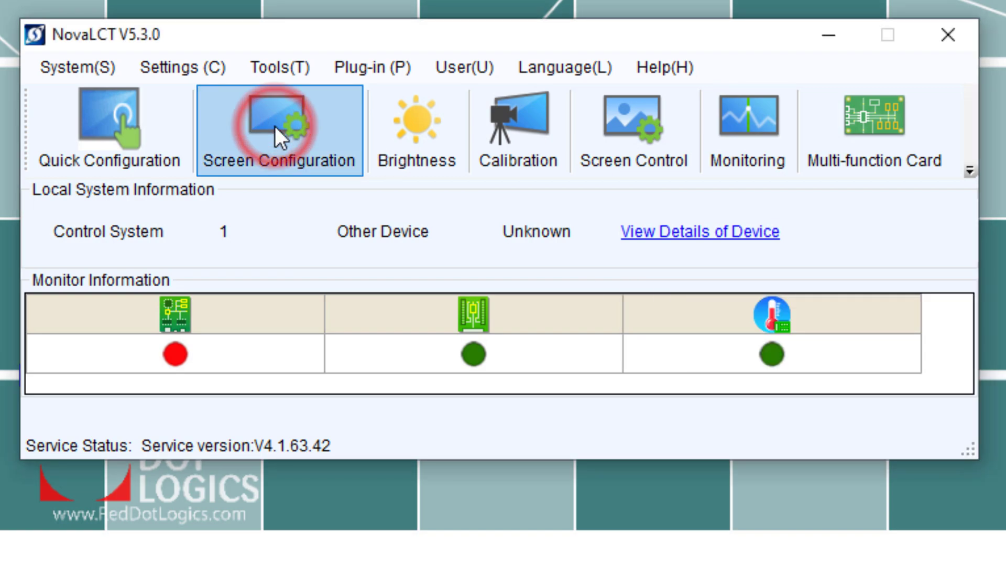
pyautogui.click(280, 122)
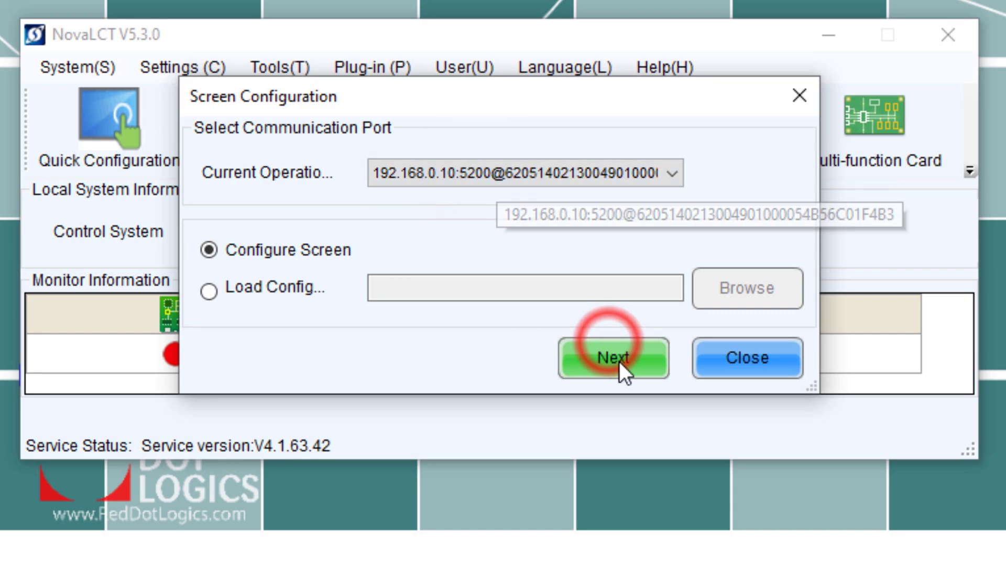
pyautogui.click(613, 358)
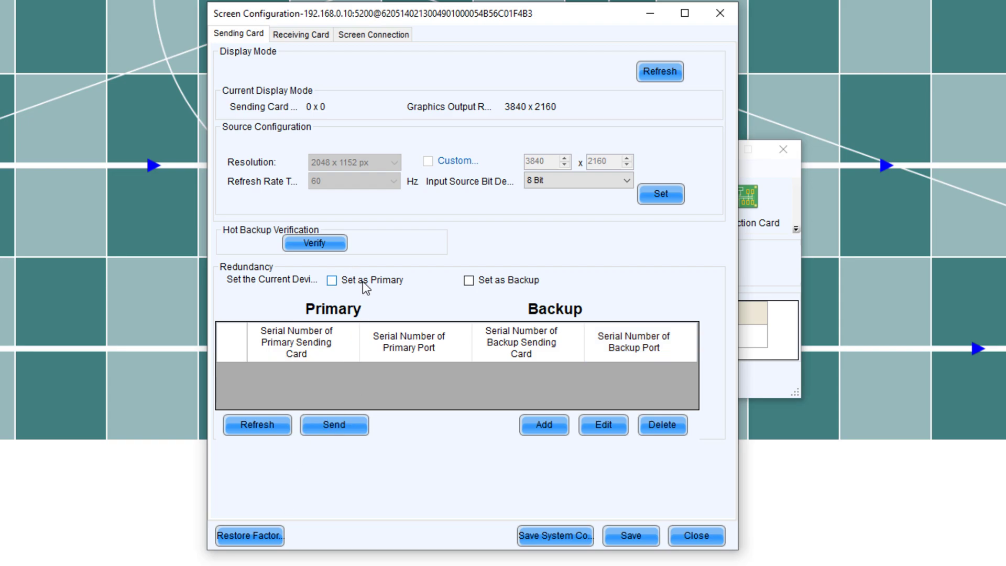
pyautogui.click(333, 280)
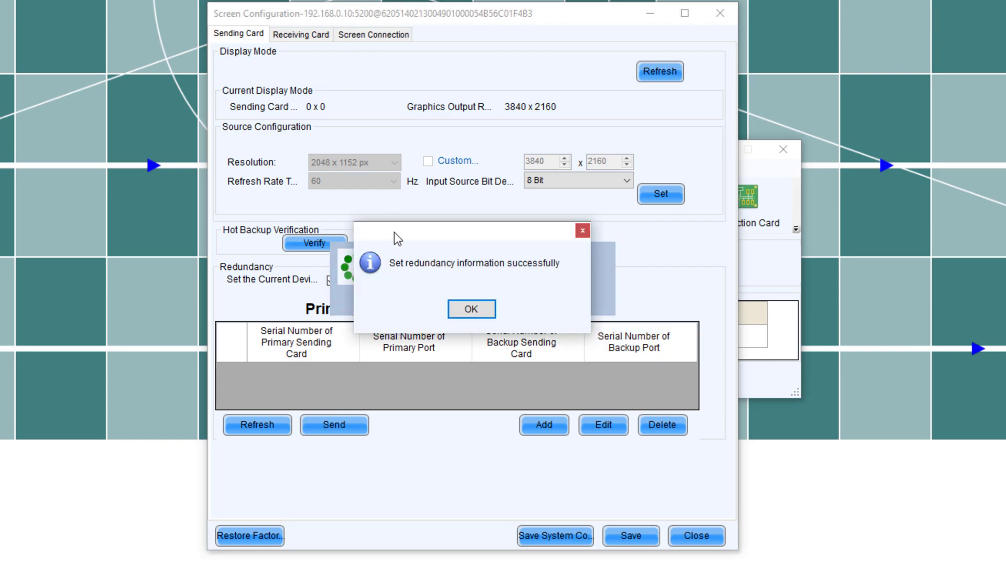
pyautogui.click(300, 35)
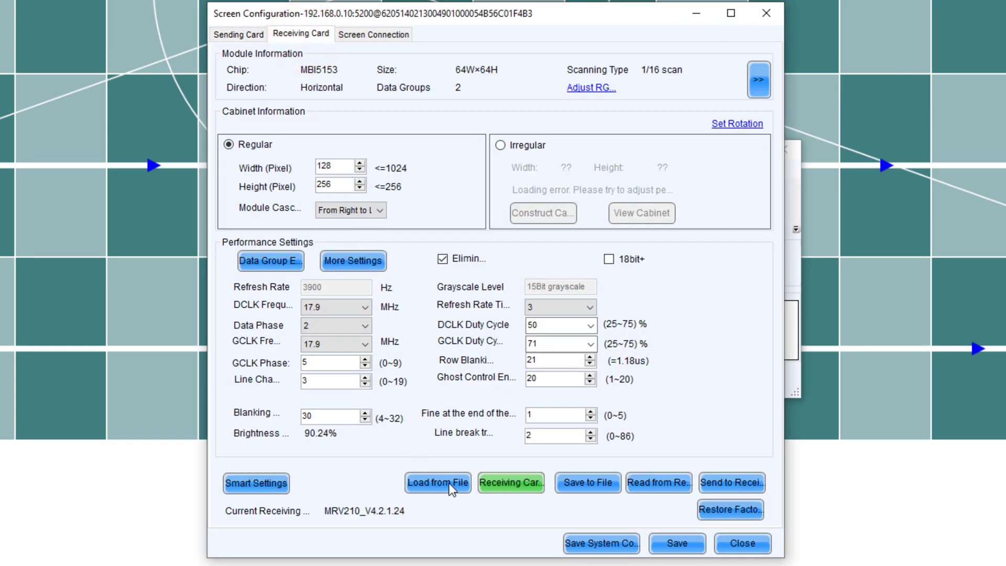
# Load the P3.91-145-MBI5153-5958(1).rcfgx receiving card configuration from file
pyautogui.click(437, 482)
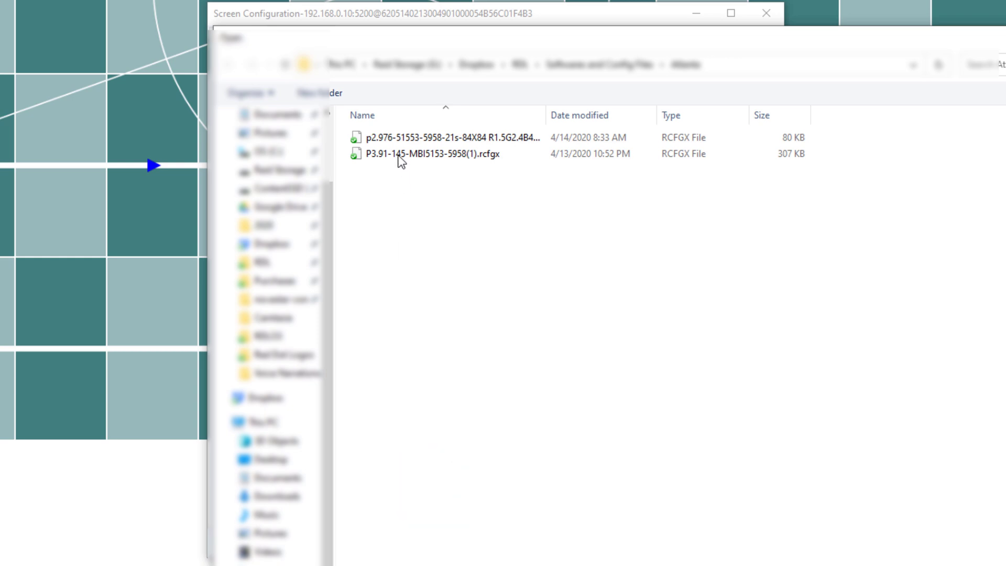
pyautogui.doubleClick(428, 153)
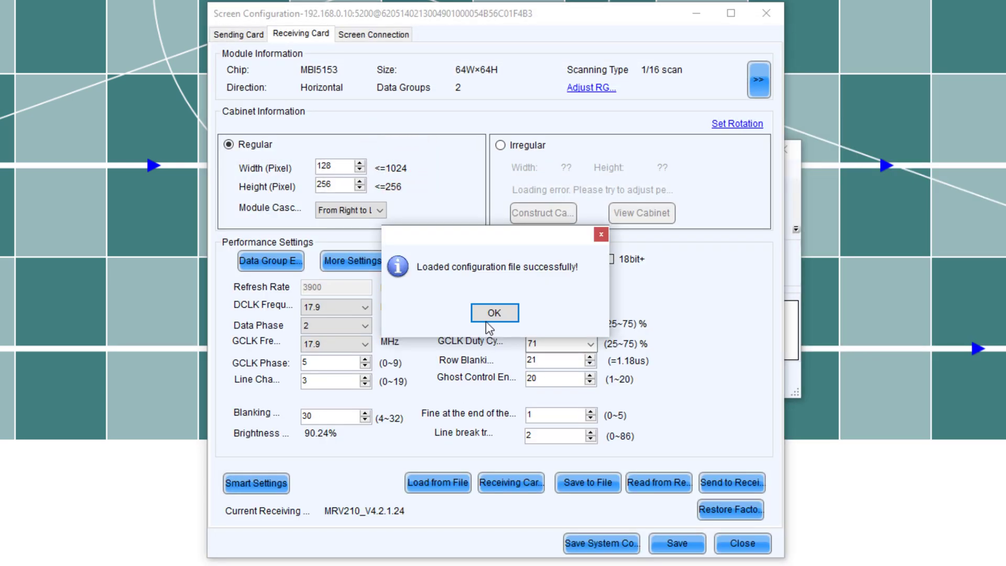
pyautogui.click(494, 312)
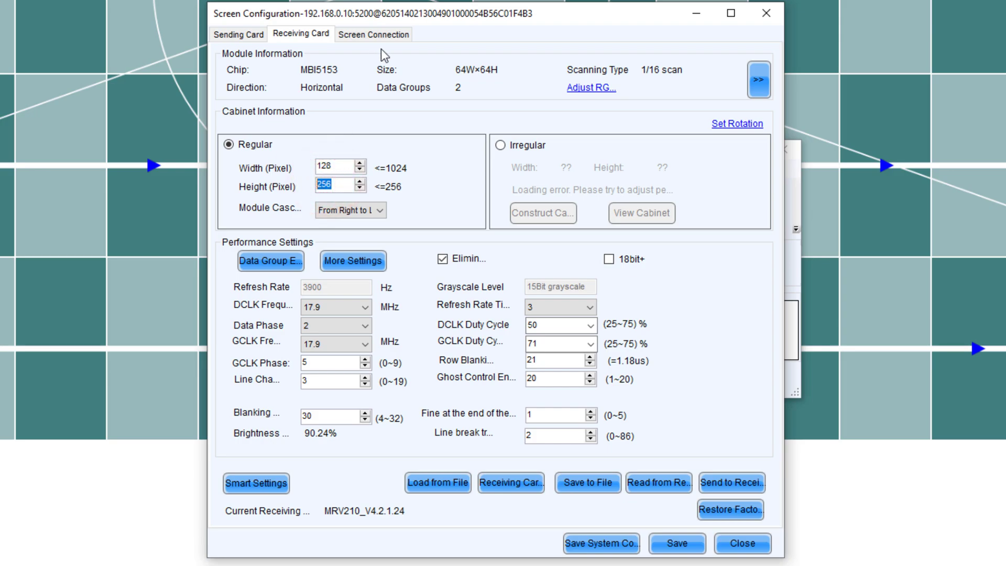
# Set up a 28-column screen connection layout in the maximised configuration window
pyautogui.click(373, 34)
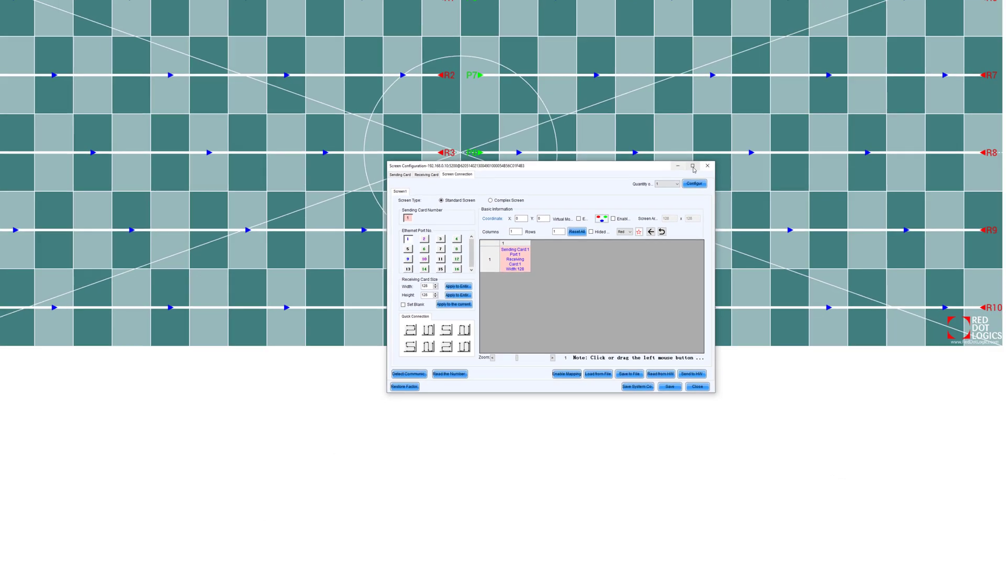
pyautogui.click(693, 166)
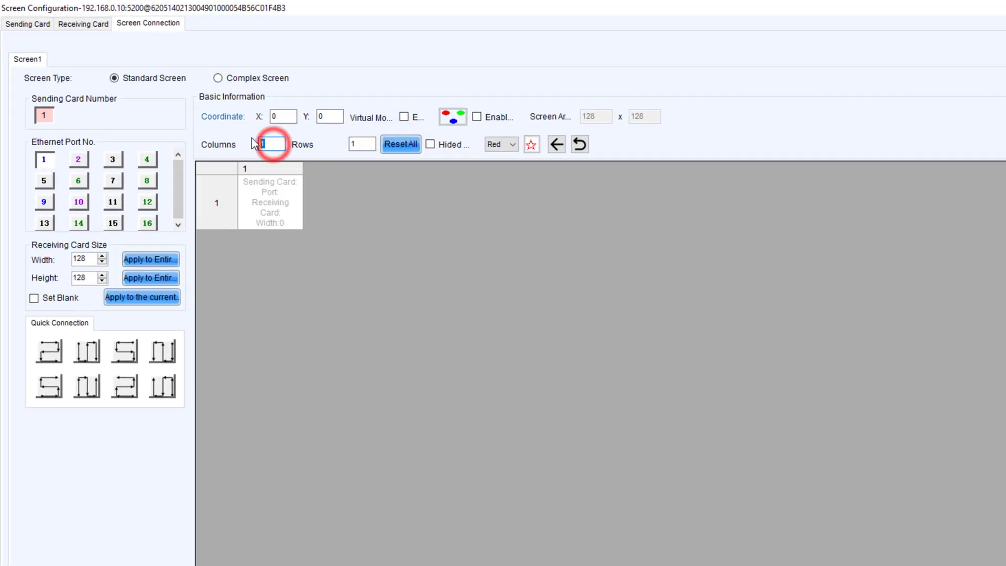
pyautogui.write('28')
pyautogui.click(363, 143)
pyautogui.write('5')
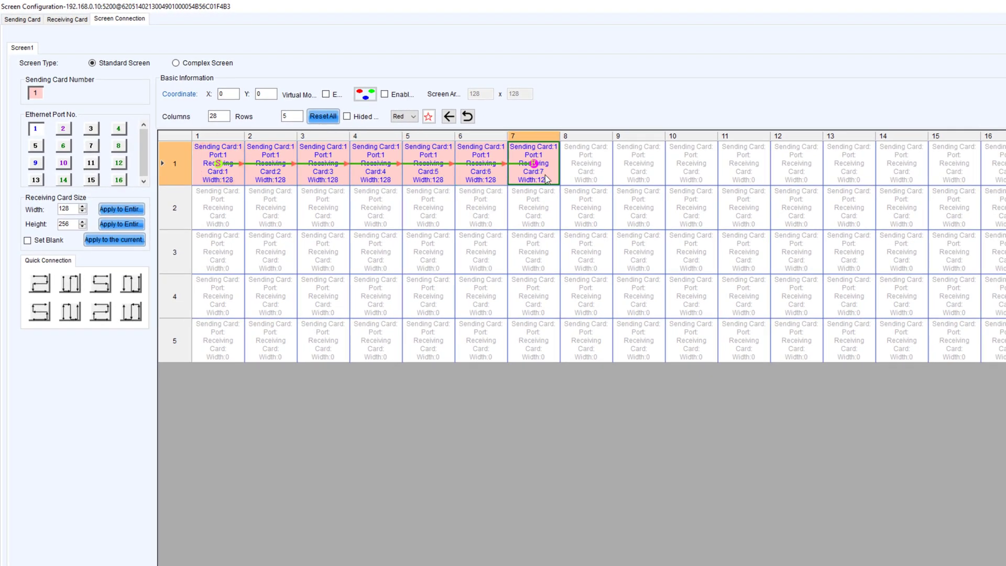
# Chain receiving cards across row 1 to column 14 and assign Ethernet ports 7 and 9 for later rows
pyautogui.moveTo(532, 163); pyautogui.dragTo(901, 163)
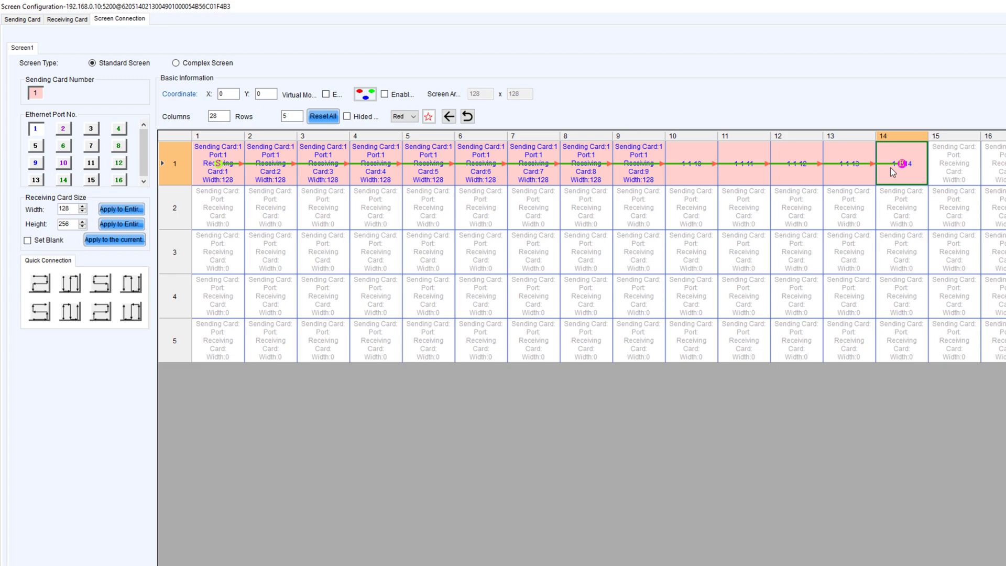
pyautogui.click(63, 129)
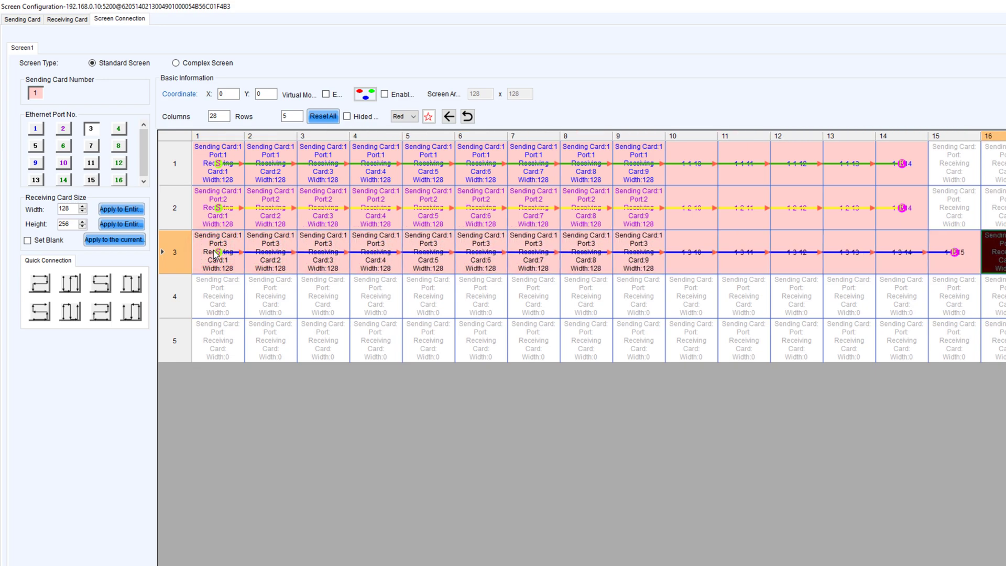
pyautogui.moveTo(671, 305)
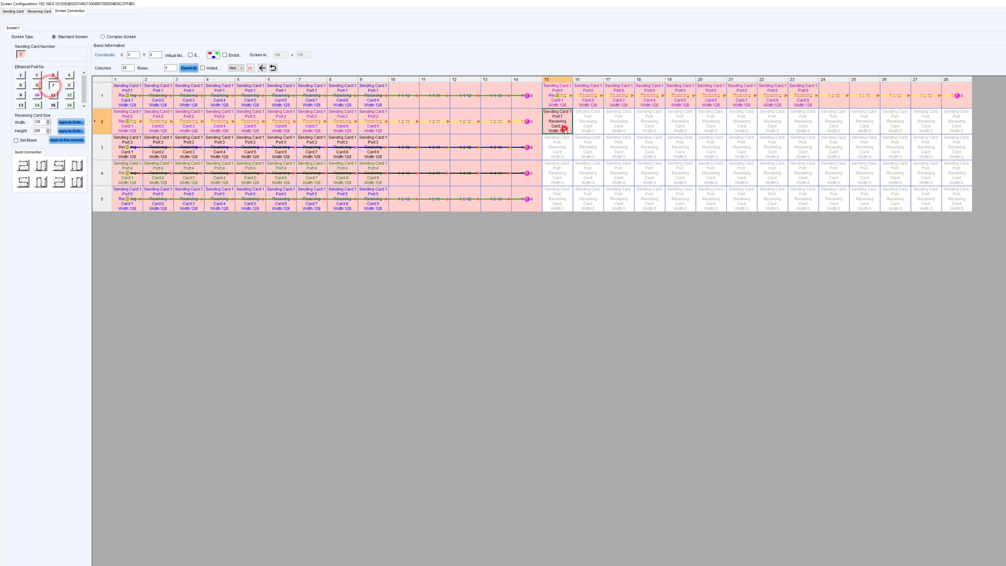
pyautogui.click(21, 95)
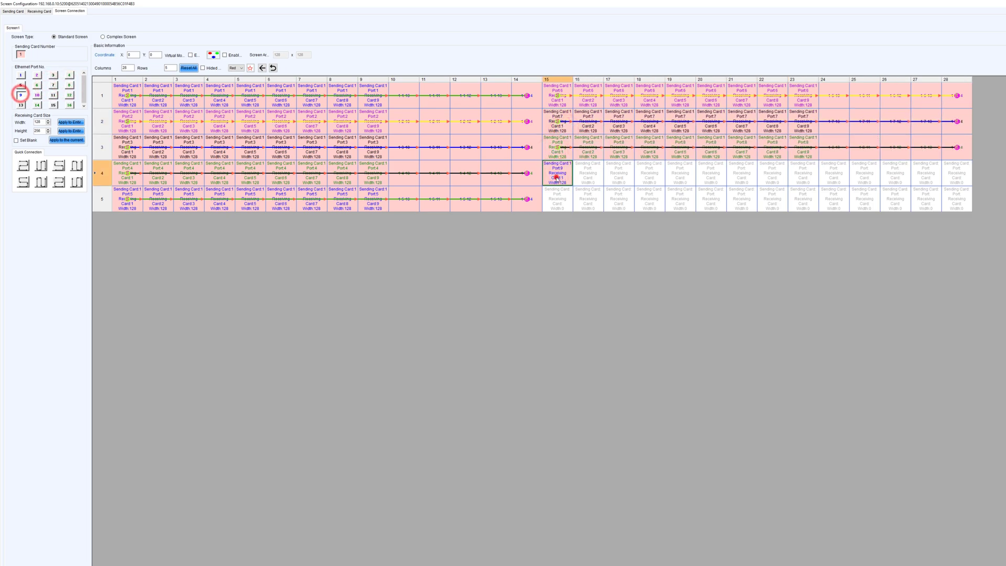
pyautogui.click(36, 95)
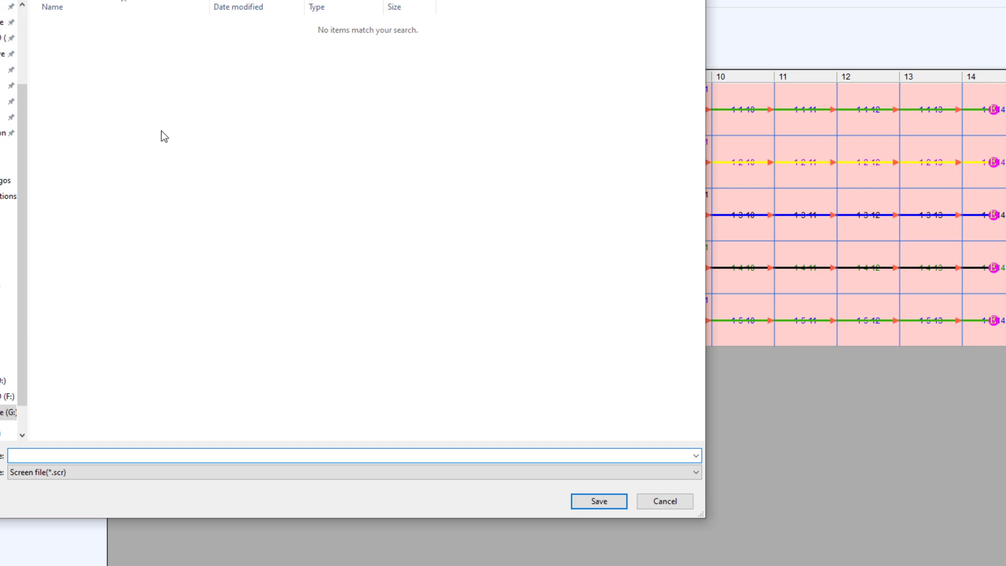
# Save the layout as the screen file 'Atlanta 3.9mm screen' and acknowledge success
pyautogui.write('Atlanta 3.9mm')
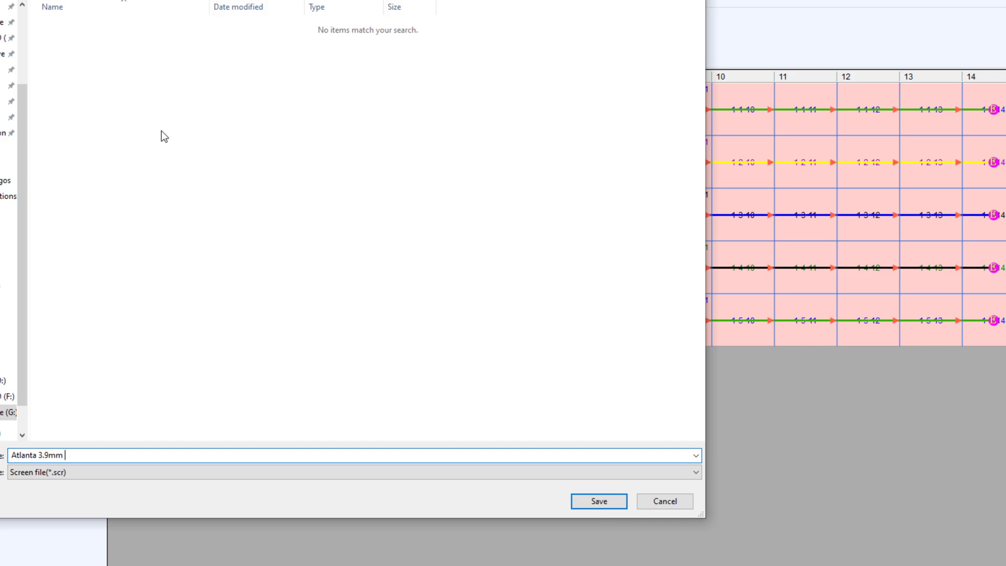
pyautogui.write('screen')
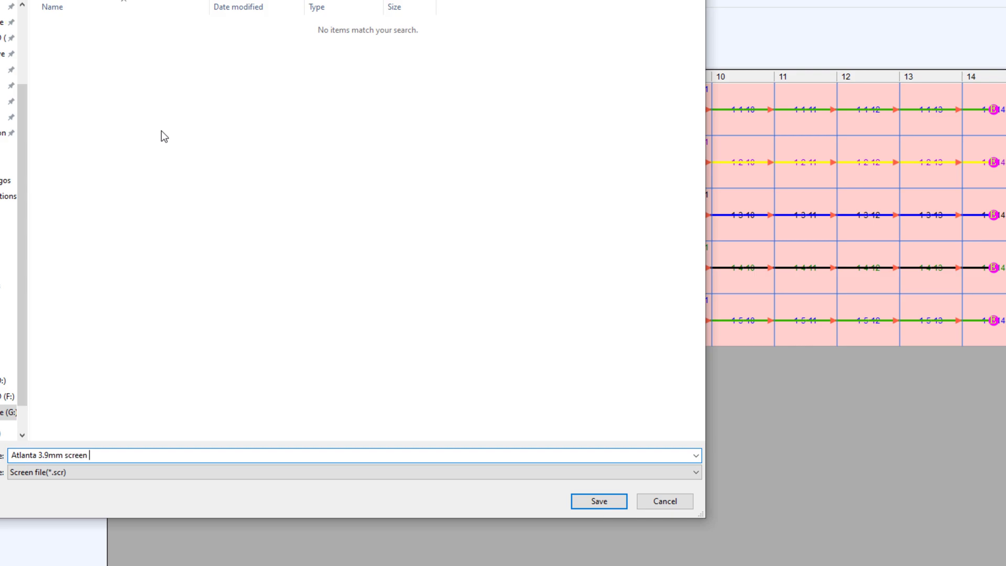
pyautogui.click(597, 501)
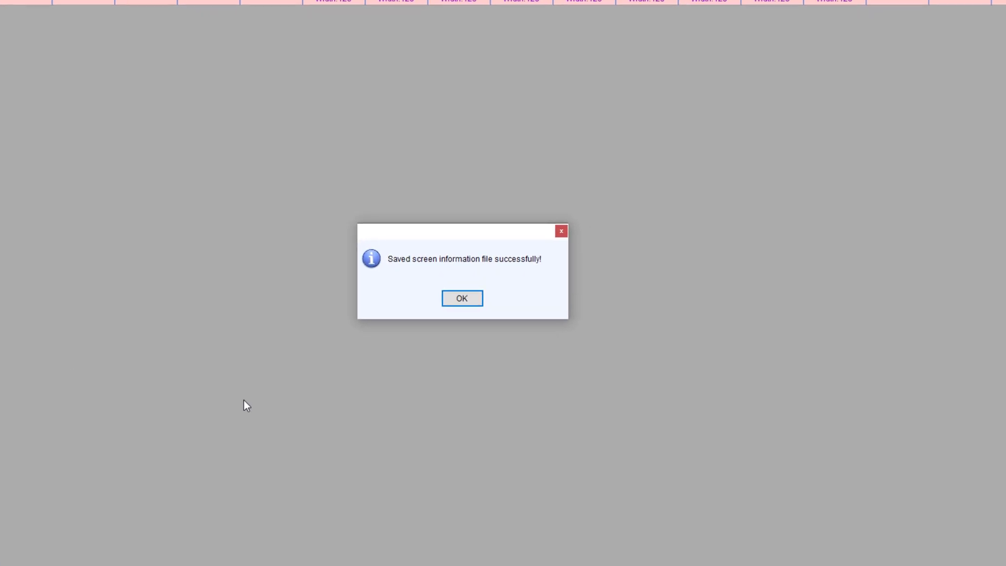
pyautogui.click(461, 298)
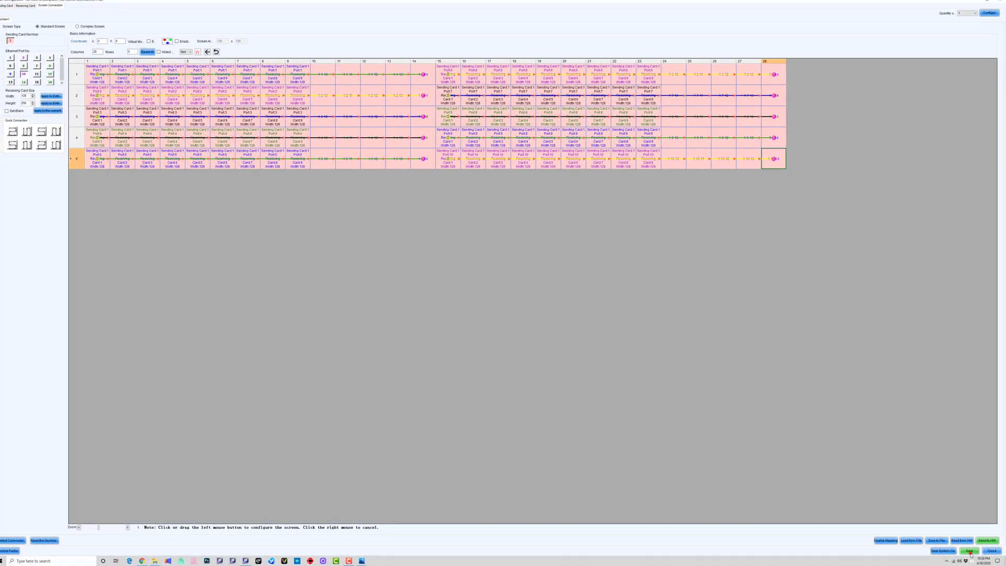
# Save the configuration to the controller and exit NovaLCT, disabling monitoring on exit
pyautogui.click(971, 551)
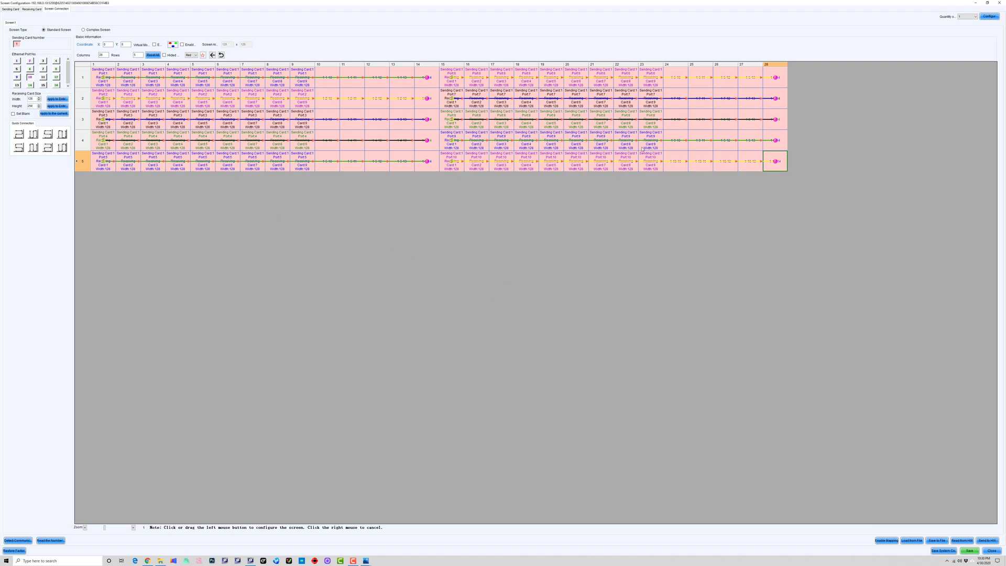
pyautogui.moveTo(955, 58)
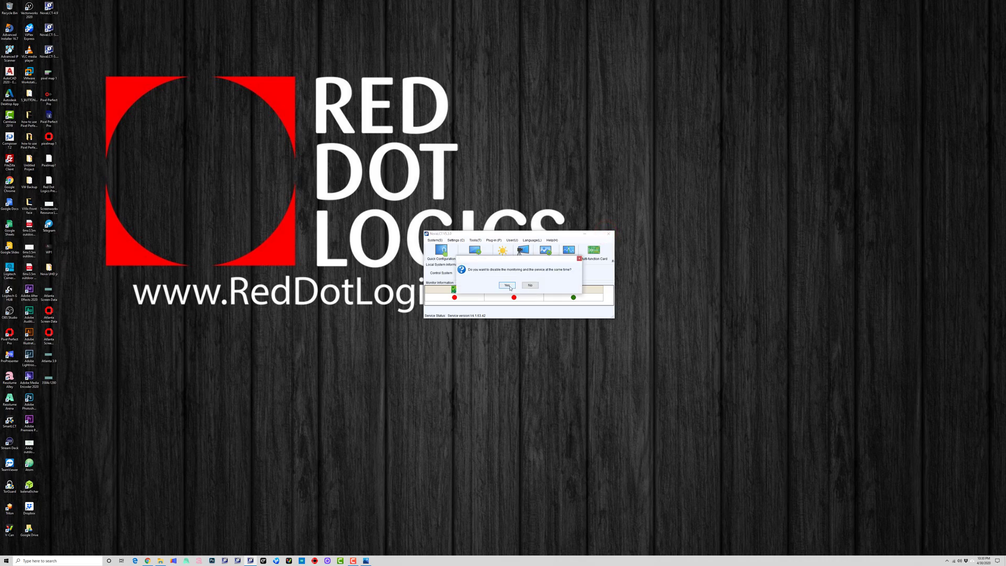
pyautogui.click(507, 285)
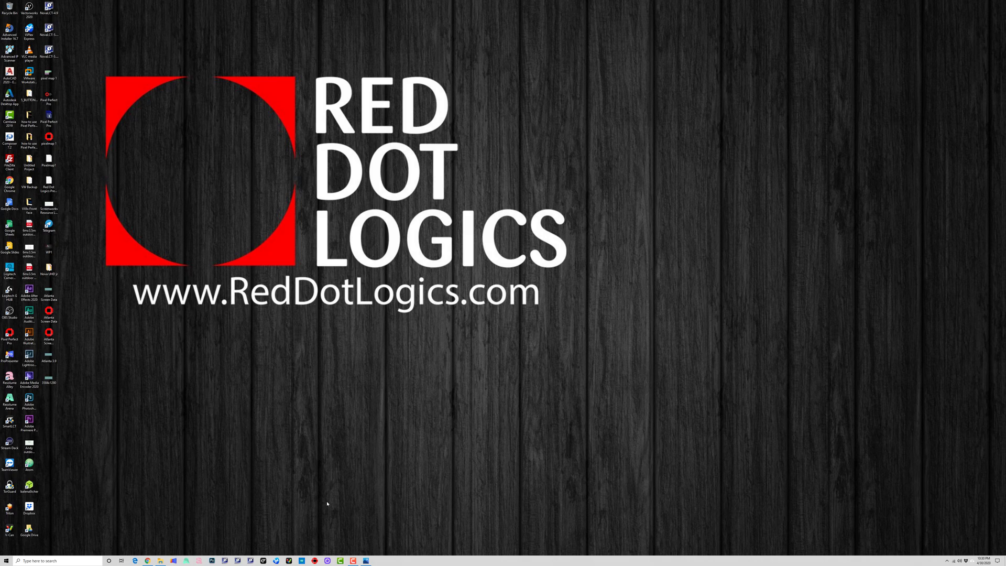
pyautogui.moveTo(288, 550)
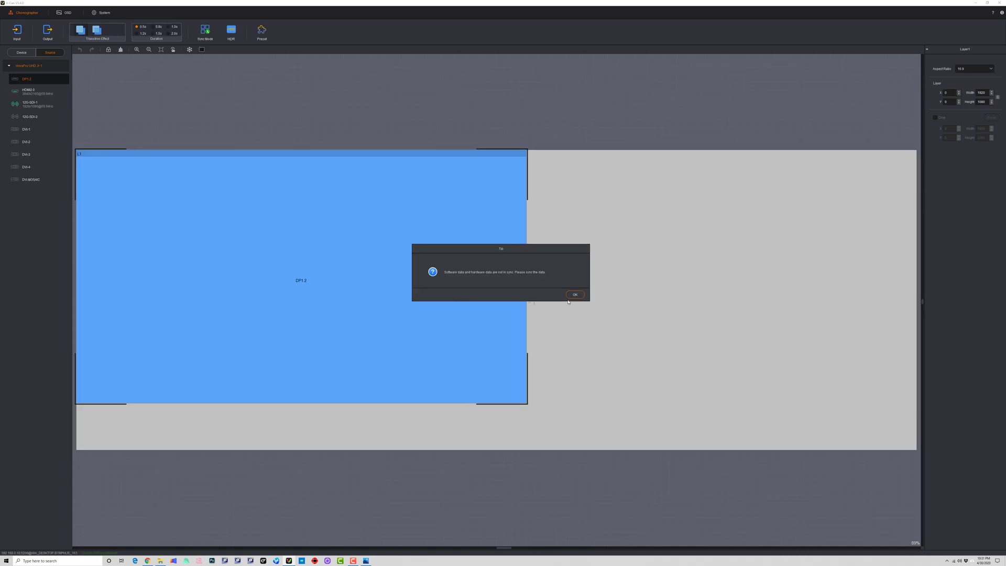
# Accept syncing software data to hardware and select NovaPro UHD Jr-1 in the System tools
pyautogui.click(574, 294)
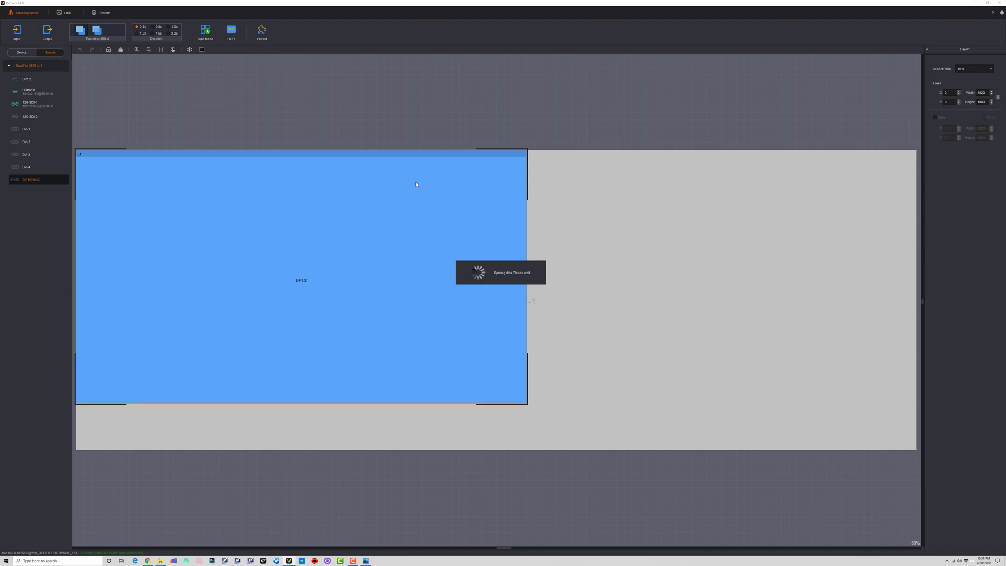
pyautogui.click(26, 79)
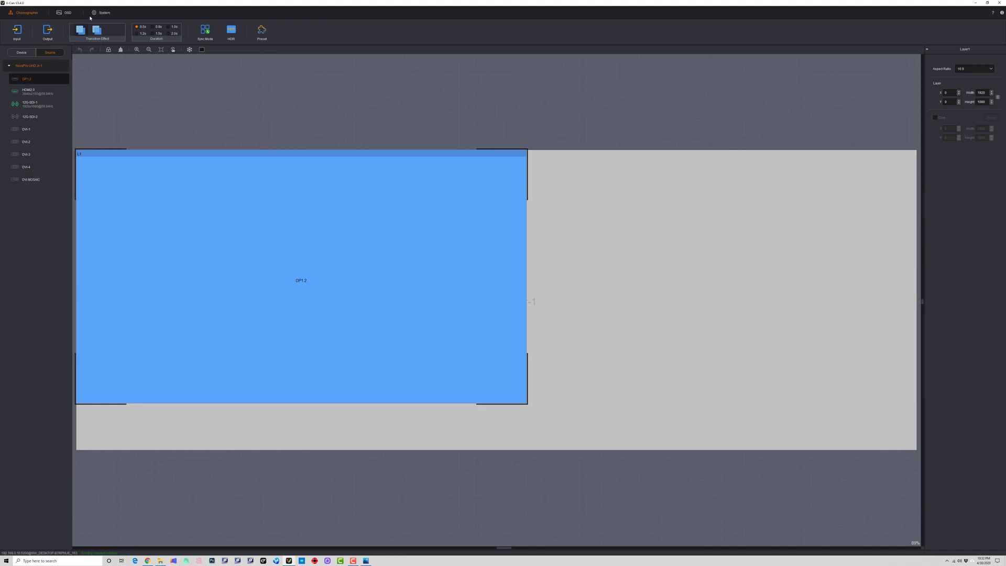
pyautogui.click(104, 12)
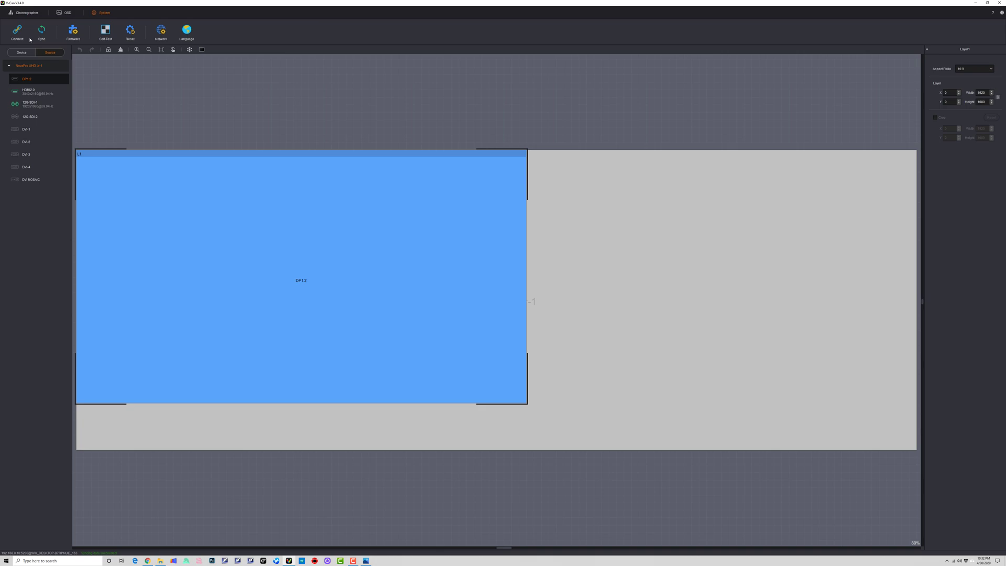
pyautogui.moveTo(46, 75)
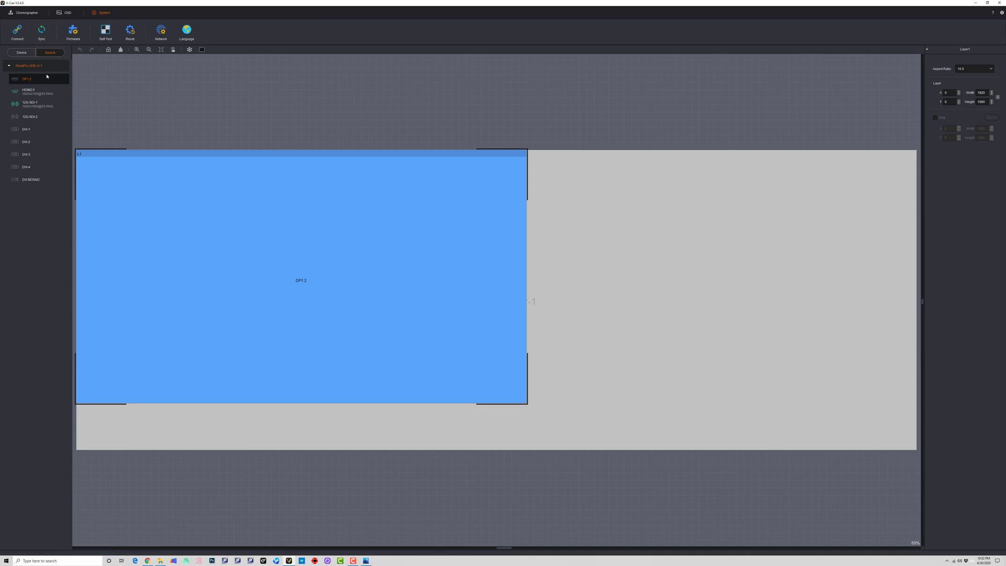
pyautogui.moveTo(29, 65)
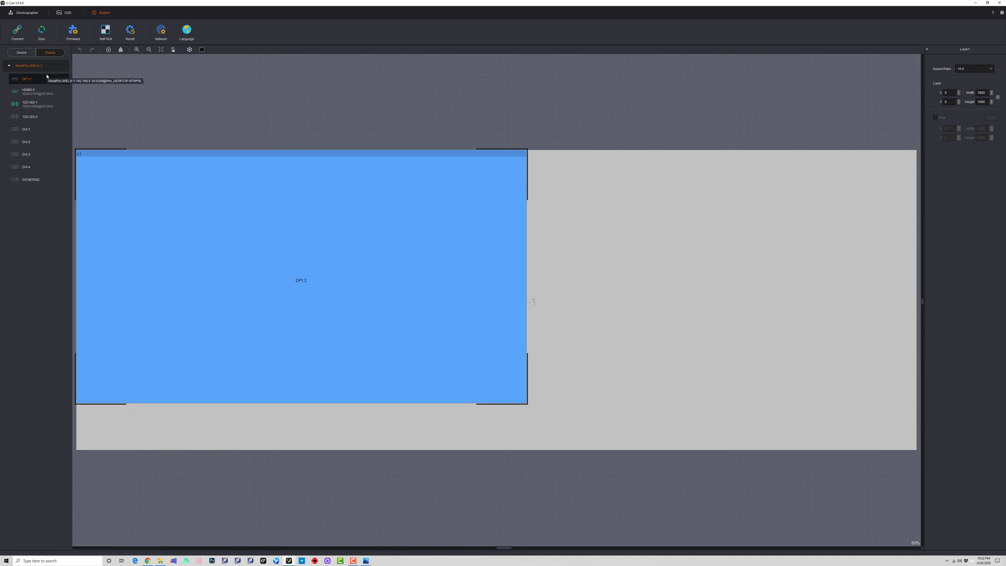
pyautogui.click(29, 116)
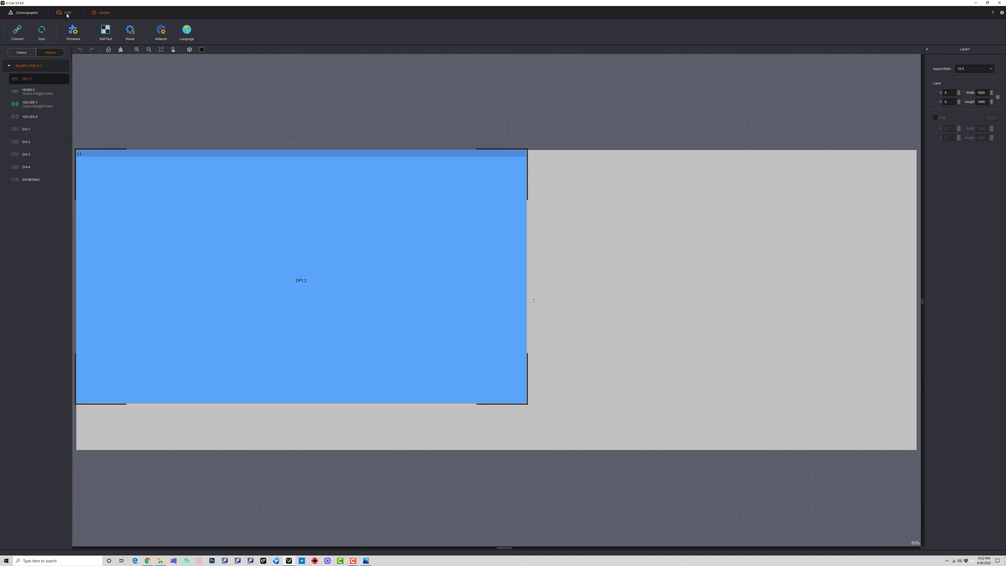
# Add an OSD image background using the checkerboard test-pattern PNG from the Desktop
pyautogui.click(66, 12)
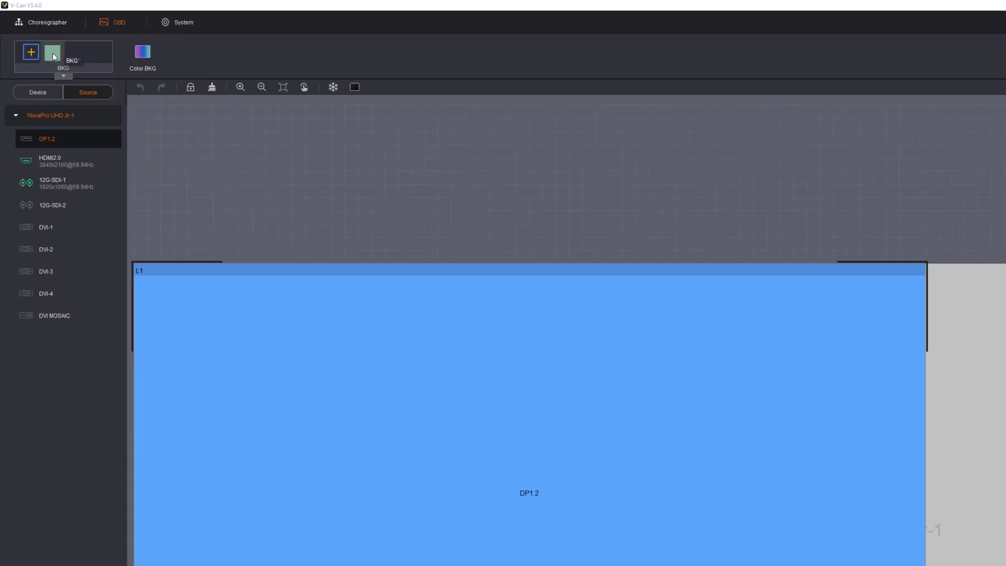
pyautogui.click(53, 51)
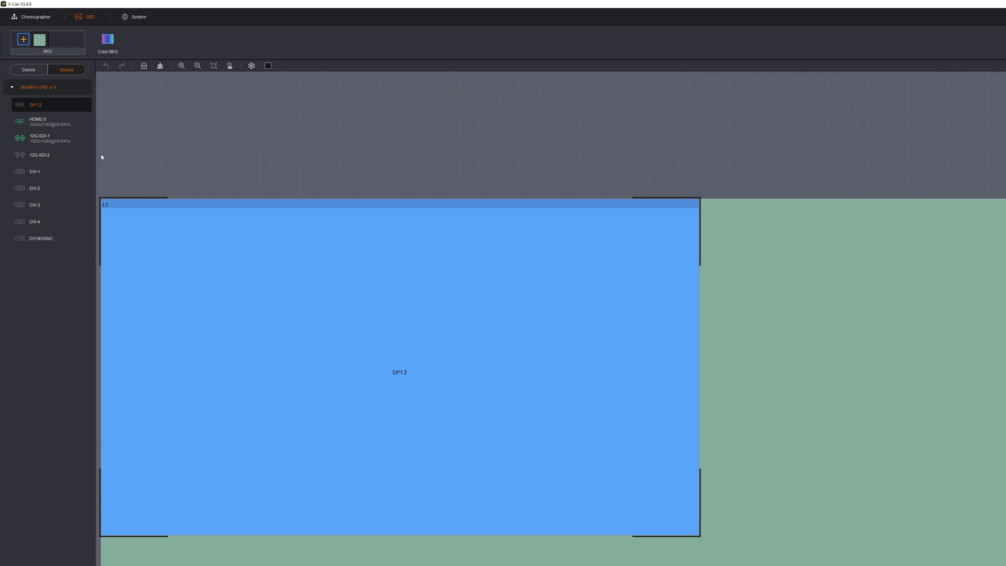
pyautogui.click(23, 39)
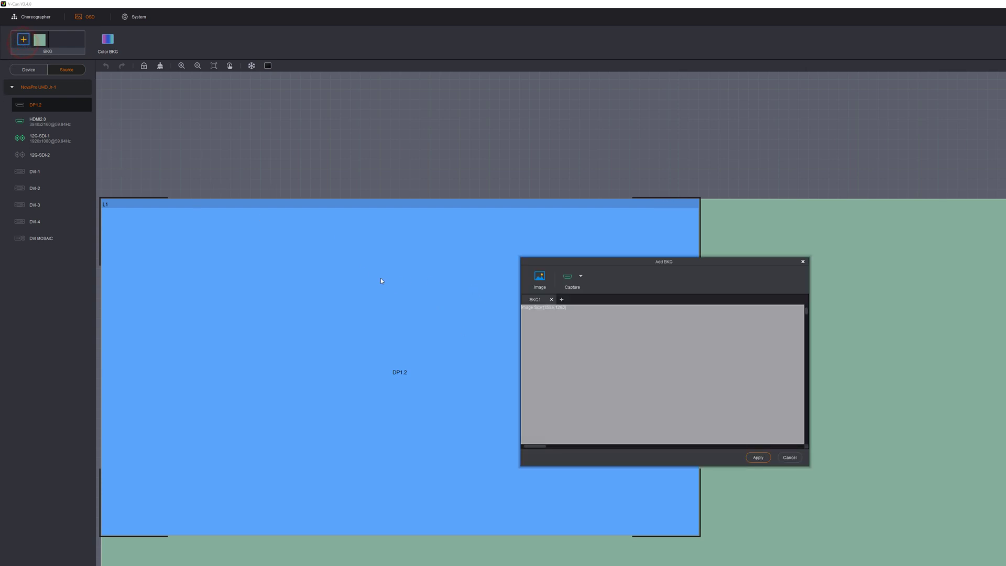
pyautogui.click(539, 280)
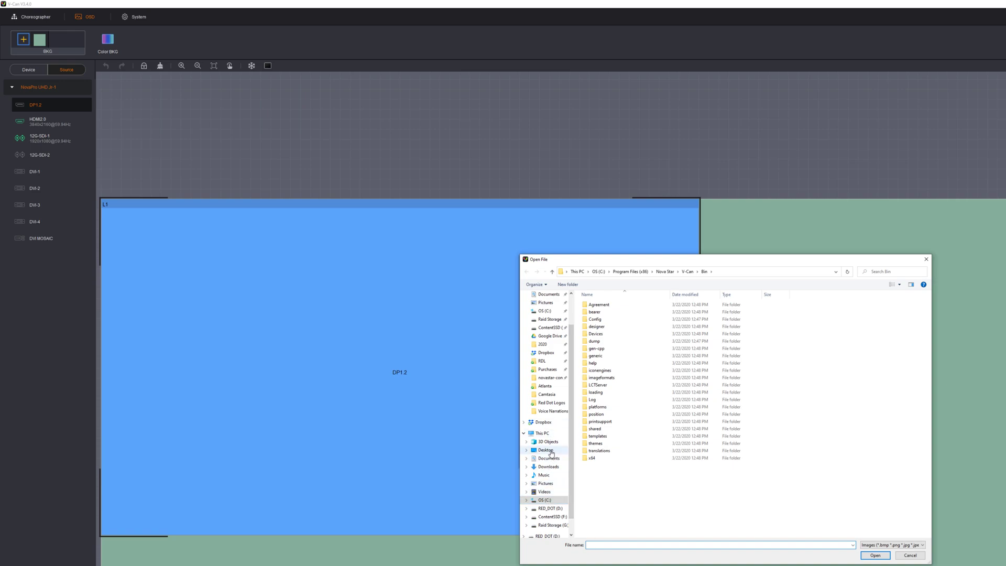
pyautogui.click(545, 450)
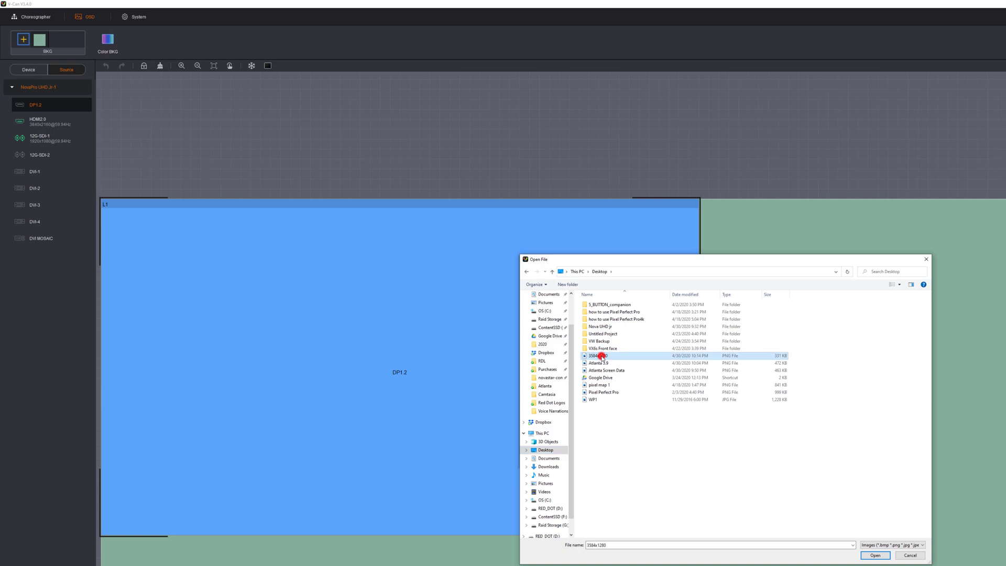
pyautogui.click(875, 555)
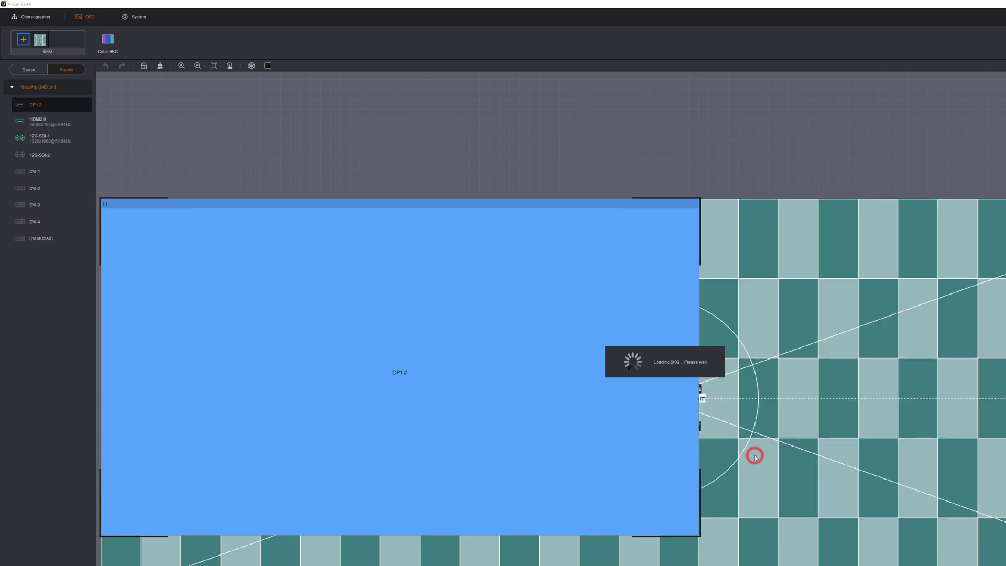
pyautogui.moveTo(672, 382)
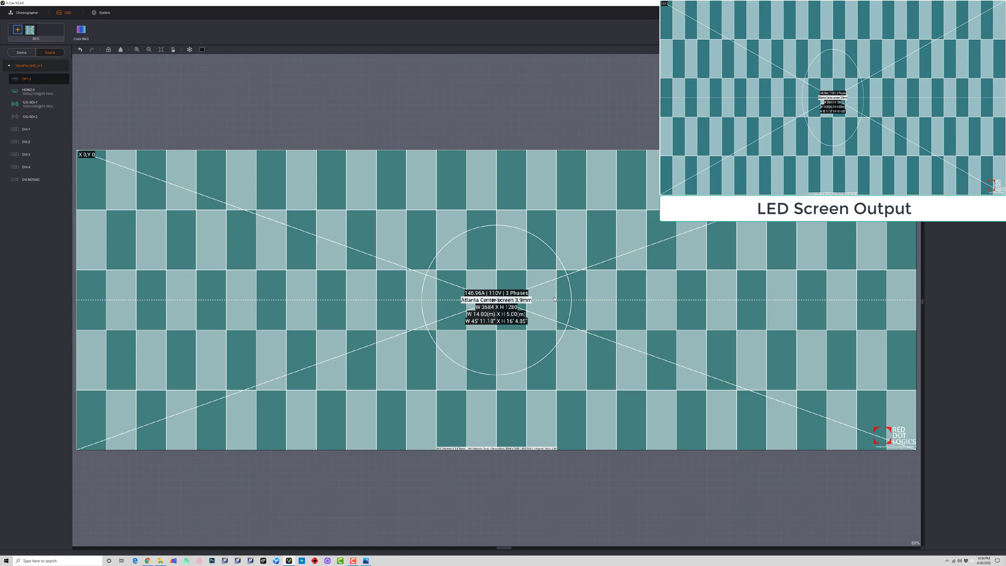
pyautogui.moveTo(312, 292)
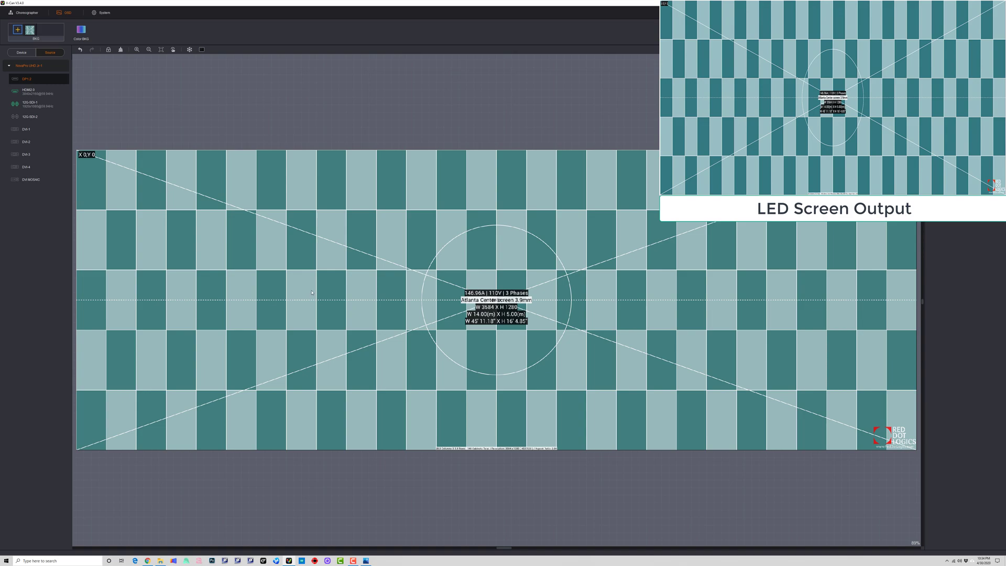
pyautogui.moveTo(129, 182)
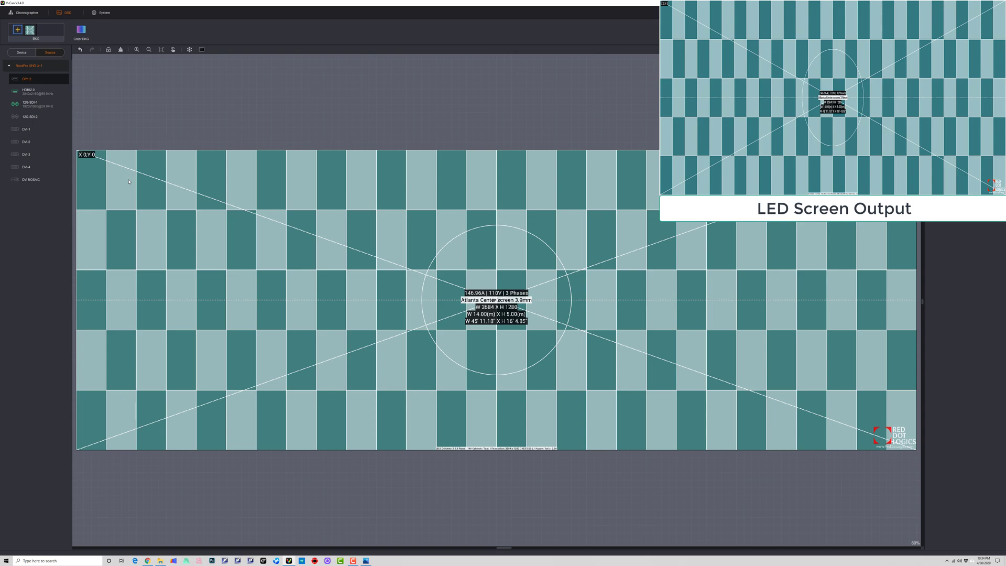
# Select the HDMI2.0 source to place as a layer over the checkerboard background
pyautogui.click(32, 117)
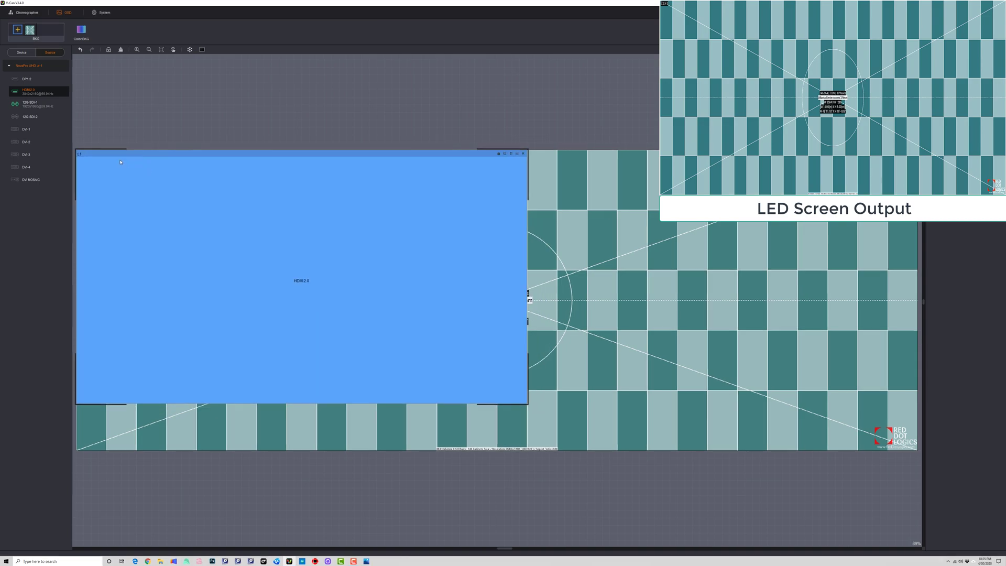
# Review the HDMI2.0 layer's Switch Source options, then pick the 12G-SDI-1 camera source
pyautogui.rightClick(149, 174)
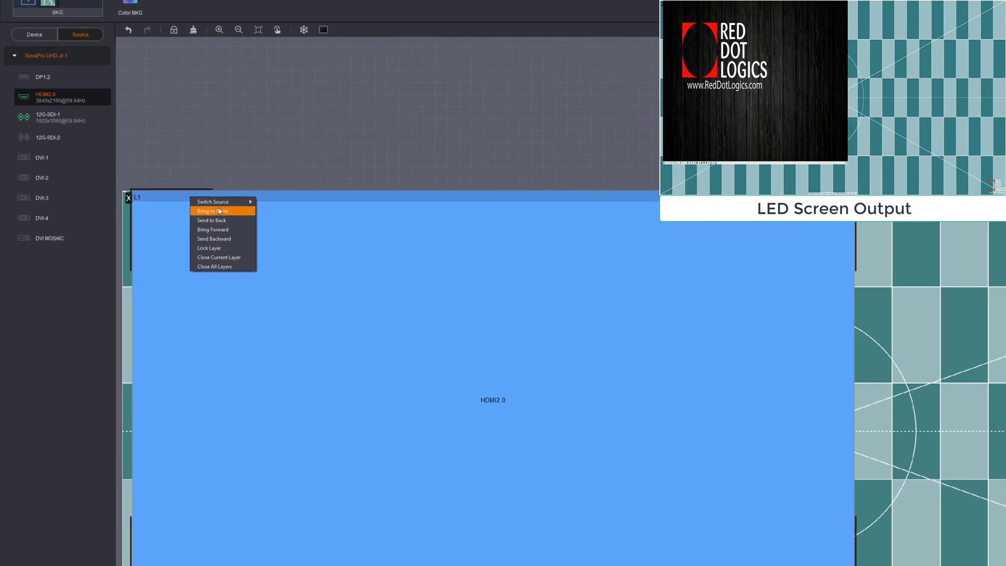
pyautogui.click(212, 204)
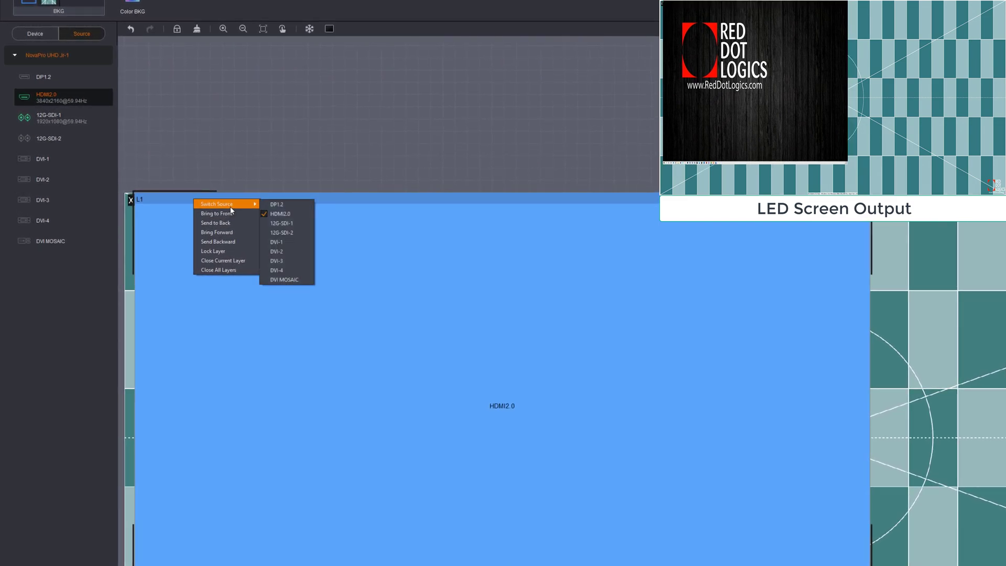
pyautogui.moveTo(217, 213)
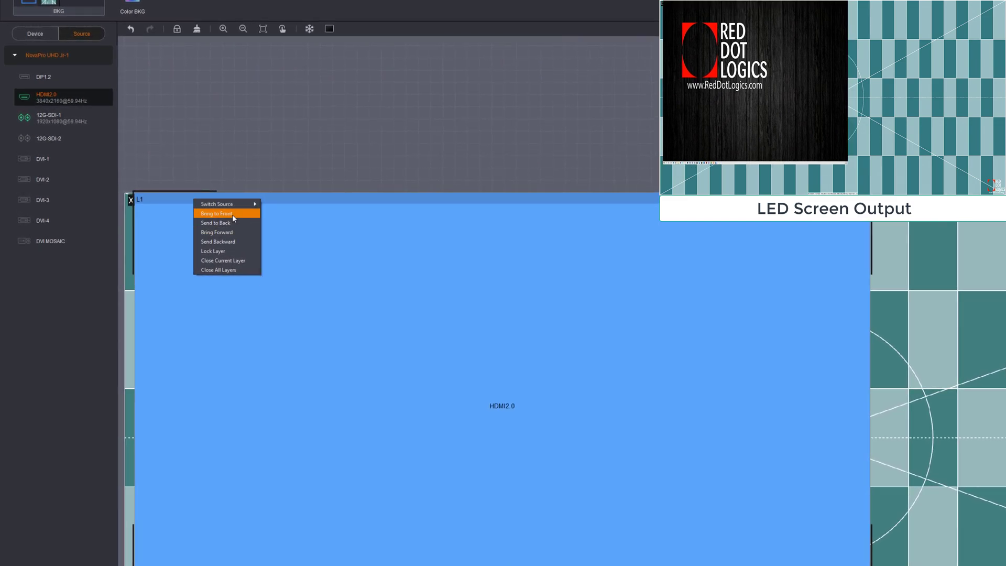
pyautogui.moveTo(234, 232)
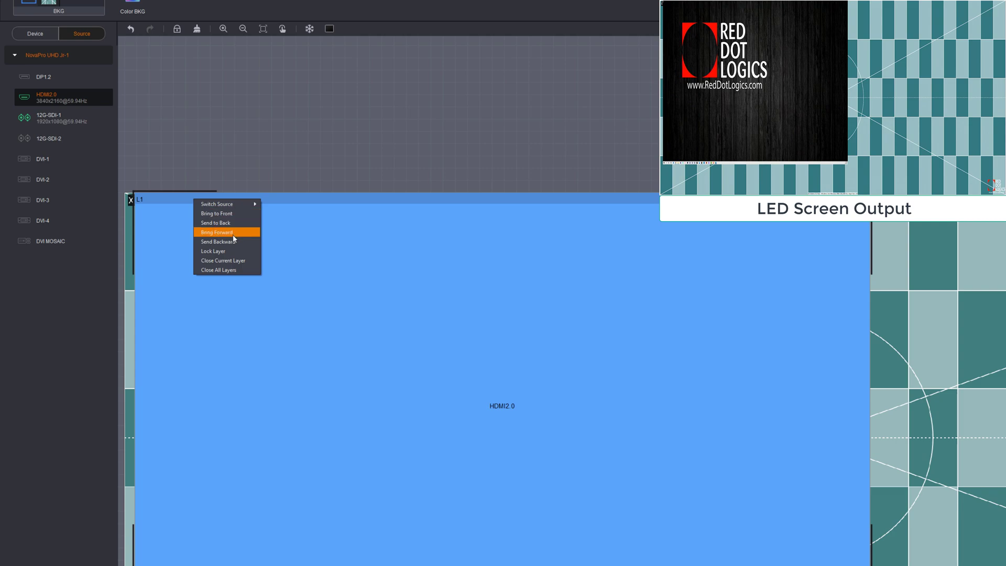
pyautogui.moveTo(233, 251)
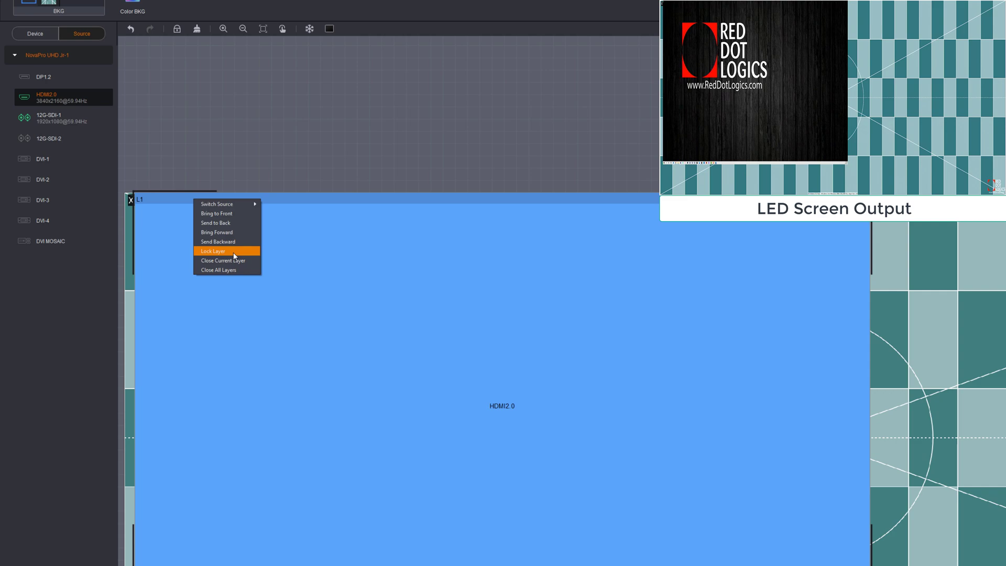
pyautogui.moveTo(227, 261)
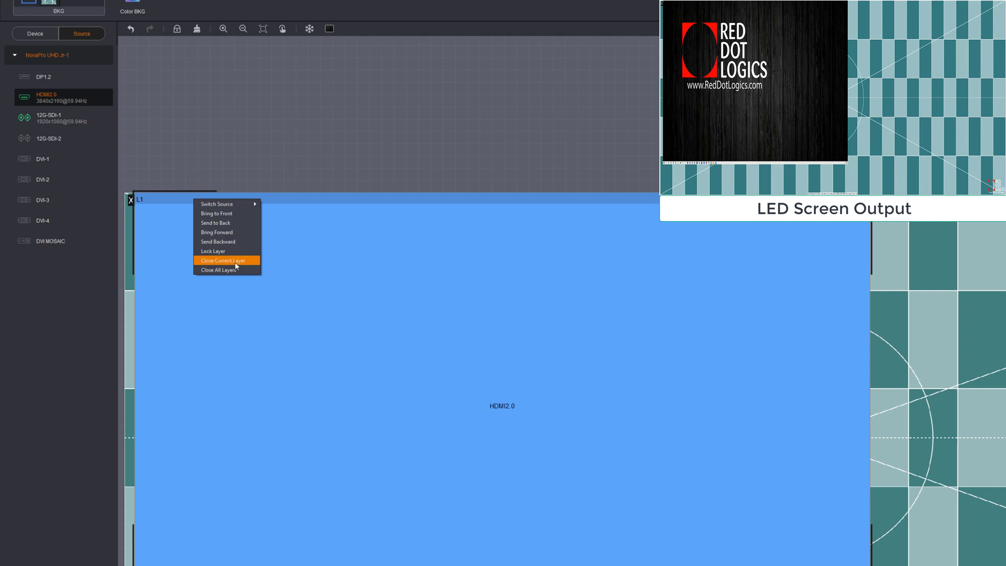
pyautogui.moveTo(242, 270)
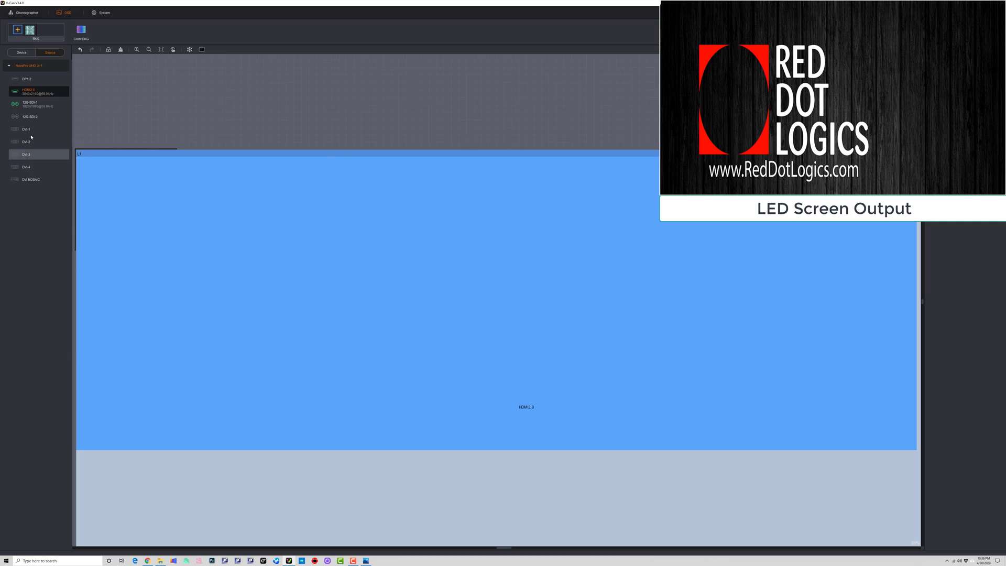
pyautogui.click(32, 103)
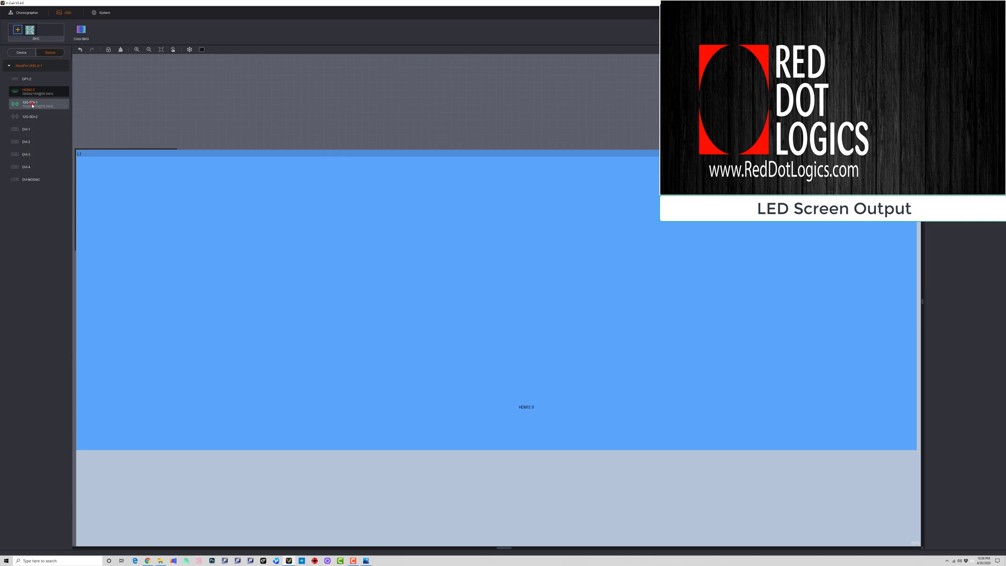
# Place a 12G-SDI-1 PIP layer over HDMI2.0, nudge it right and enlarge it to full screen height
pyautogui.moveTo(30, 103); pyautogui.dragTo(412, 303)
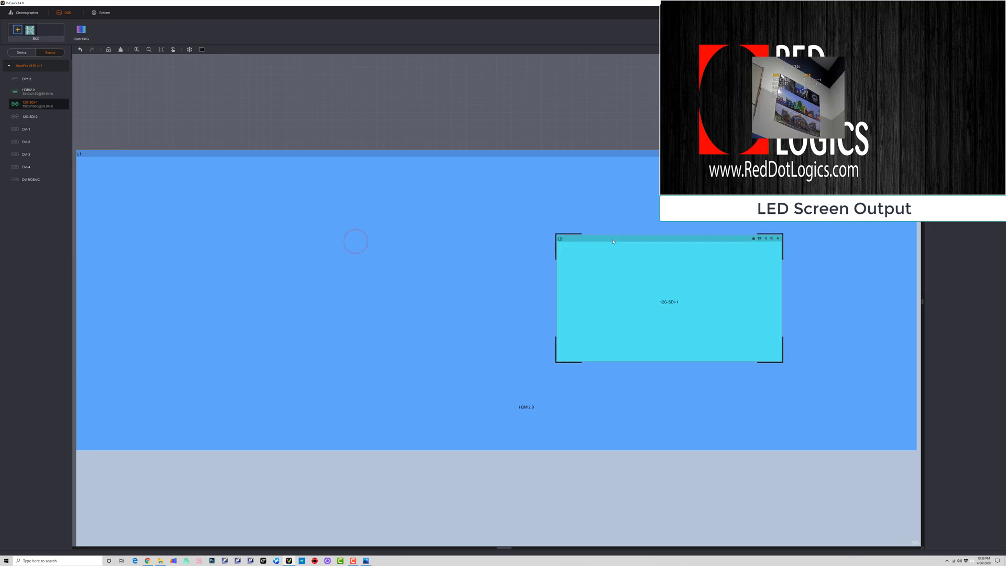
pyautogui.moveTo(613, 242); pyautogui.dragTo(624, 239)
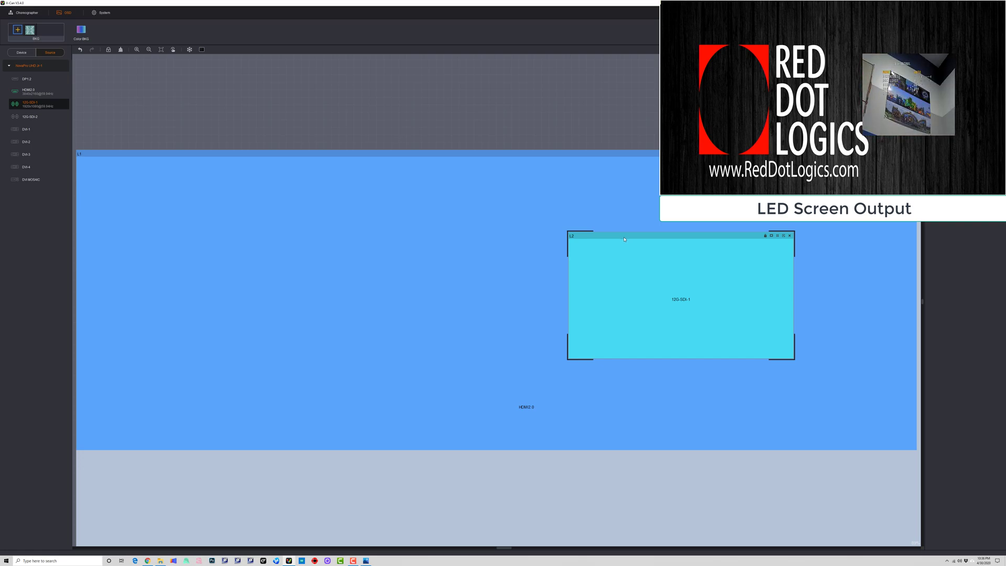
pyautogui.moveTo(727, 230)
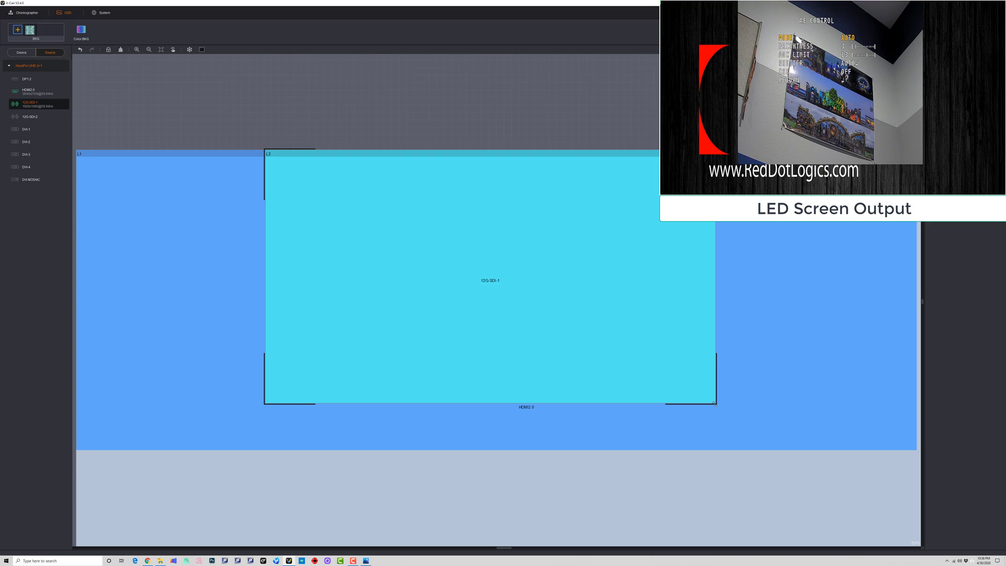
pyautogui.moveTo(717, 404); pyautogui.dragTo(761, 435)
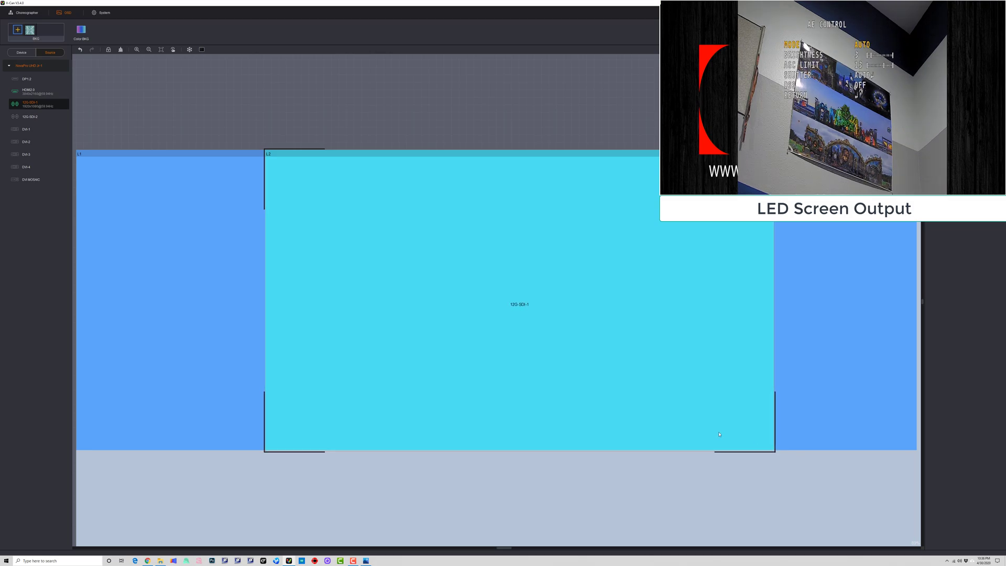
pyautogui.moveTo(607, 281)
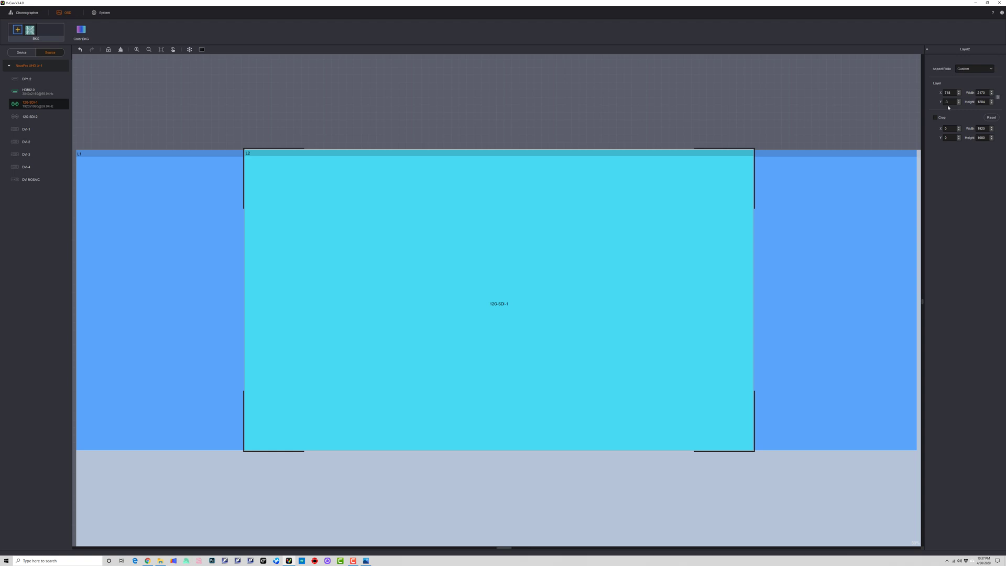
# Attempt to add another input layer and acknowledge the maximum-layers warning
pyautogui.click(949, 102)
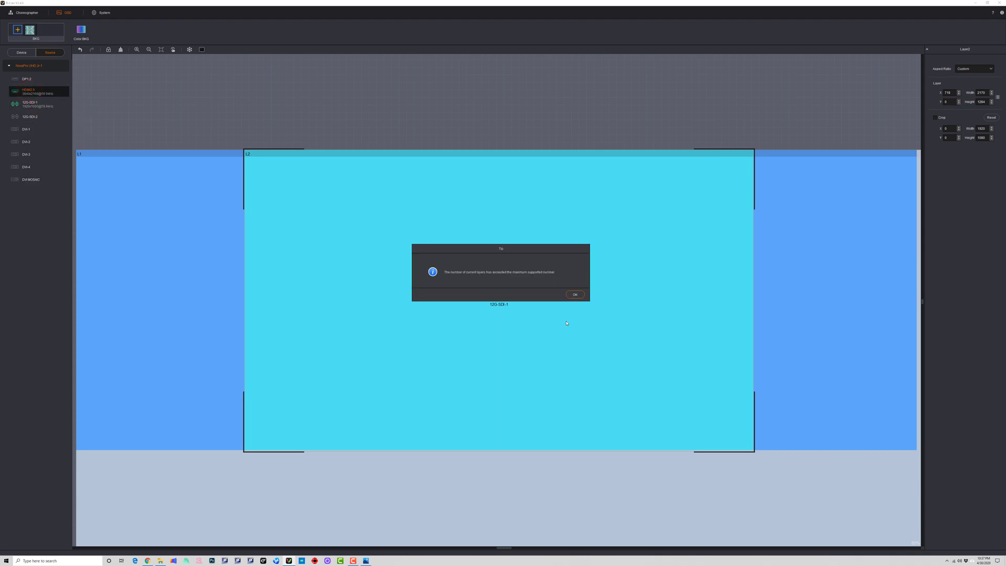
pyautogui.click(575, 294)
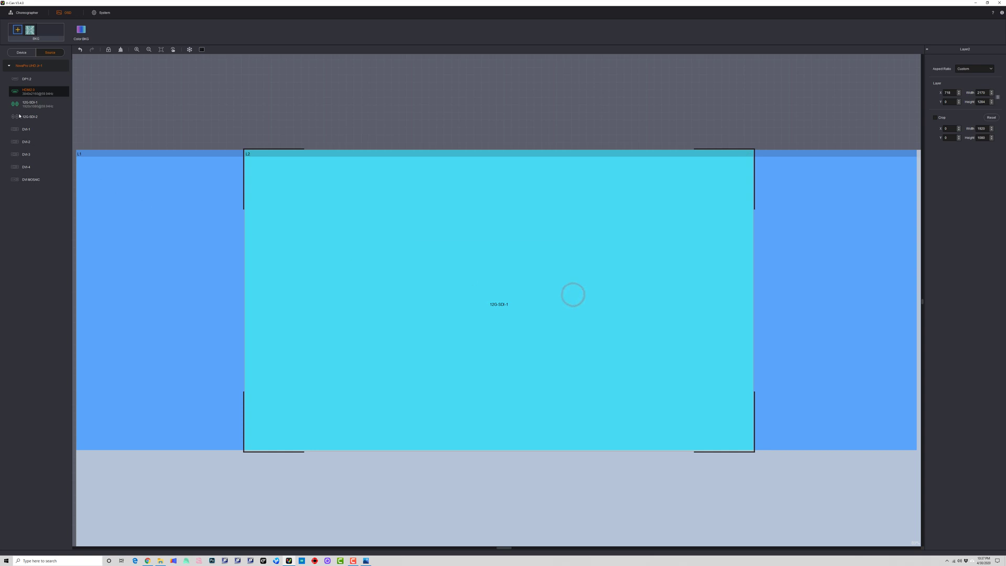
pyautogui.click(36, 104)
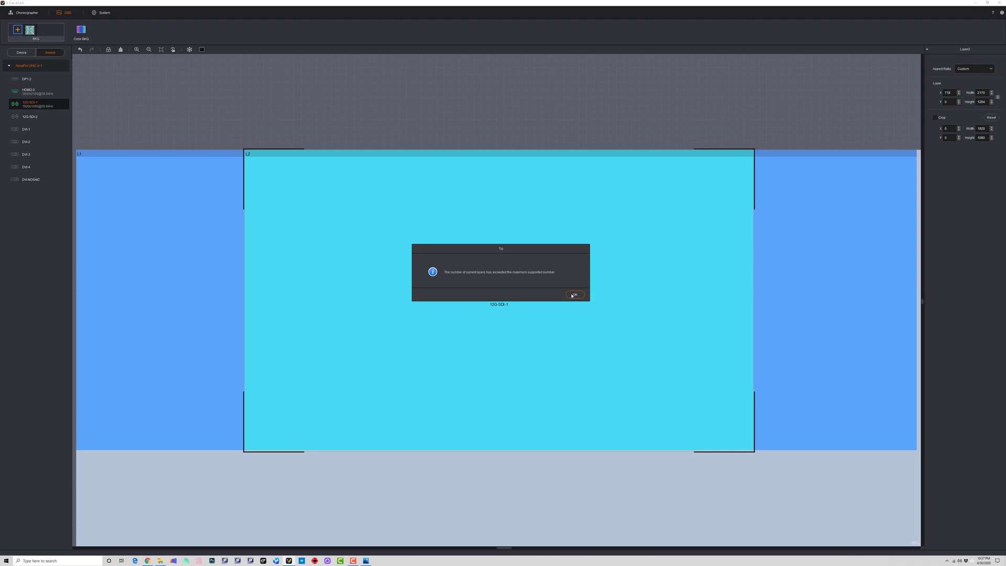
pyautogui.click(575, 294)
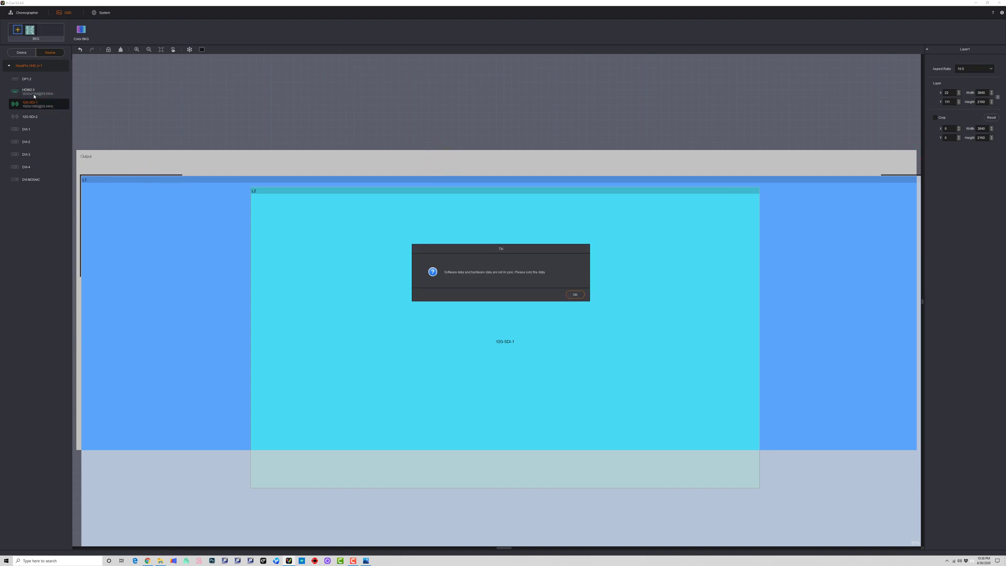
# Accept the data sync and add layer L3 placed in the top-left corner of the output
pyautogui.click(574, 294)
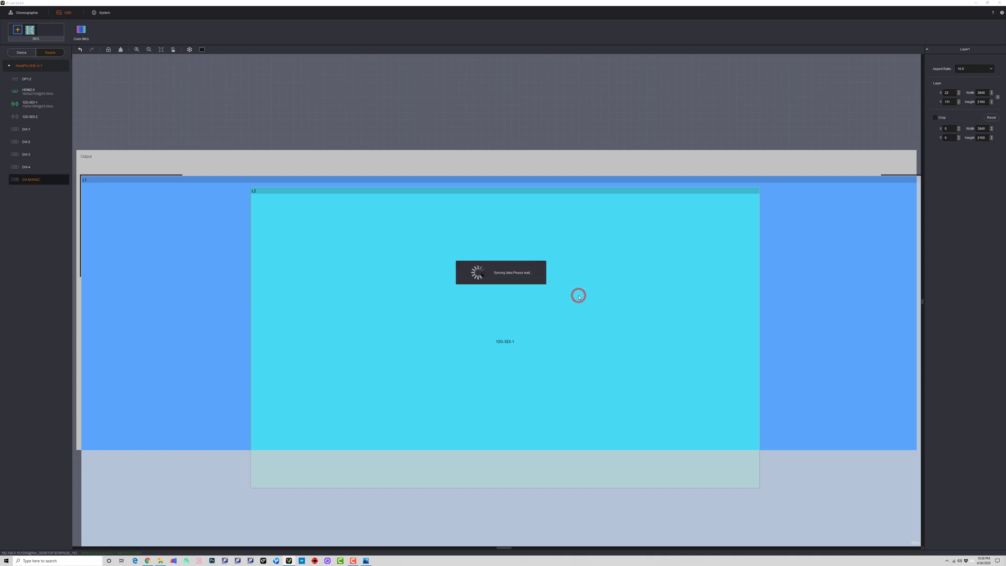
pyautogui.click(578, 295)
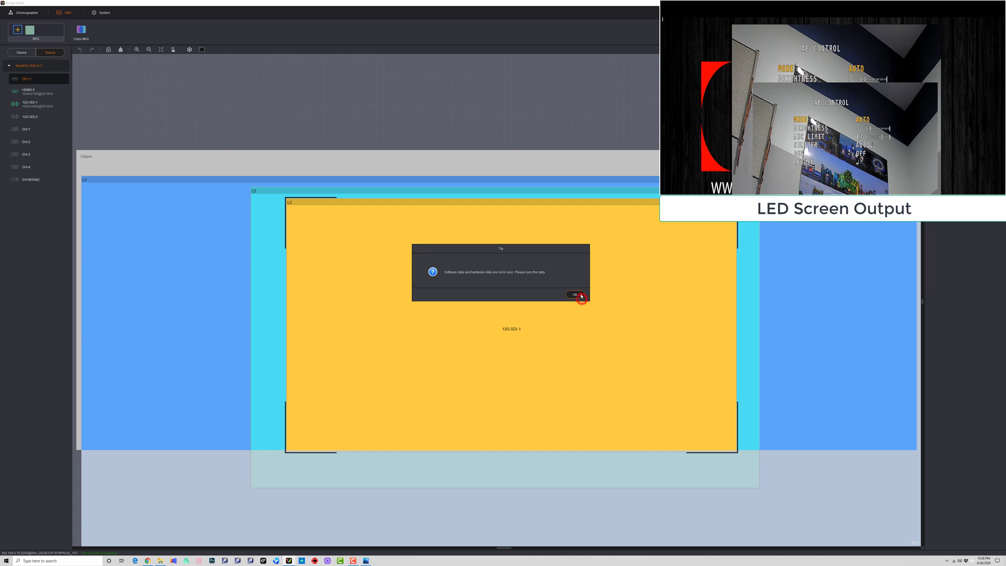
pyautogui.click(574, 294)
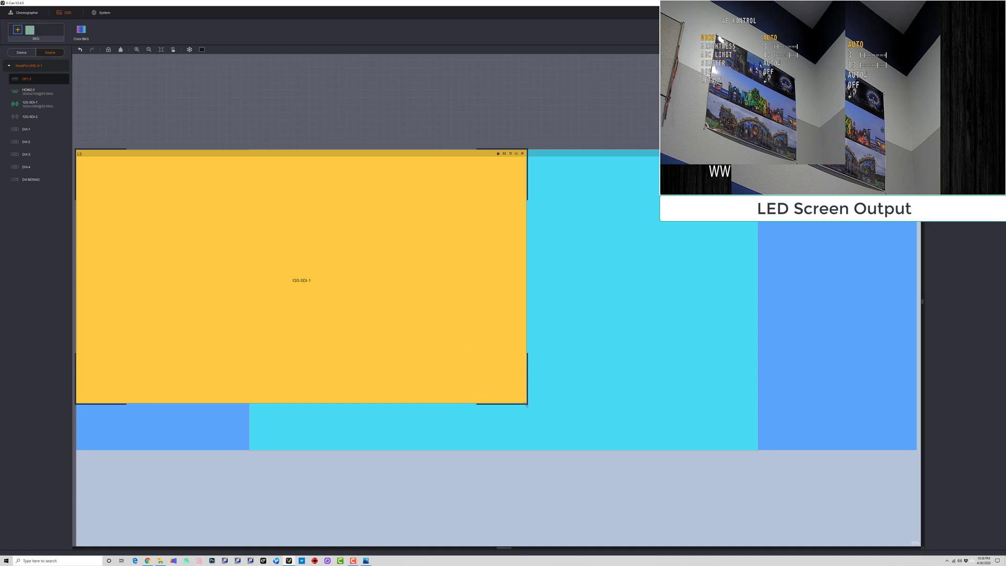
# Shrink L3 to a small top-left window, switch its source to HDMI2.0 and bring it forward
pyautogui.moveTo(526, 404); pyautogui.dragTo(390, 326)
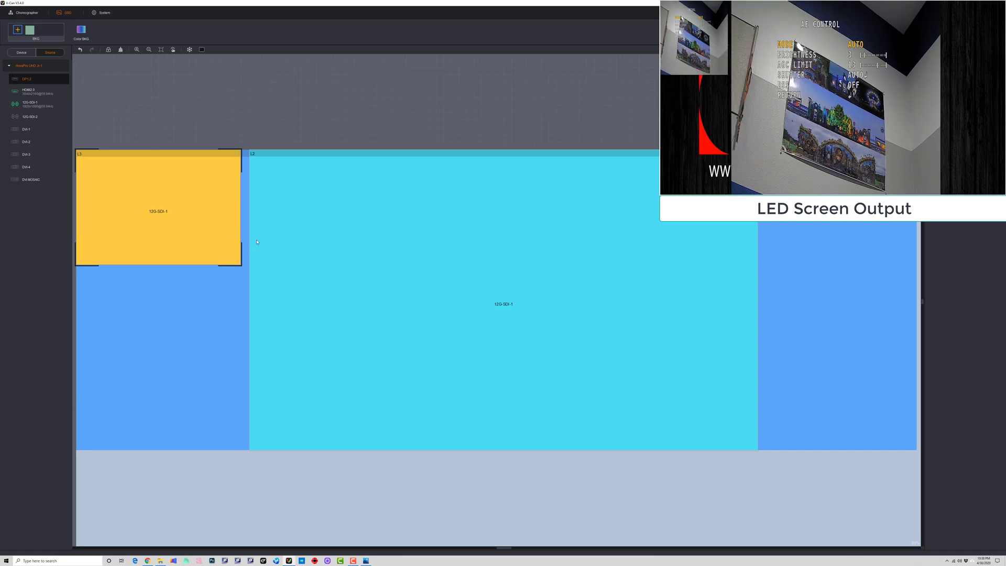
pyautogui.rightClick(209, 209)
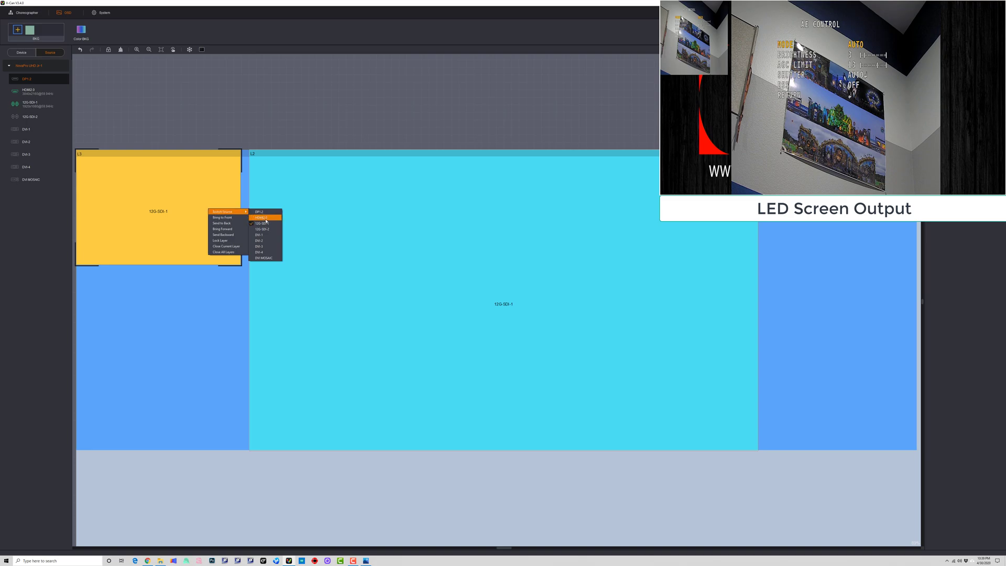
pyautogui.click(262, 217)
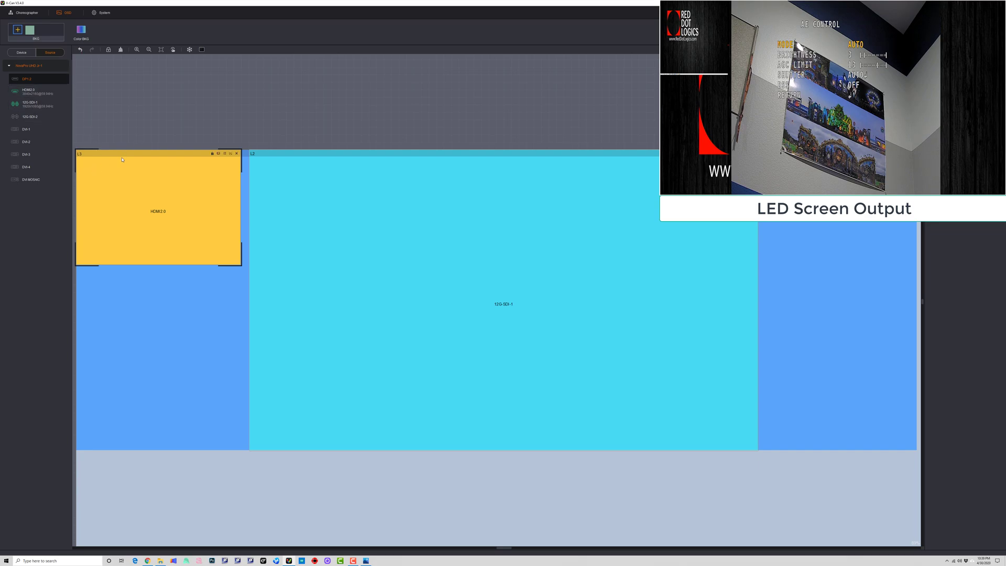
pyautogui.rightClick(121, 158)
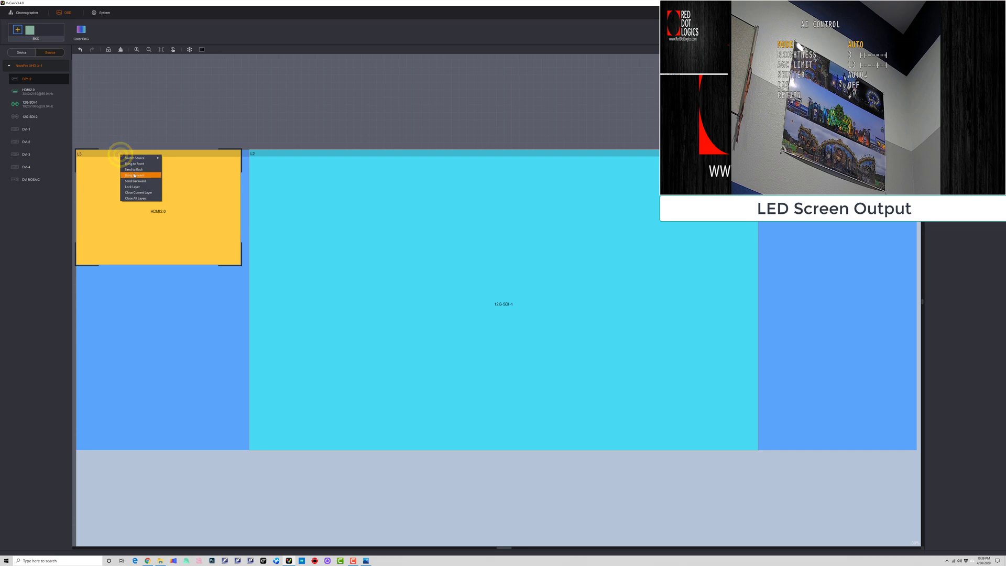
pyautogui.click(135, 175)
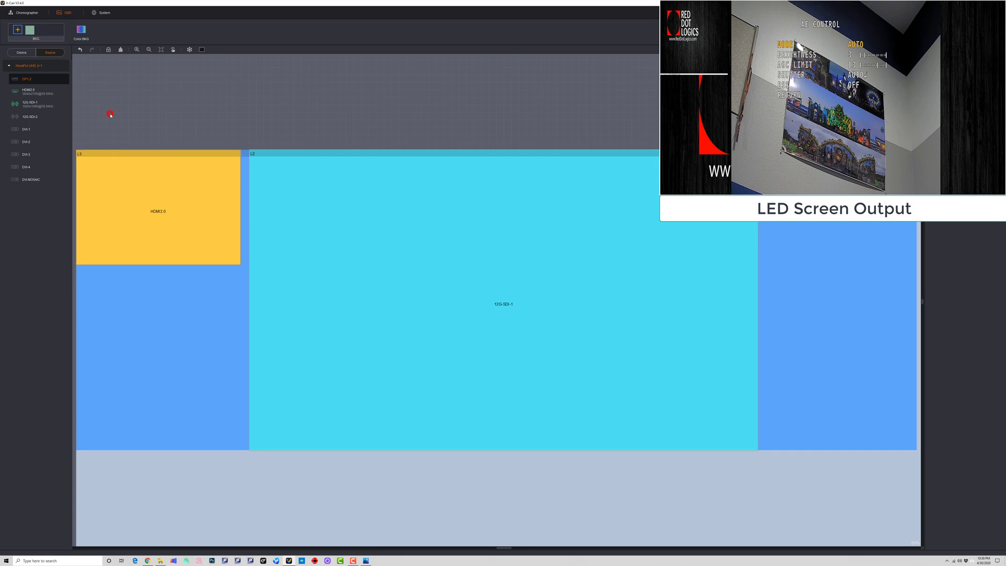
pyautogui.moveTo(57, 280)
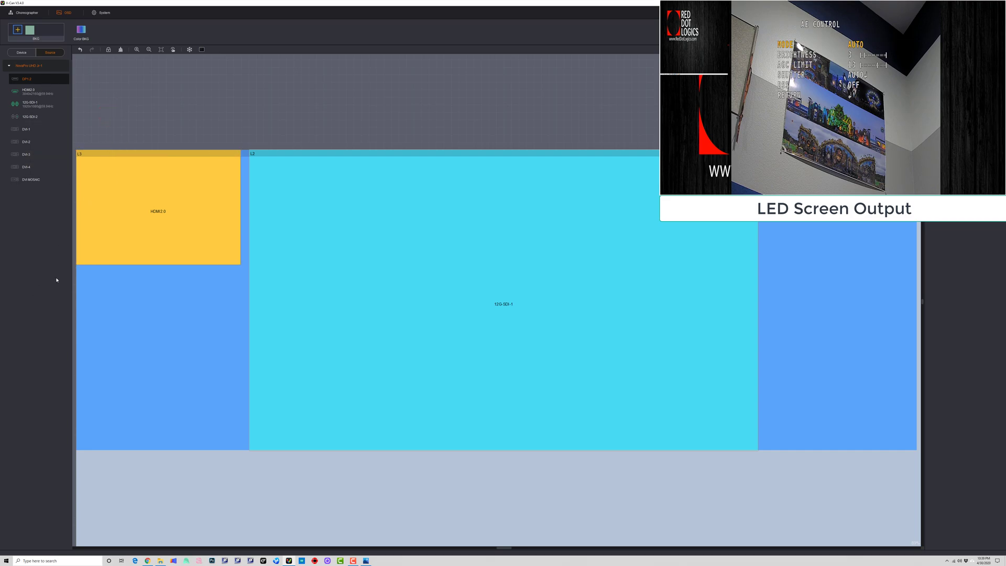
pyautogui.click(26, 12)
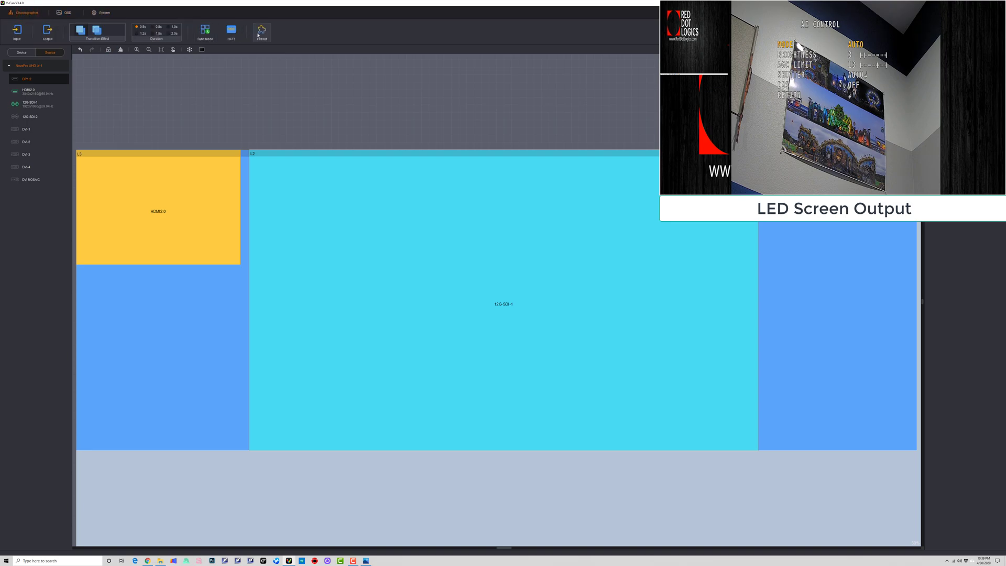
# Open the preset list, dismiss the empty-preset tip and recall Preset1
pyautogui.click(261, 30)
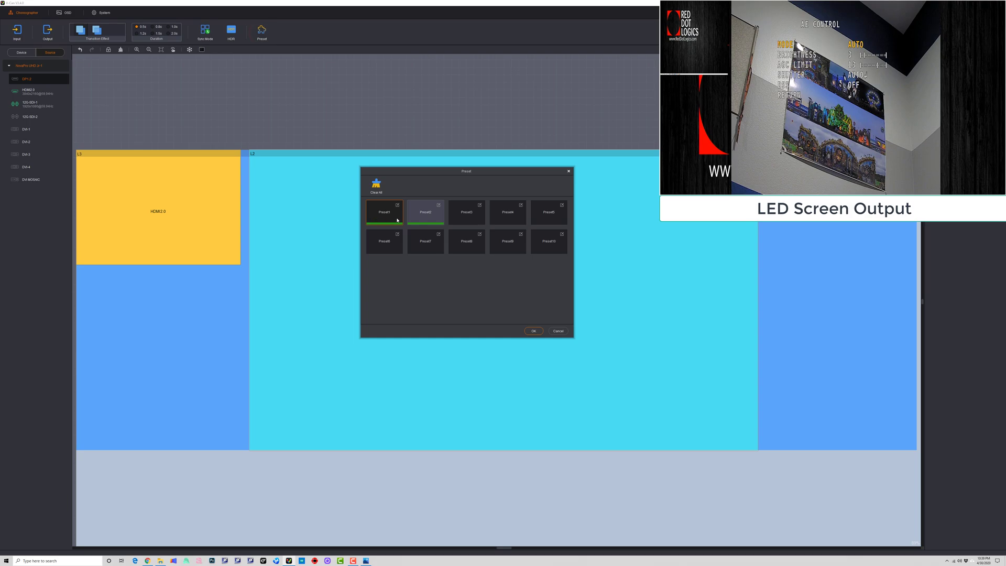
pyautogui.click(375, 184)
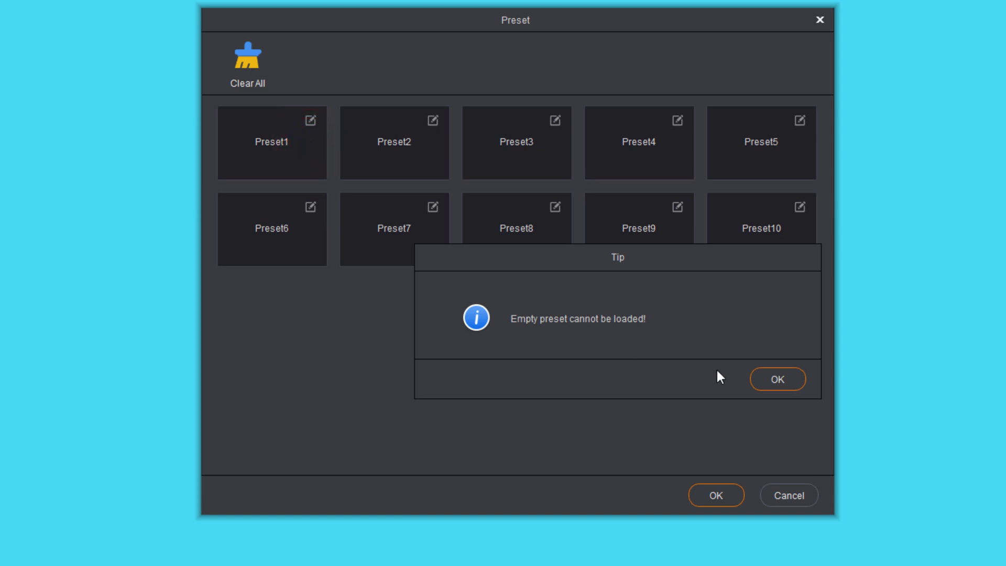
pyautogui.click(777, 379)
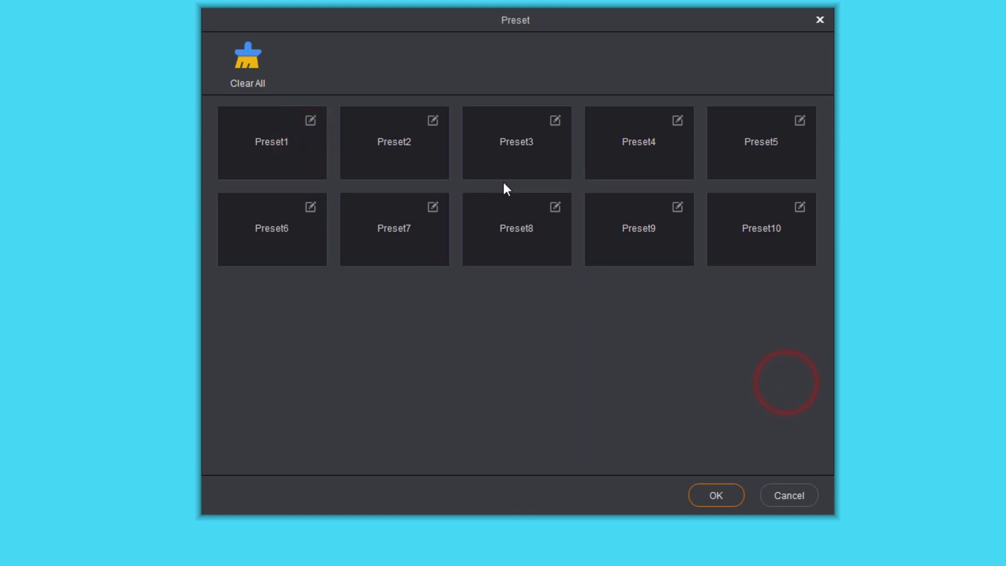
pyautogui.click(271, 143)
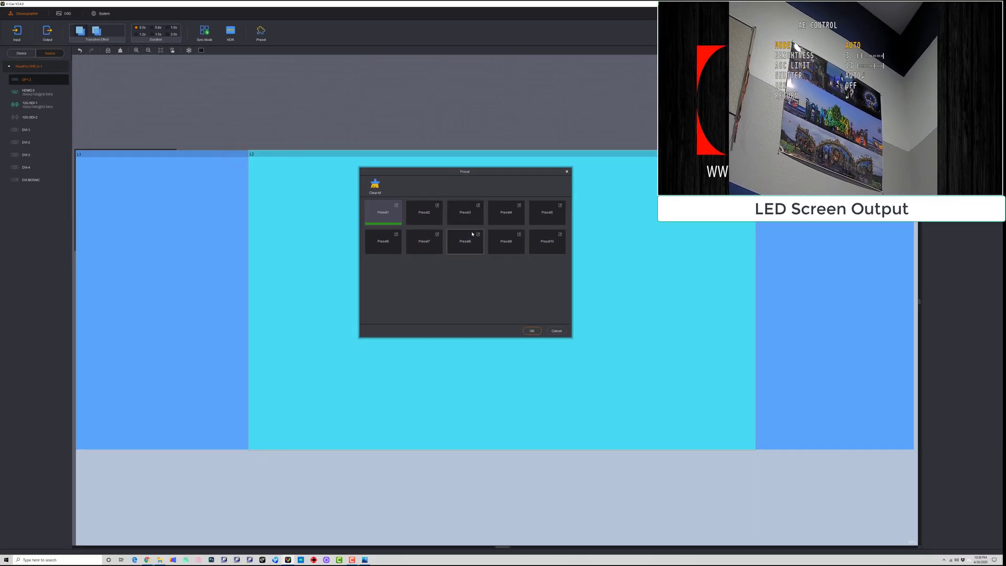
# Recall Preset2 and the full-screen HDMI2.0 Preset3 layouts alternately on the LED screen
pyautogui.click(423, 211)
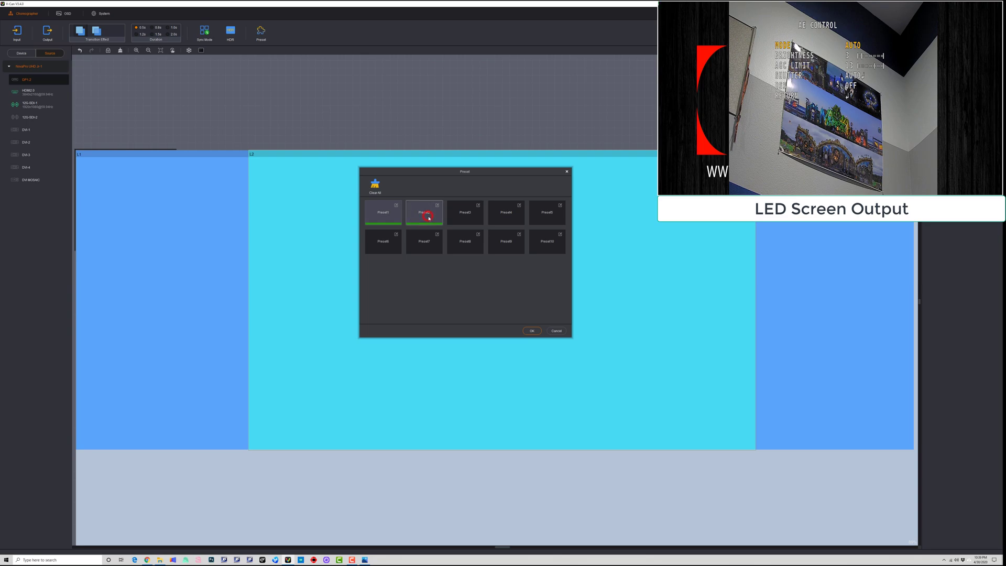
pyautogui.click(424, 212)
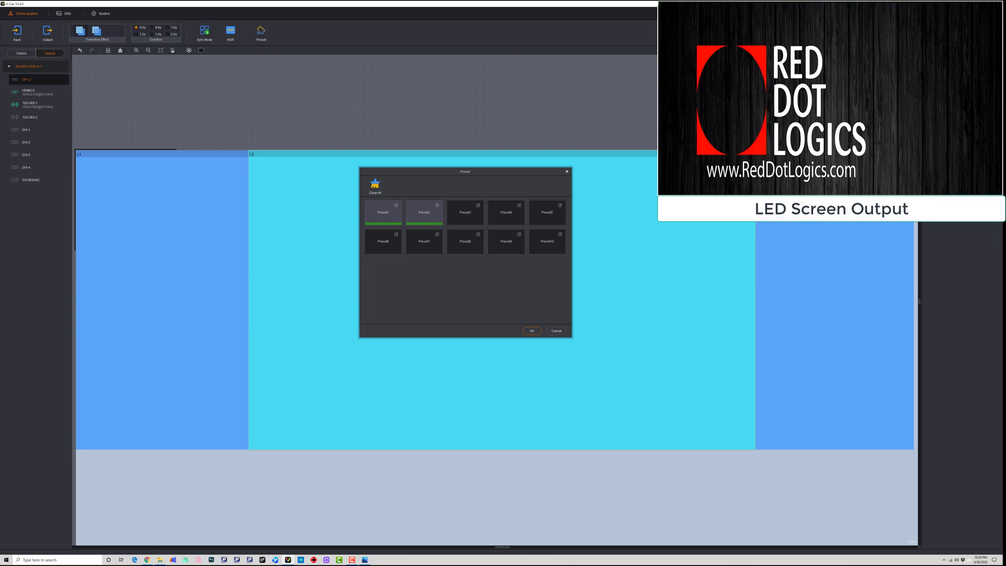
pyautogui.click(465, 212)
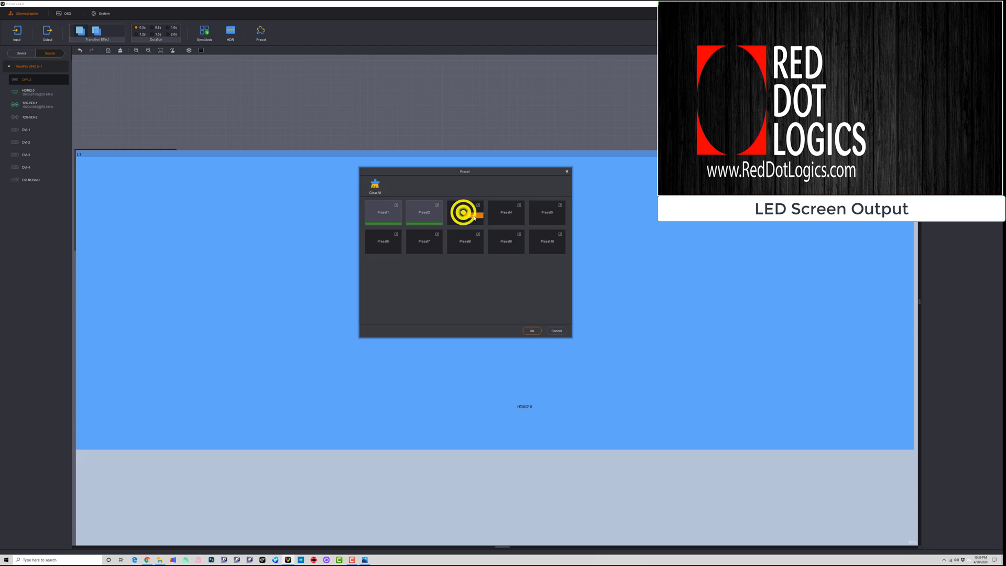
pyautogui.click(382, 212)
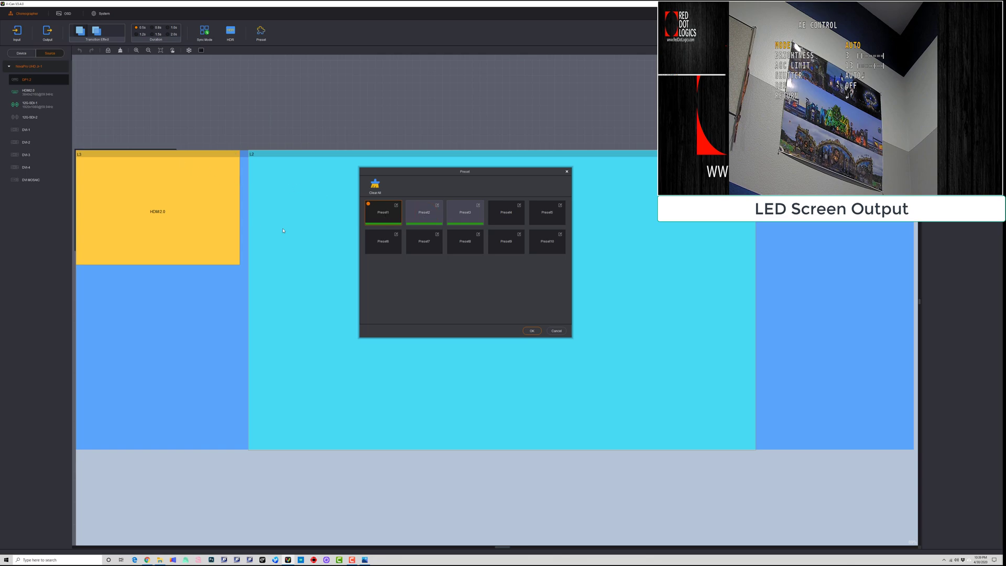
pyautogui.click(424, 212)
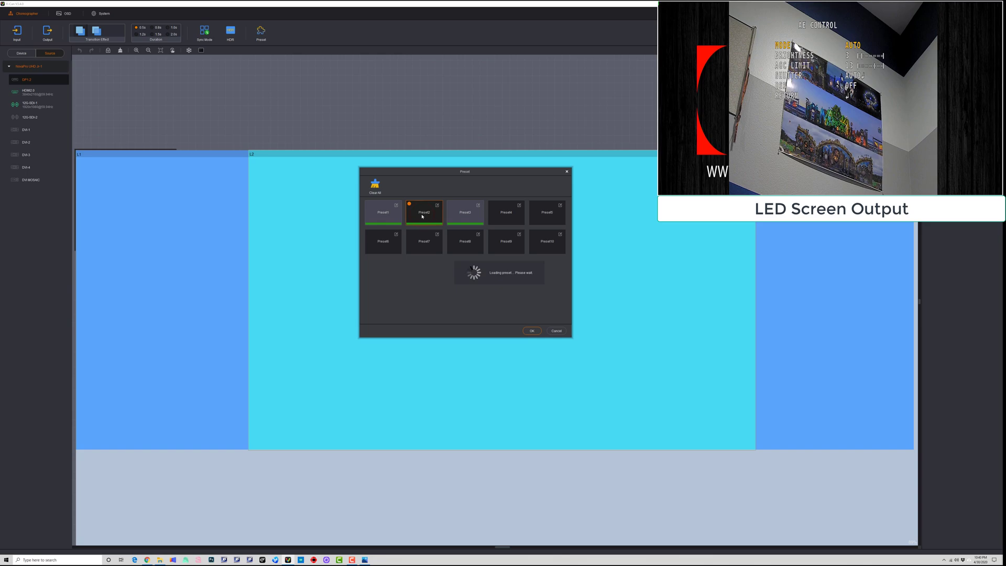
pyautogui.click(465, 212)
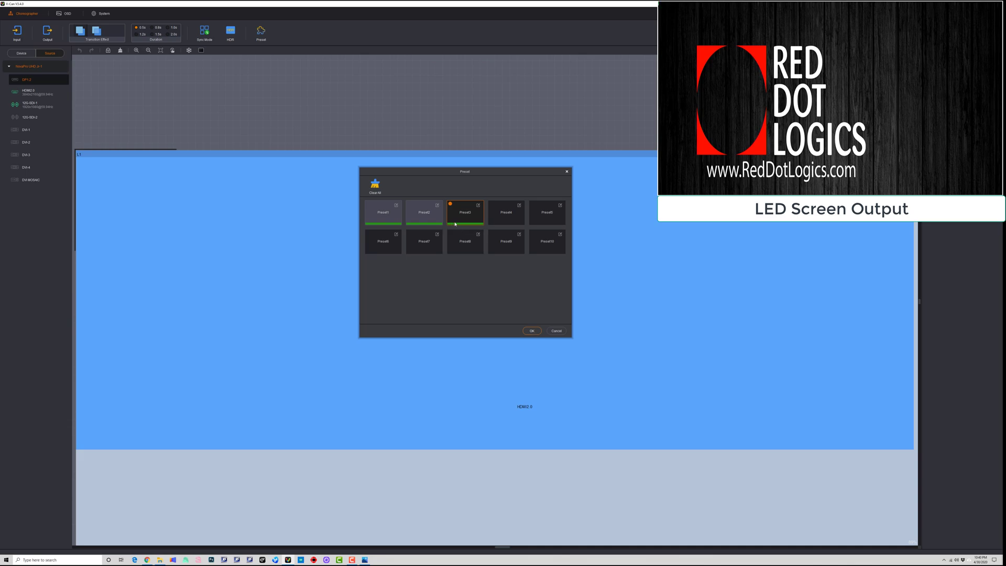
pyautogui.click(383, 211)
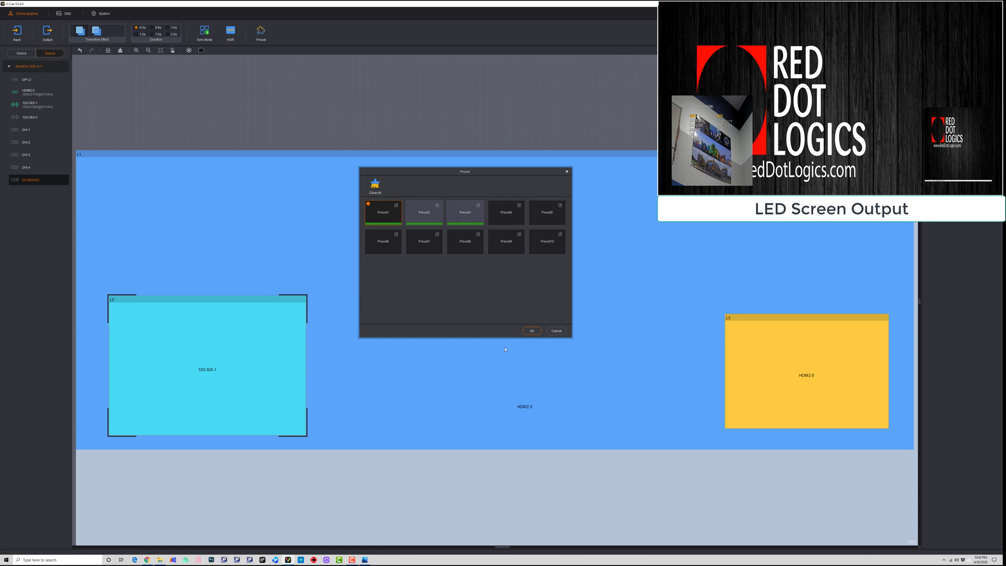
# Switch the right layer's source to 12G-SDI-1 and save then recall the layout as Preset4
pyautogui.rightClick(791, 322)
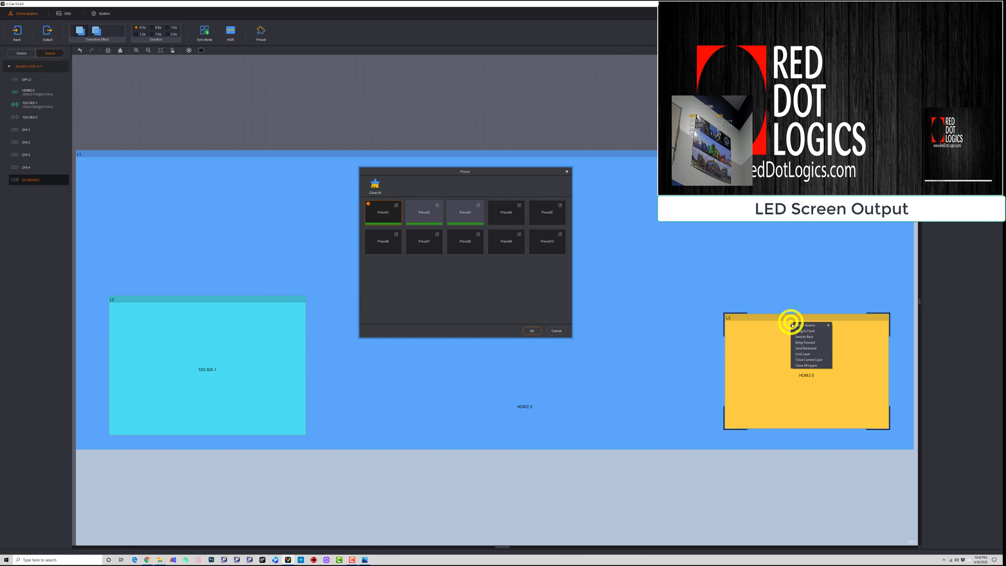
pyautogui.click(804, 326)
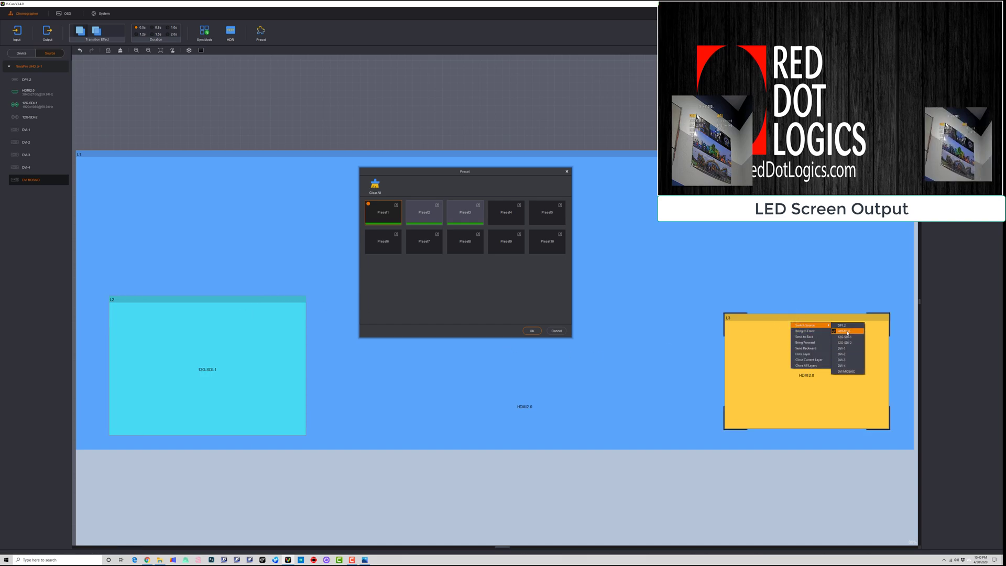
pyautogui.click(844, 336)
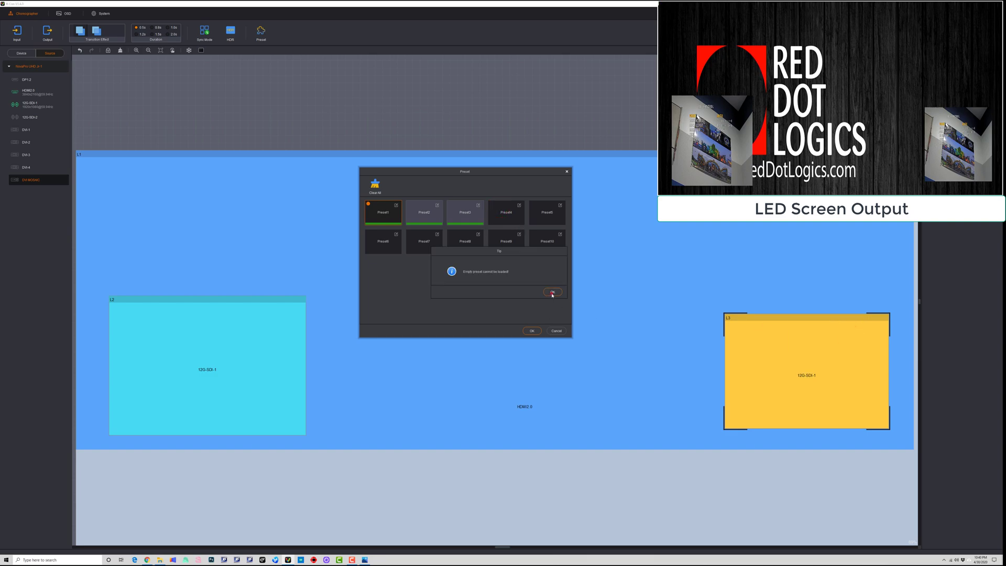
pyautogui.click(552, 292)
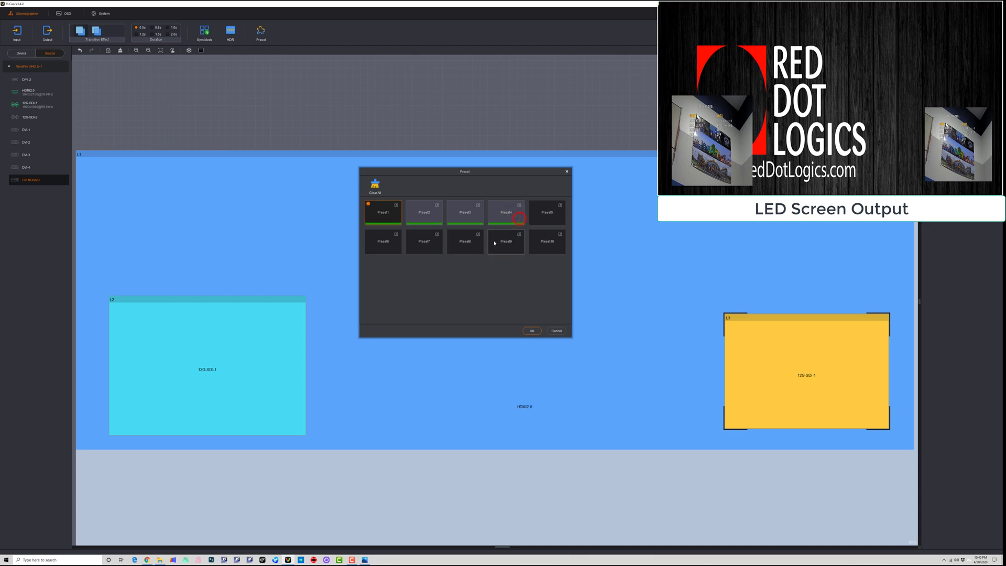
pyautogui.click(507, 212)
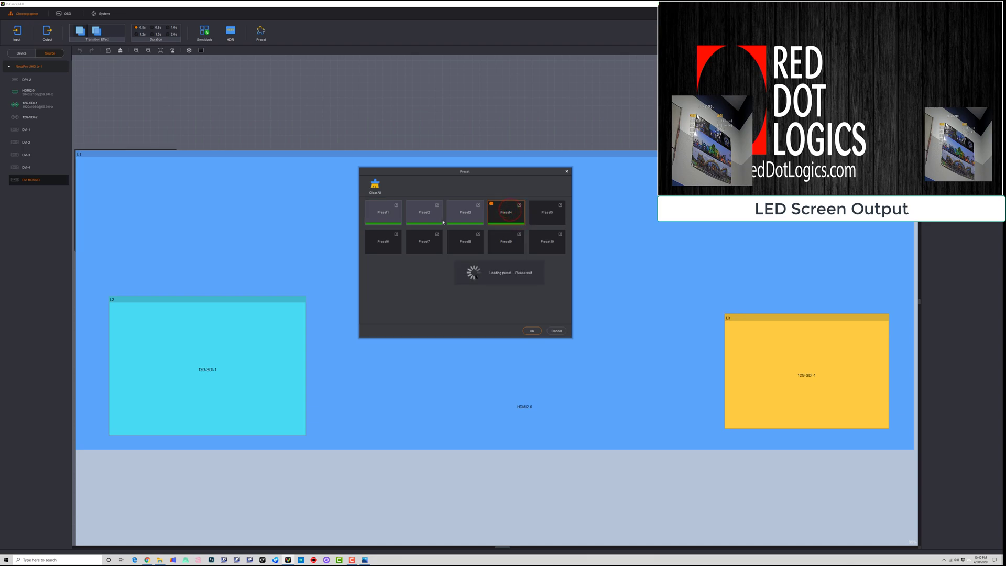
pyautogui.click(507, 212)
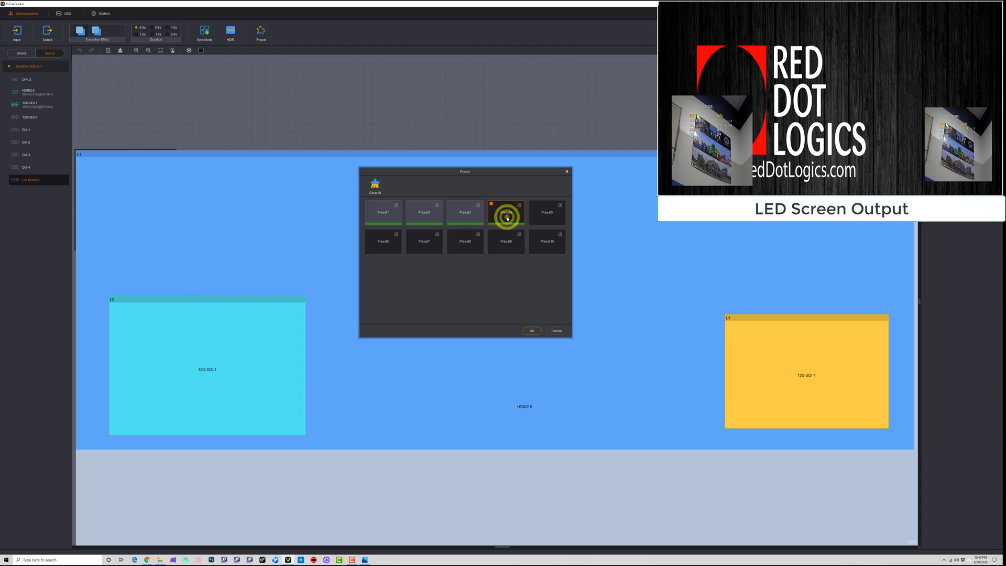
# Recall the Preset10 layout putting the camera feed across the LED output
pyautogui.rightClick(506, 212)
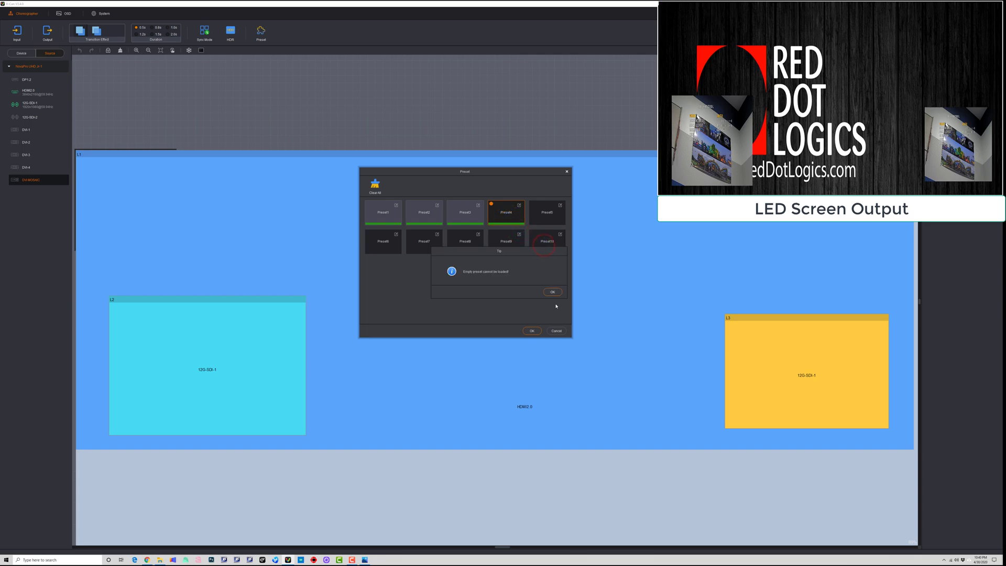
pyautogui.click(551, 292)
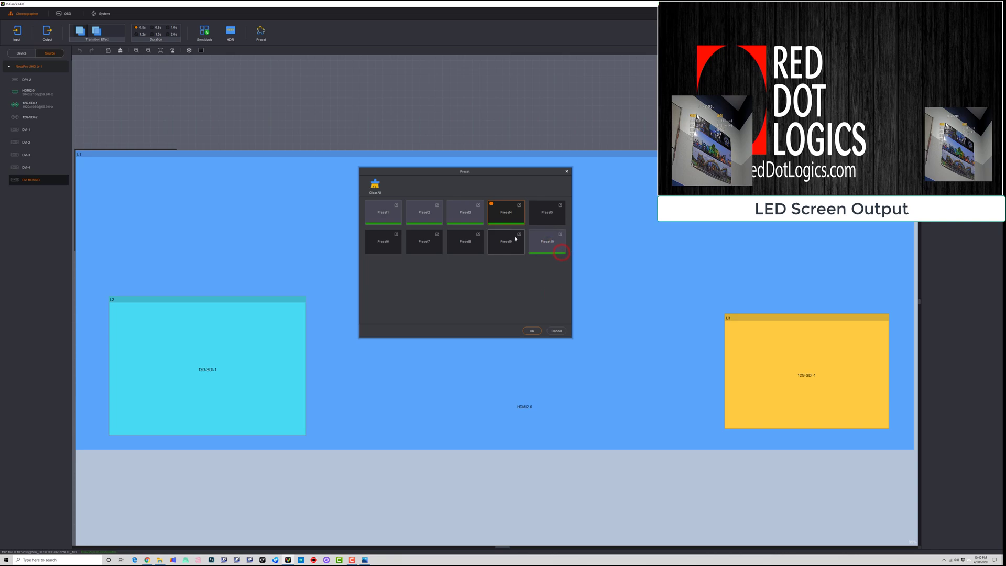
pyautogui.click(546, 241)
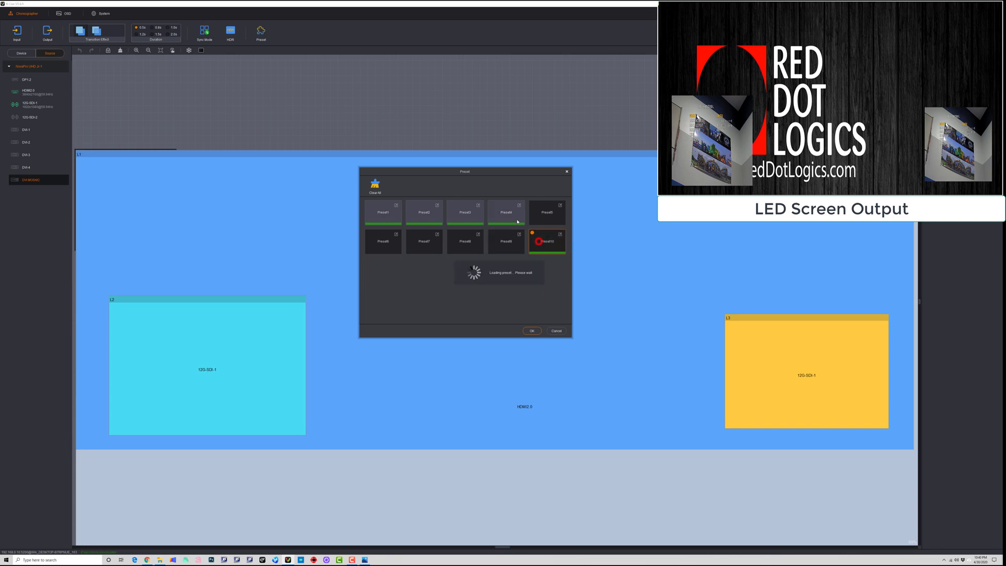
pyautogui.click(506, 211)
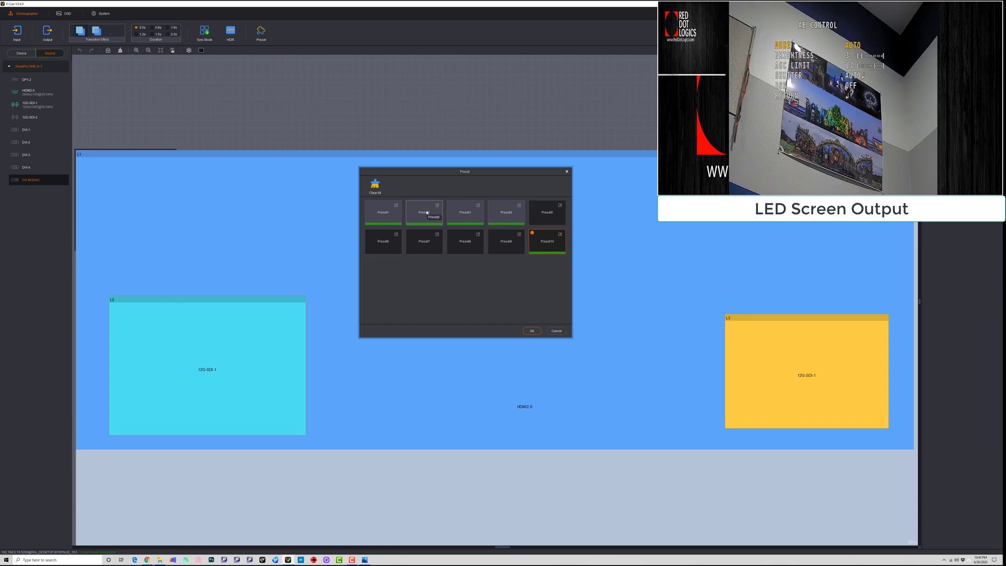
# Recall Preset1 then Preset2 and close the preset list with 12G-SDI-1 centred
pyautogui.click(383, 212)
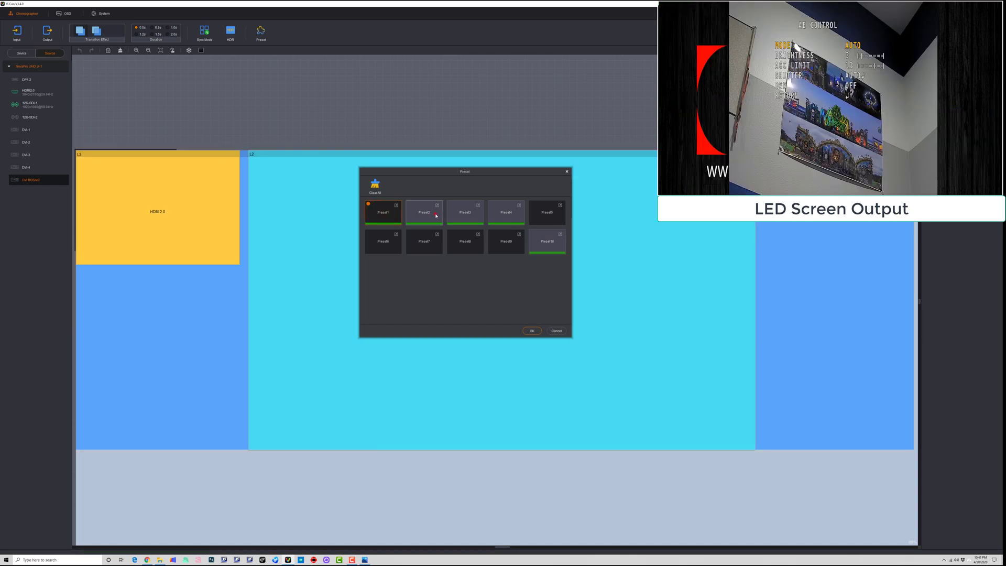
pyautogui.click(424, 213)
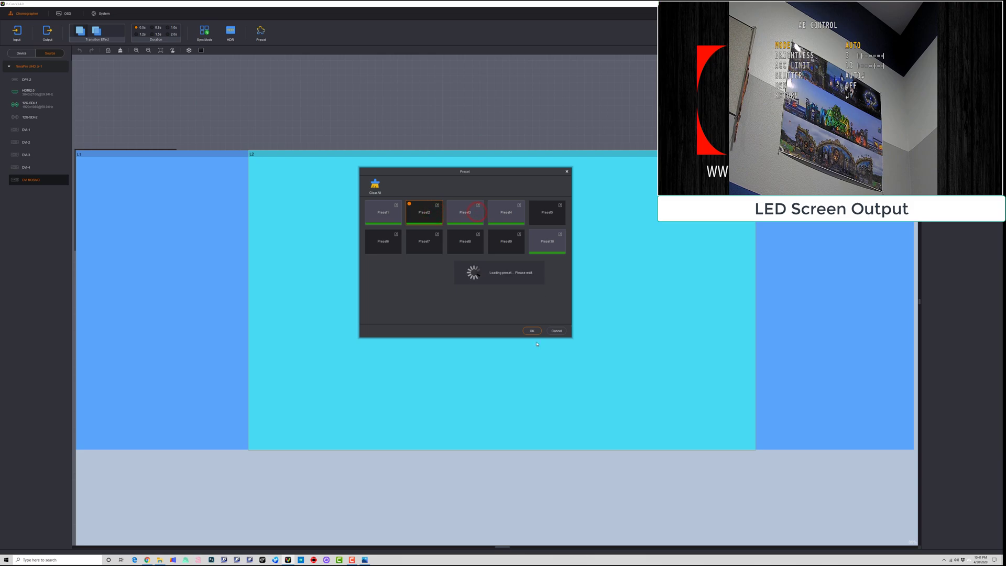
pyautogui.click(532, 331)
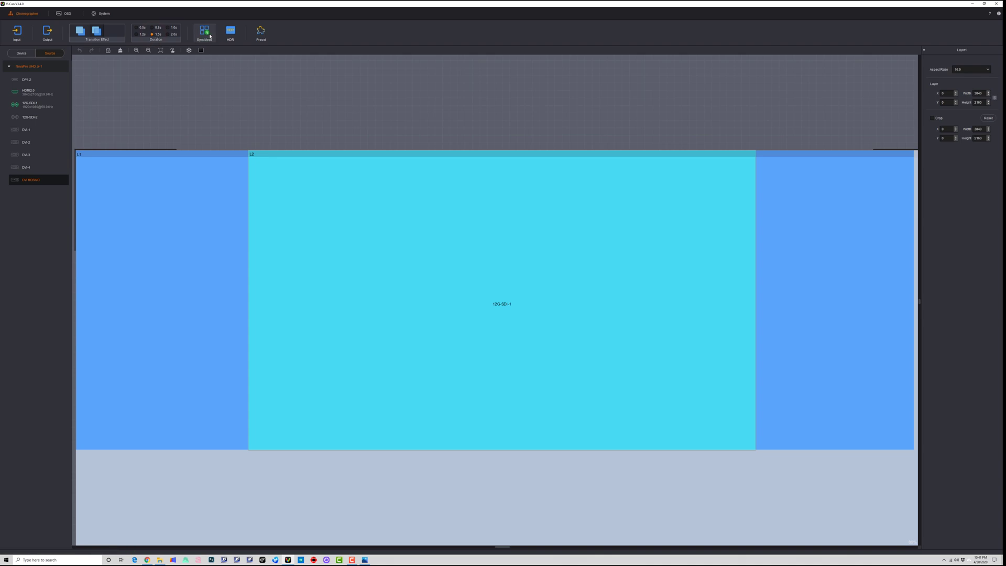
# Open the Sync Mode settings and cancel without enabling them, keeping the current layout
pyautogui.click(204, 32)
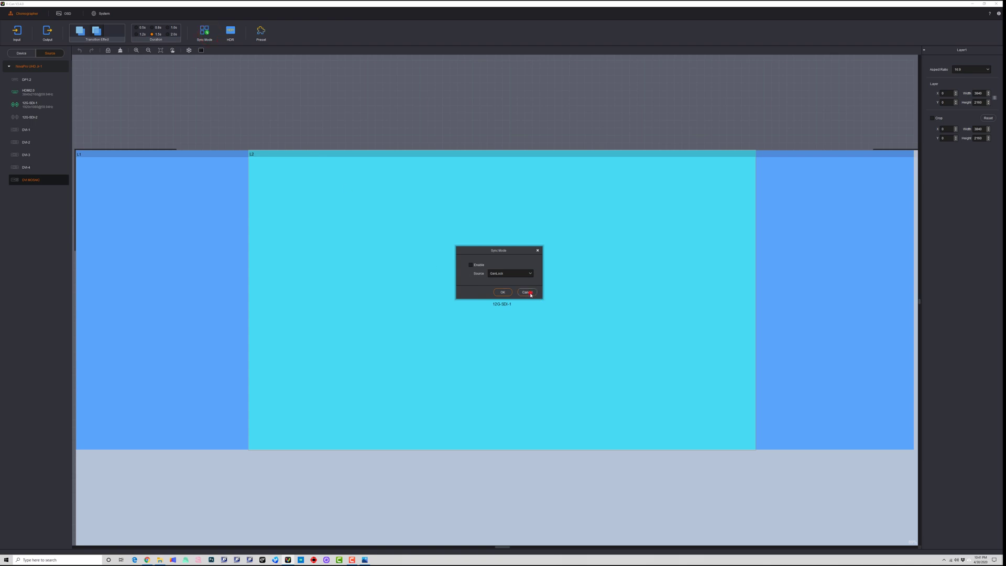
pyautogui.click(526, 292)
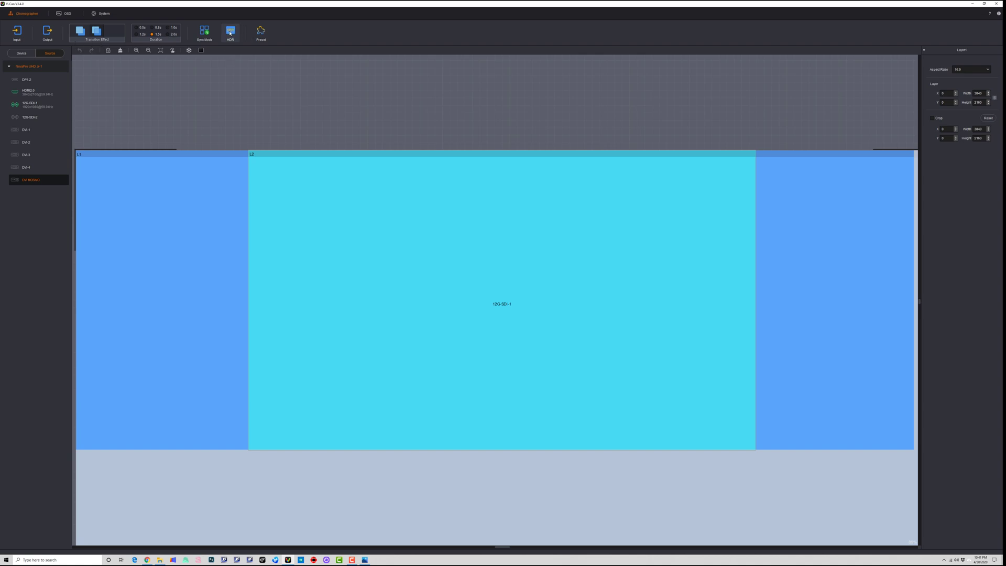
pyautogui.moveTo(127, 43)
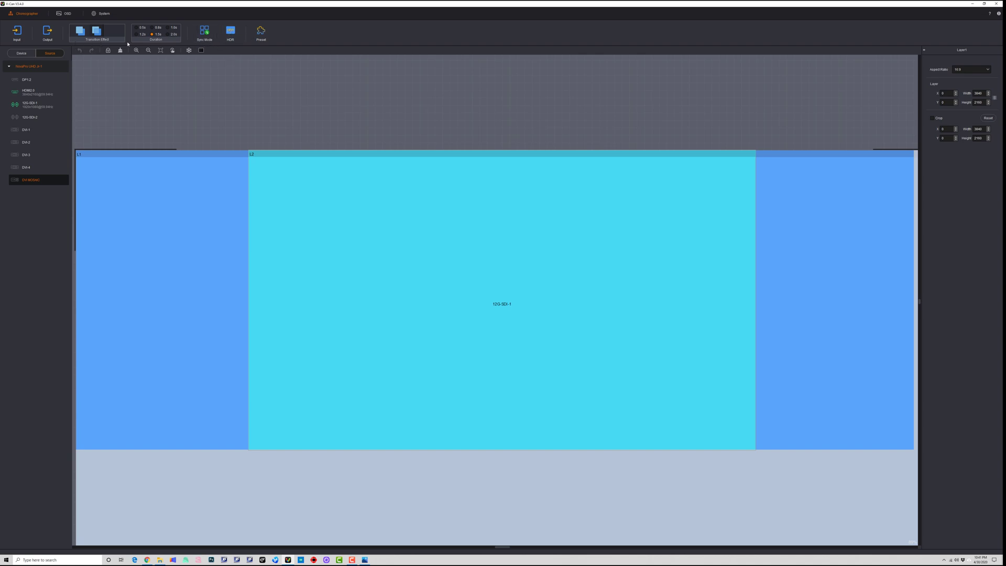
pyautogui.click(35, 91)
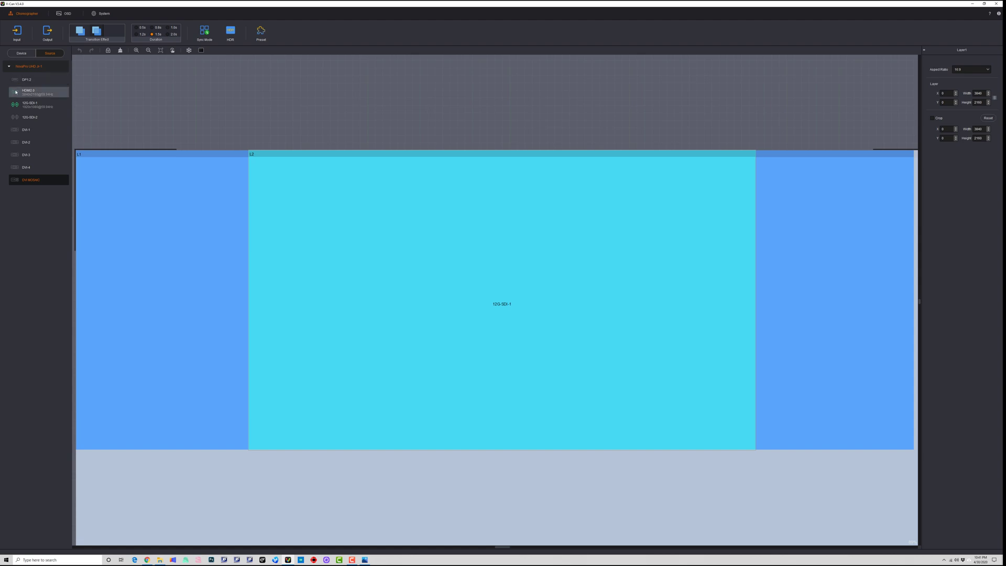
pyautogui.moveTo(108, 50)
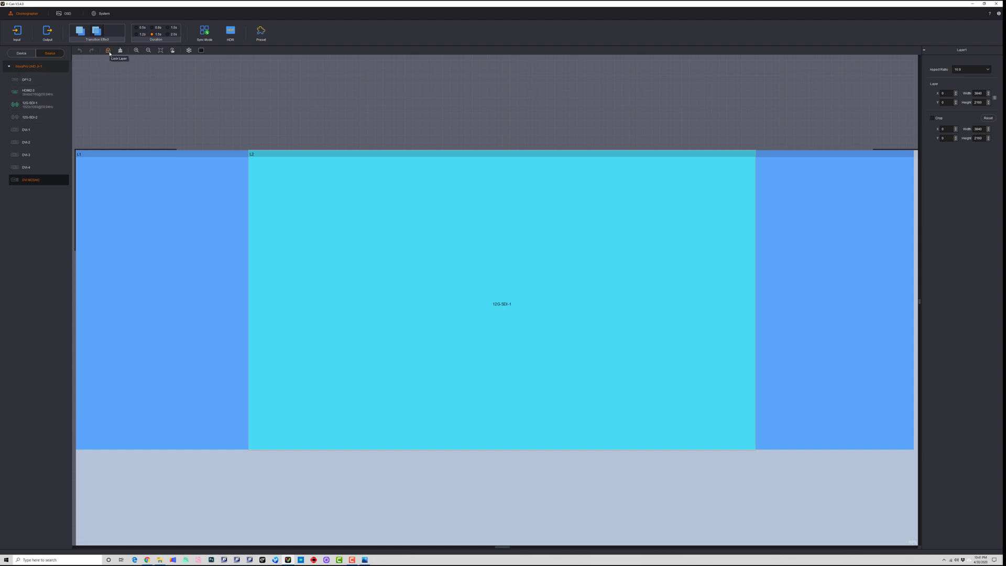
pyautogui.moveTo(161, 51)
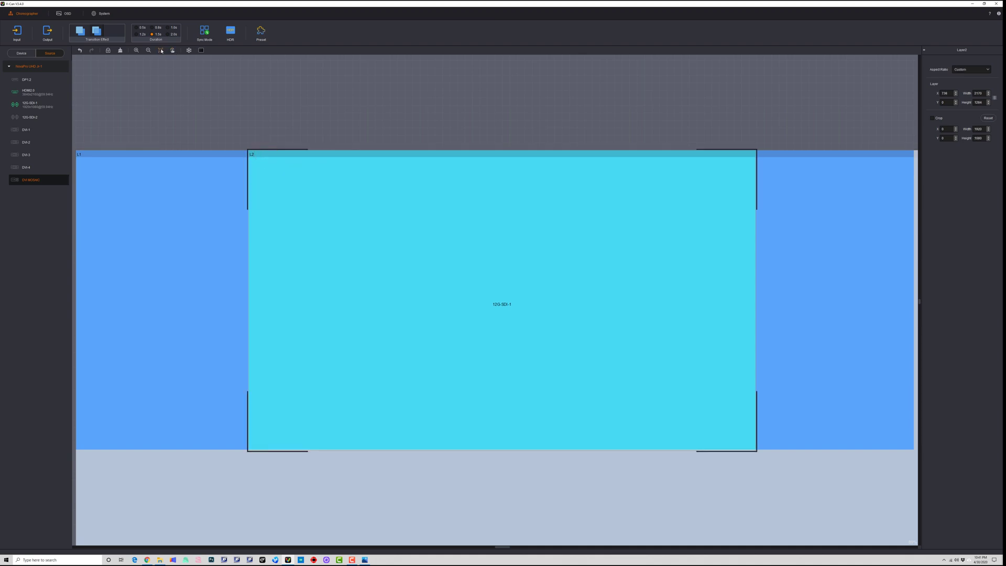
pyautogui.moveTo(160, 51)
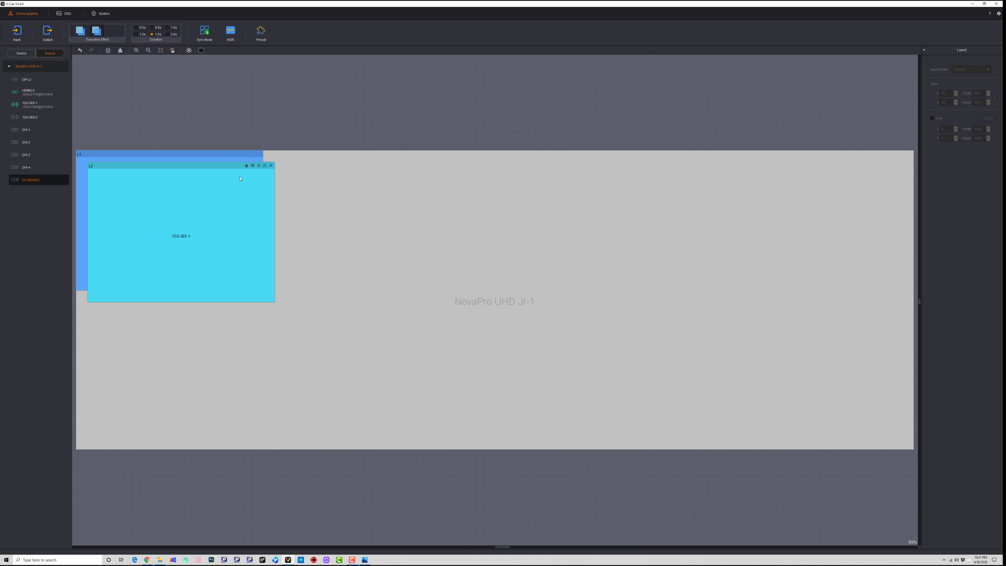
# Clear all layers from the NovaPro UHD Jr-1 canvas so the LED output is blank
pyautogui.click(270, 165)
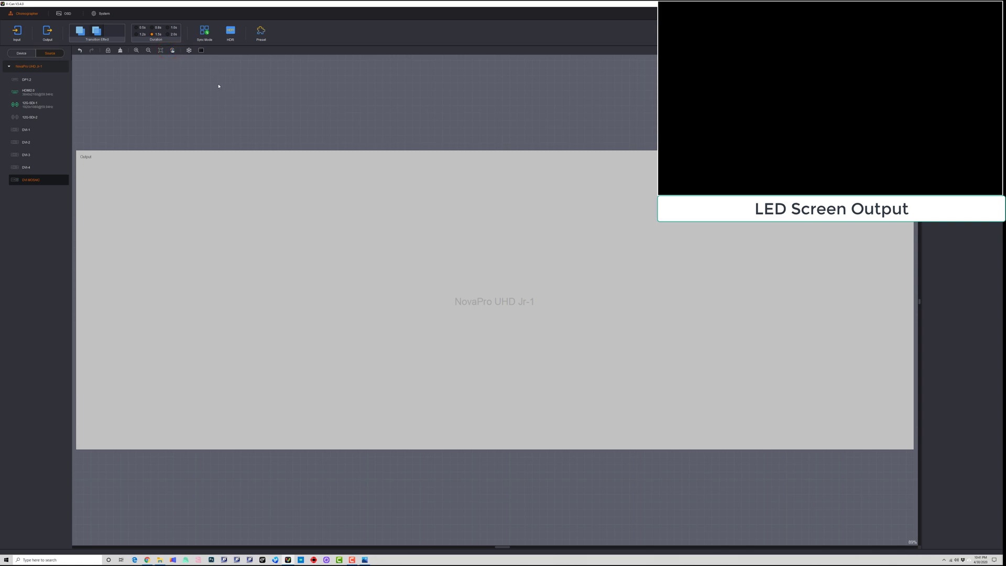
pyautogui.moveTo(189, 50)
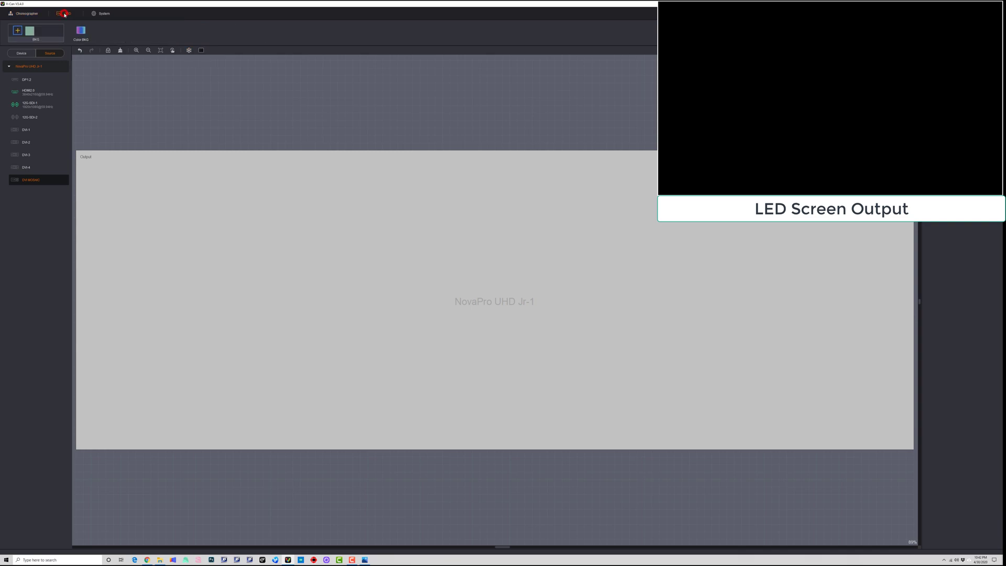
# Run the Cross Hatch self-test pattern on the LED screen at speed 4
pyautogui.click(103, 13)
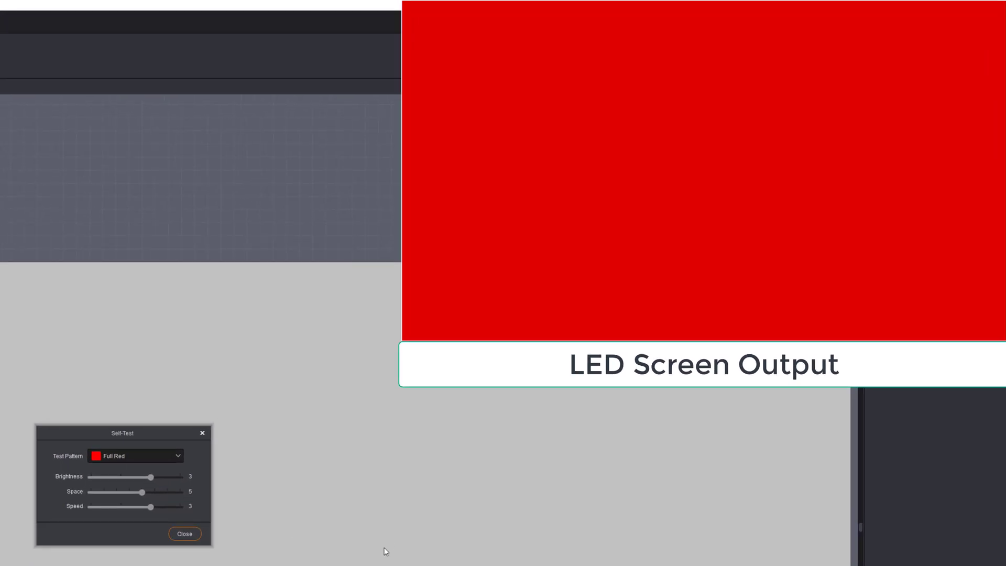
pyautogui.click(135, 455)
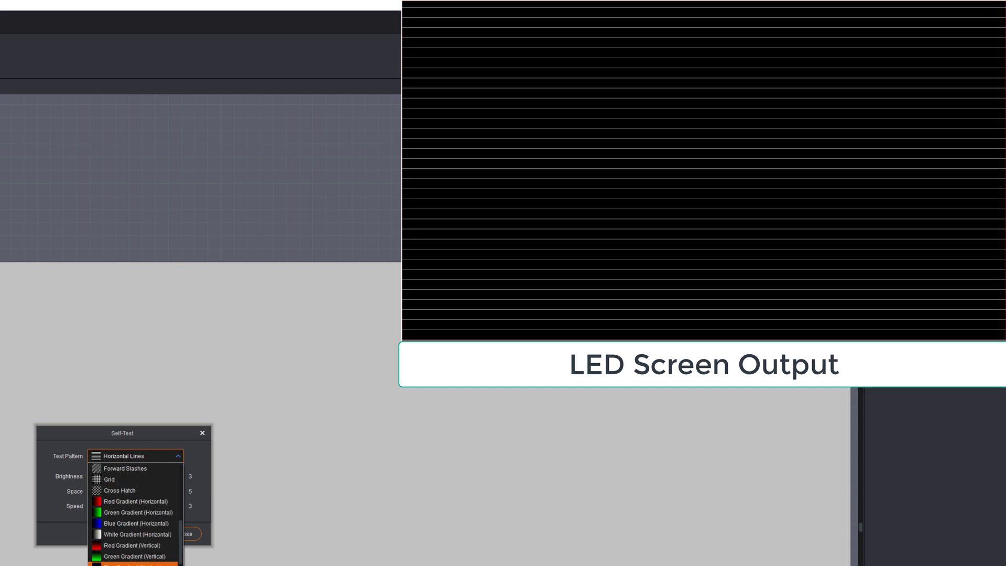
pyautogui.click(120, 491)
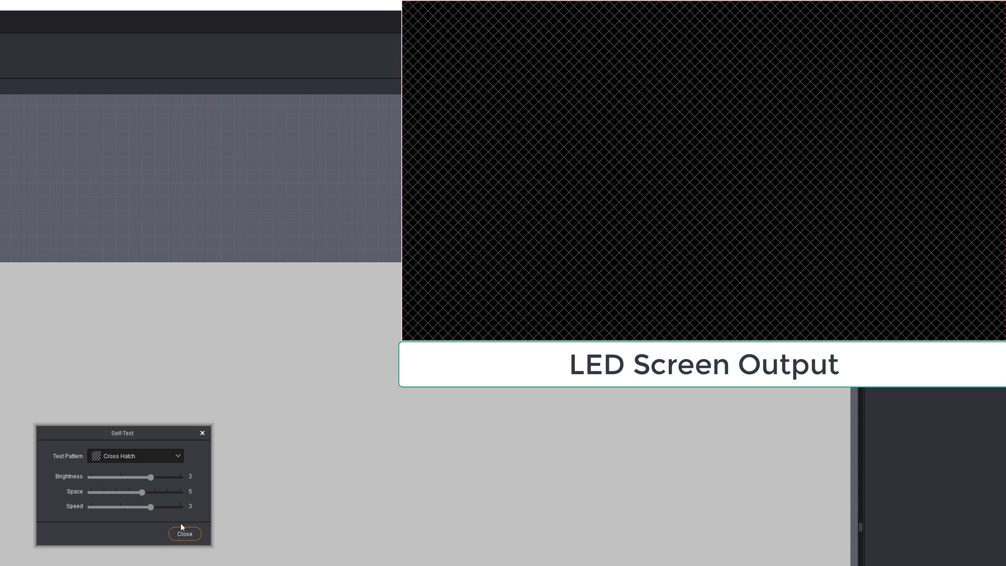
pyautogui.moveTo(152, 507); pyautogui.dragTo(180, 506)
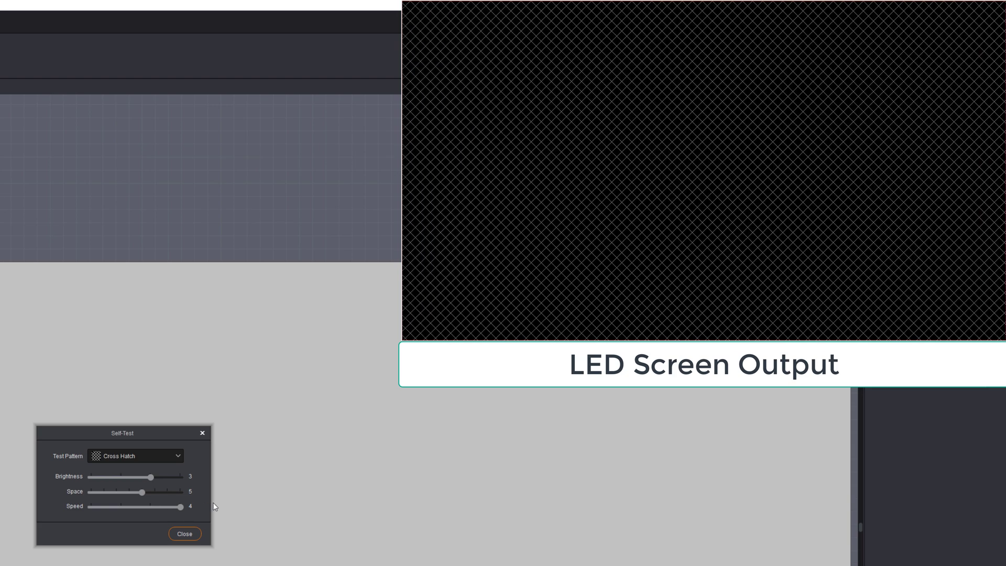
pyautogui.click(185, 534)
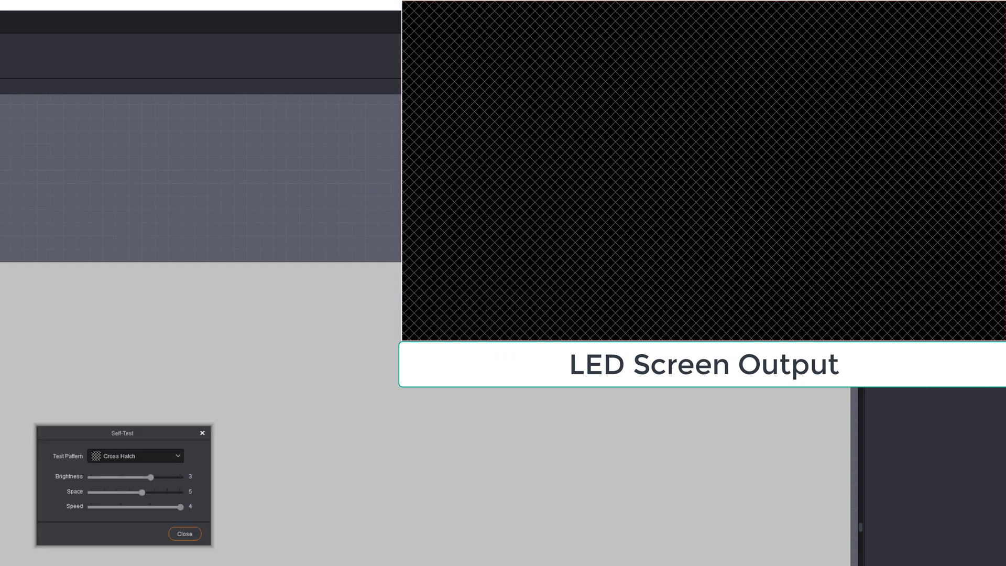
# Switch the test pattern to Normal and Full Black, then end the self-test
pyautogui.click(134, 455)
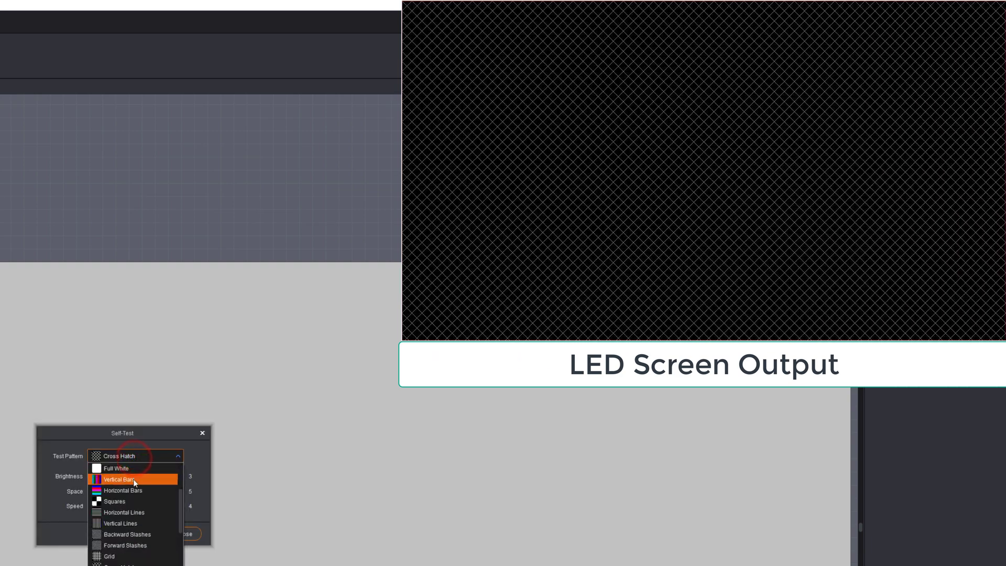
pyautogui.click(112, 455)
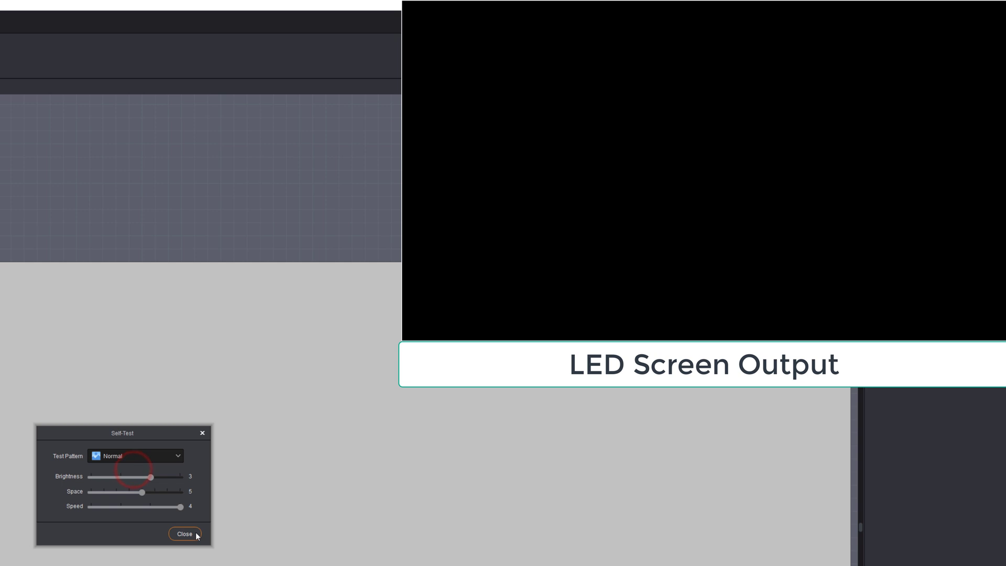
pyautogui.click(135, 455)
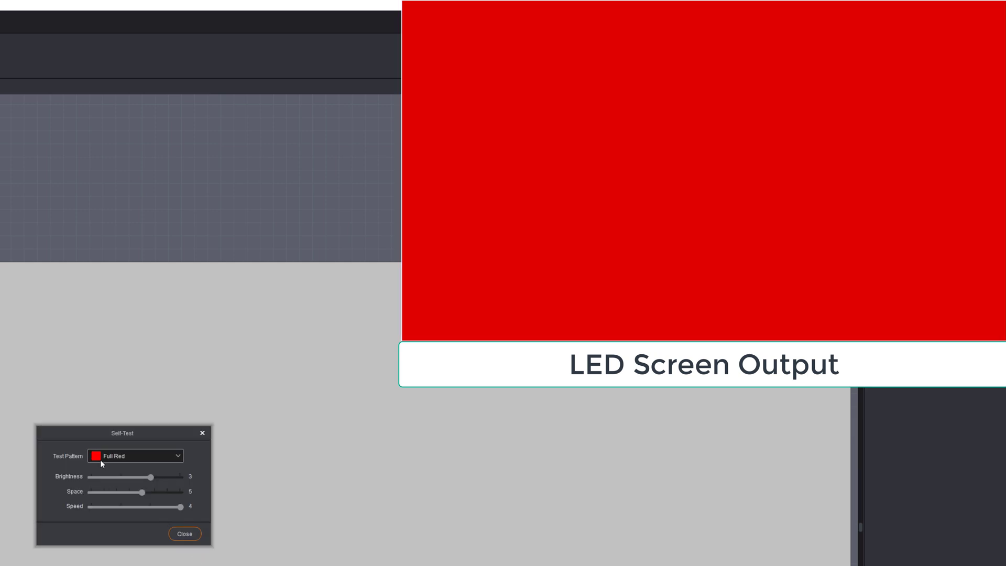
pyautogui.click(134, 456)
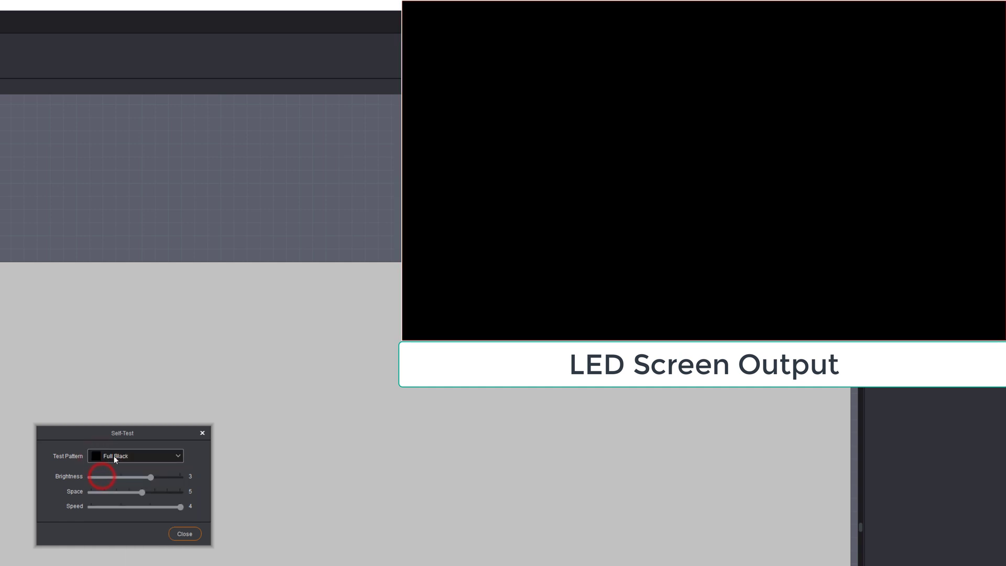
pyautogui.click(135, 456)
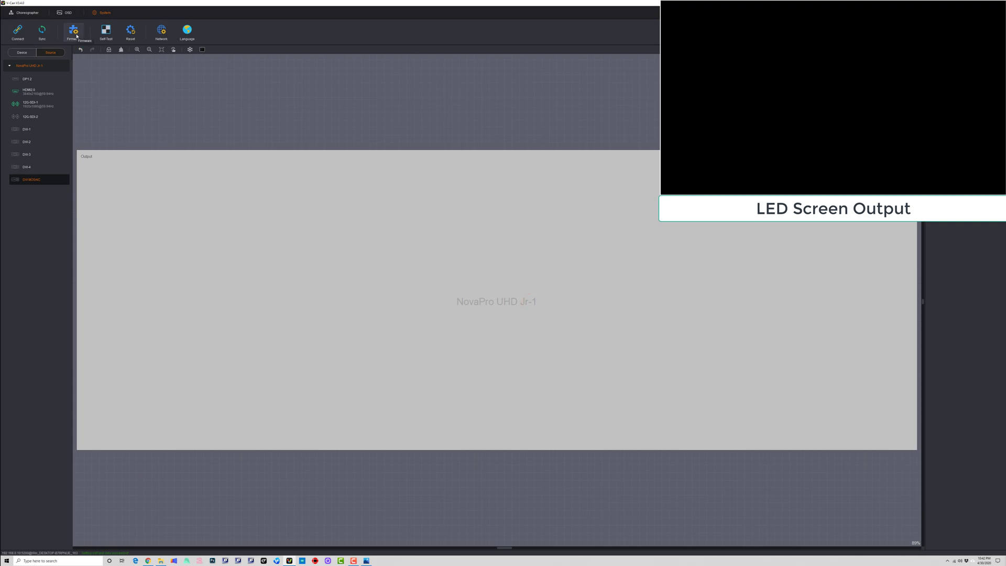
pyautogui.click(74, 32)
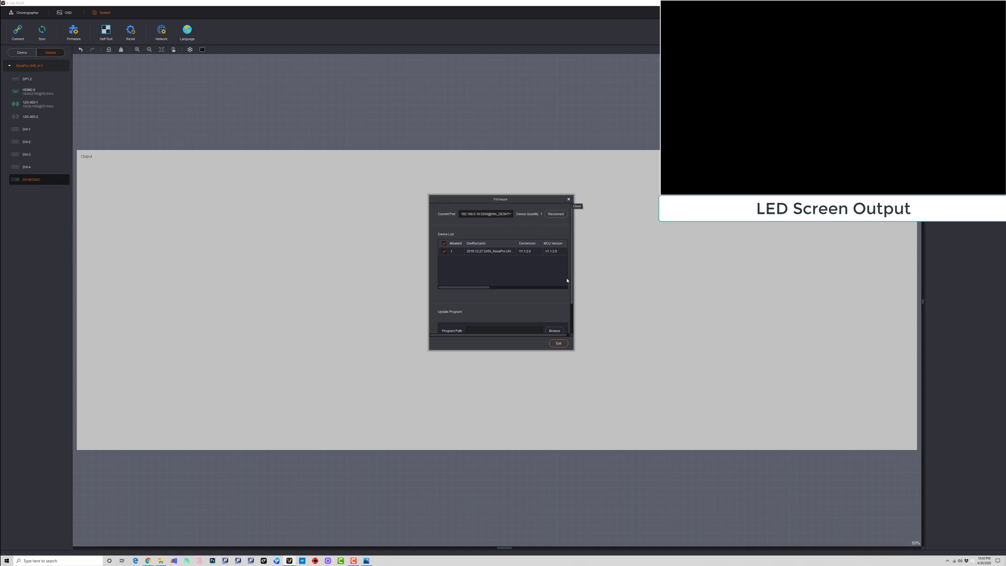
pyautogui.click(553, 331)
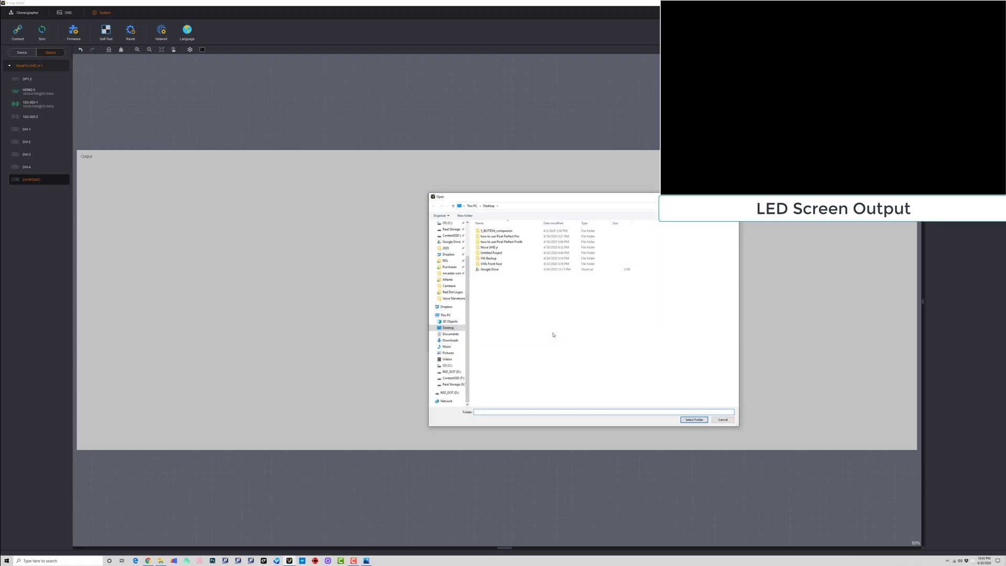
pyautogui.click(491, 269)
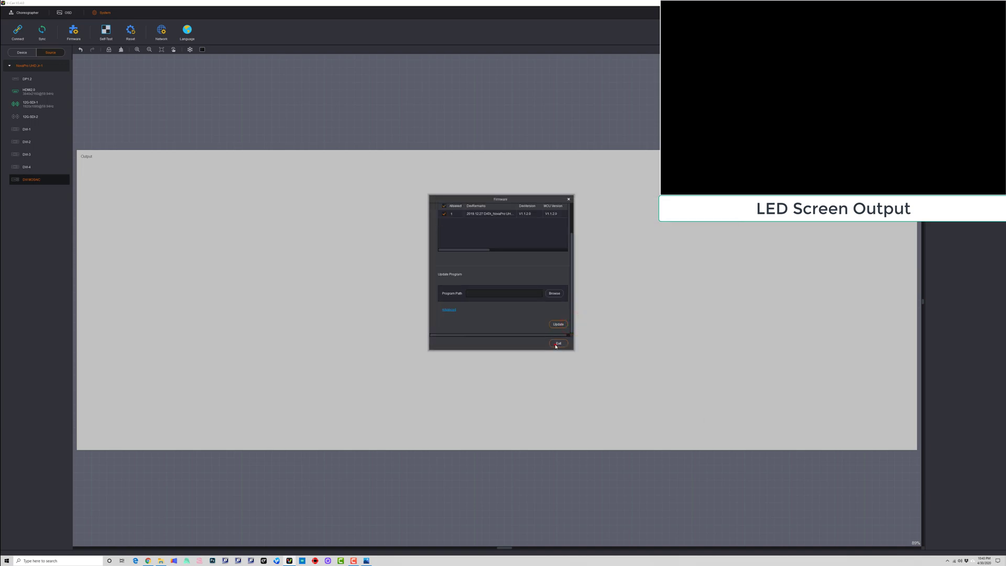
pyautogui.click(558, 343)
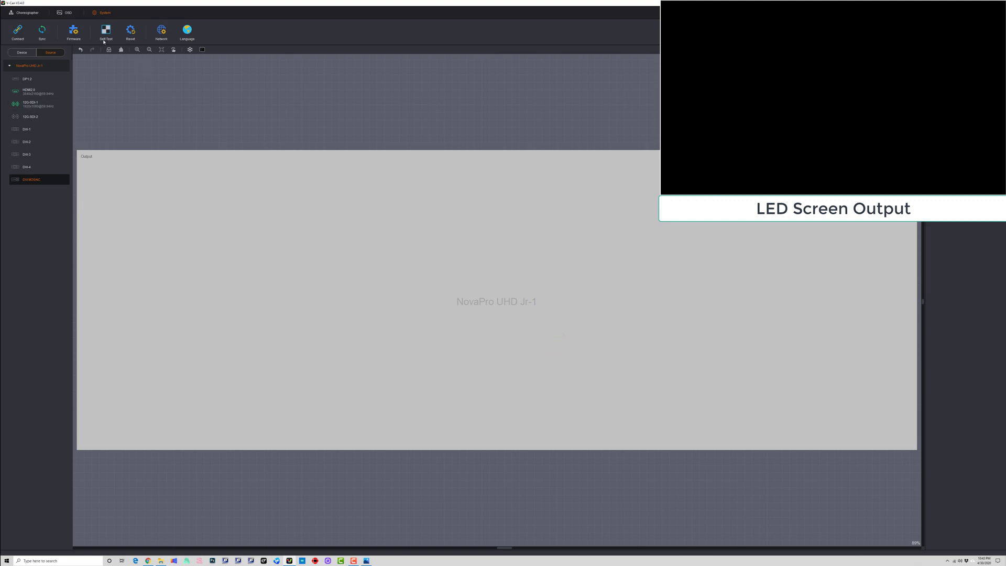